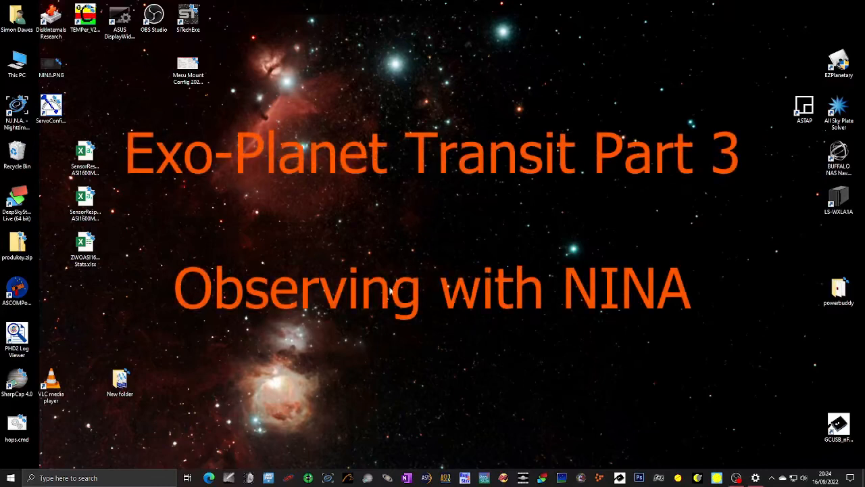
pyautogui.moveTo(240, 406)
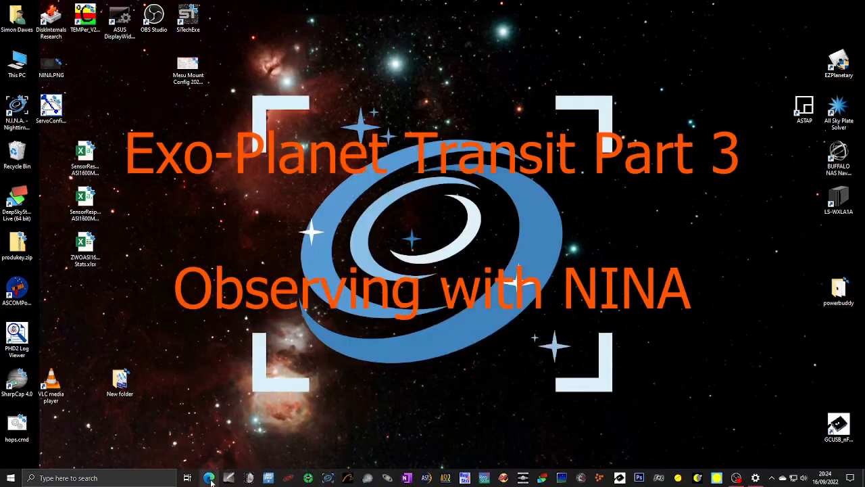
pyautogui.moveTo(208, 479)
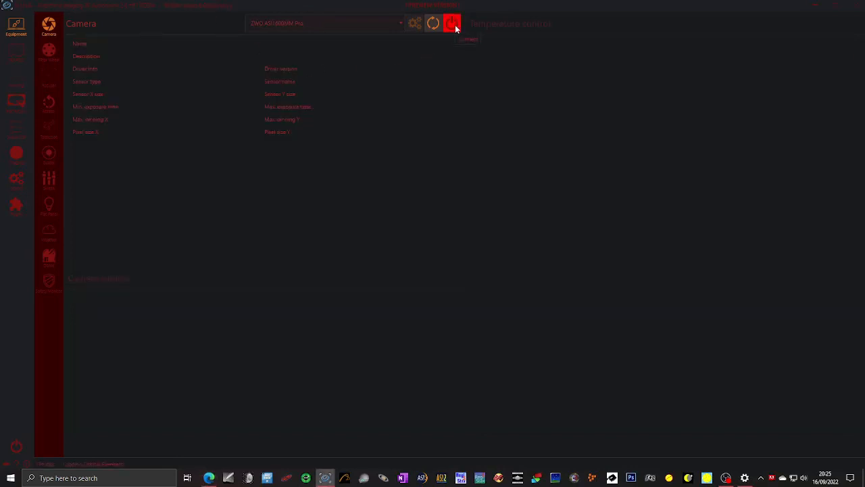
# Step: Connect the camera and switch on its cooler
pyautogui.click(451, 23)
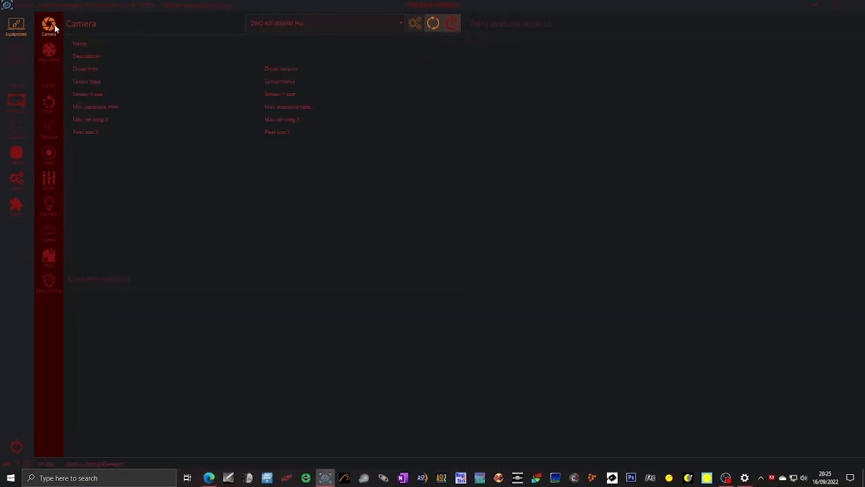
pyautogui.click(433, 23)
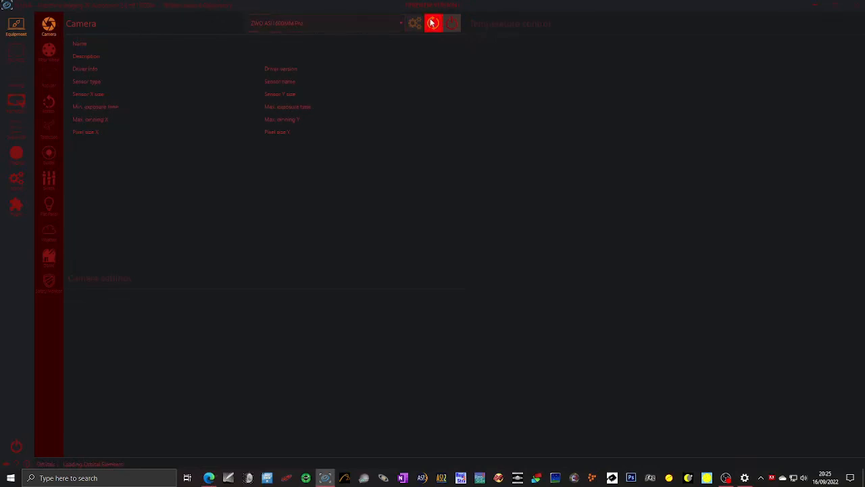
pyautogui.click(433, 23)
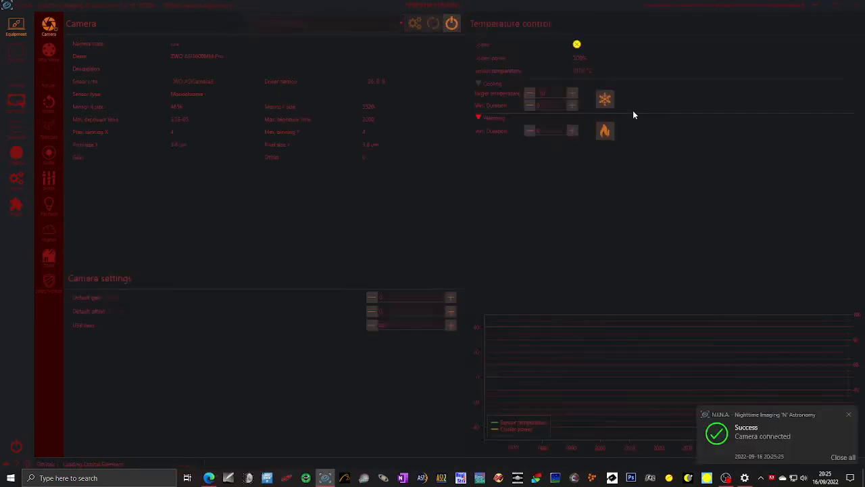
pyautogui.click(605, 100)
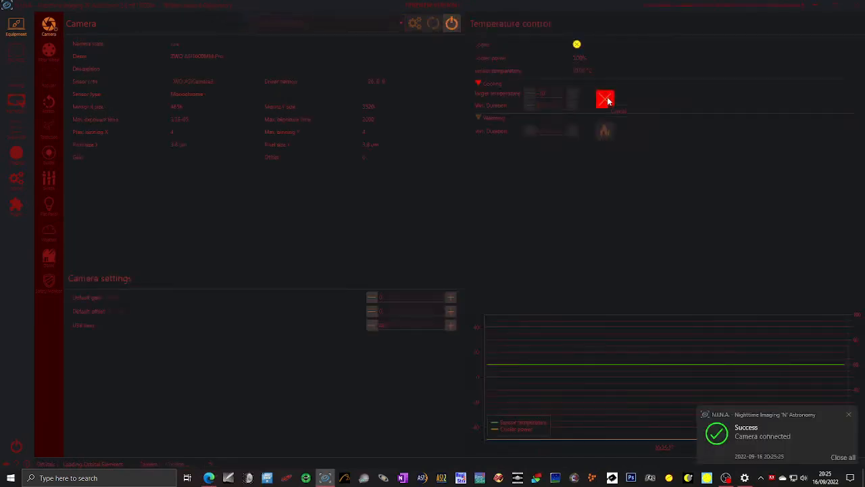
# Step: Connect the filter wheel, then the focuser, retrying after the driver error
pyautogui.click(49, 55)
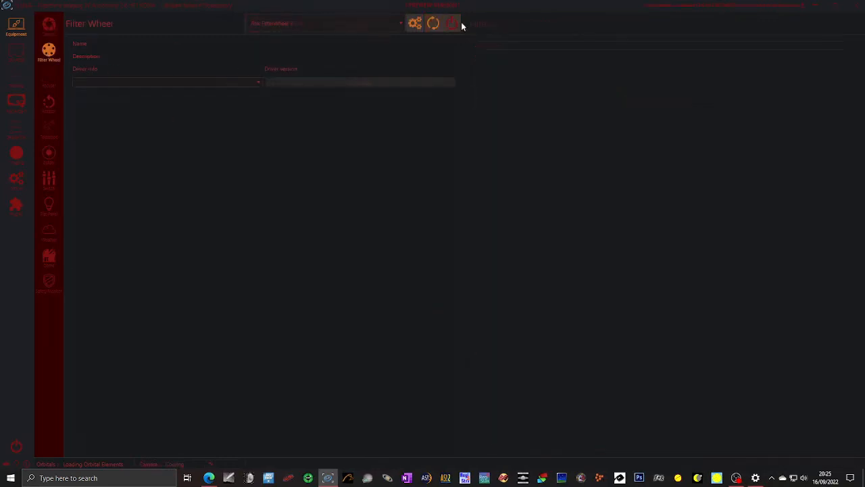
pyautogui.click(432, 23)
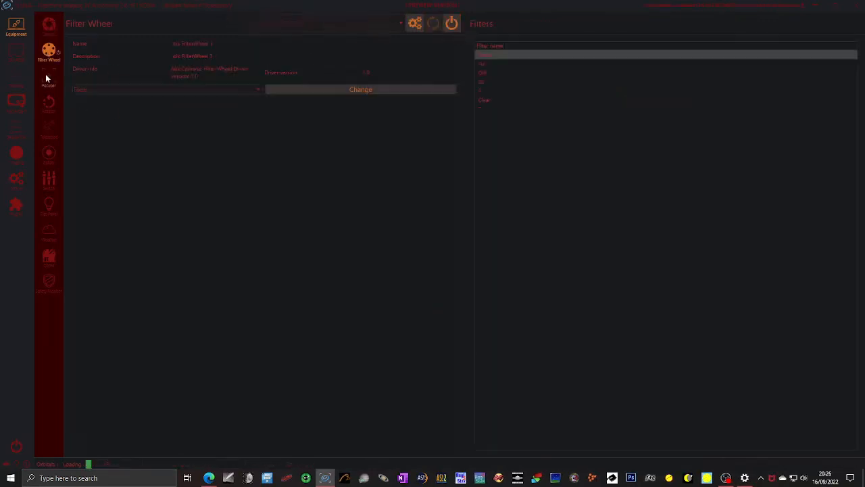
pyautogui.click(49, 75)
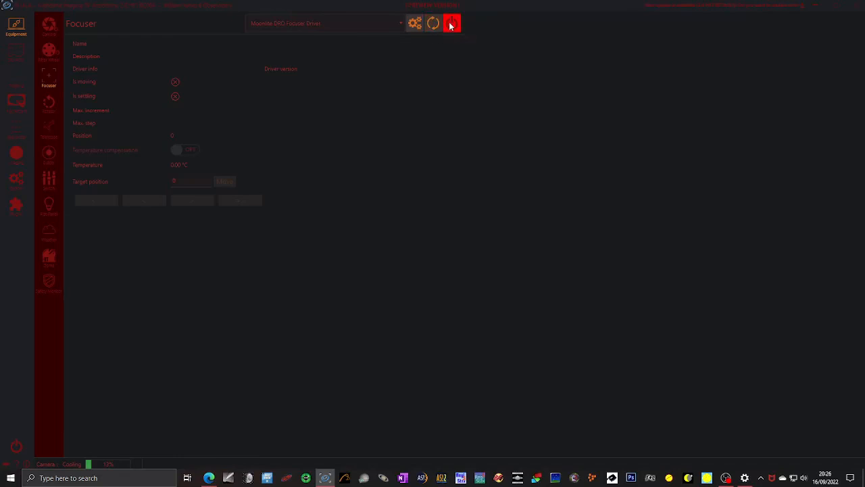
pyautogui.click(452, 22)
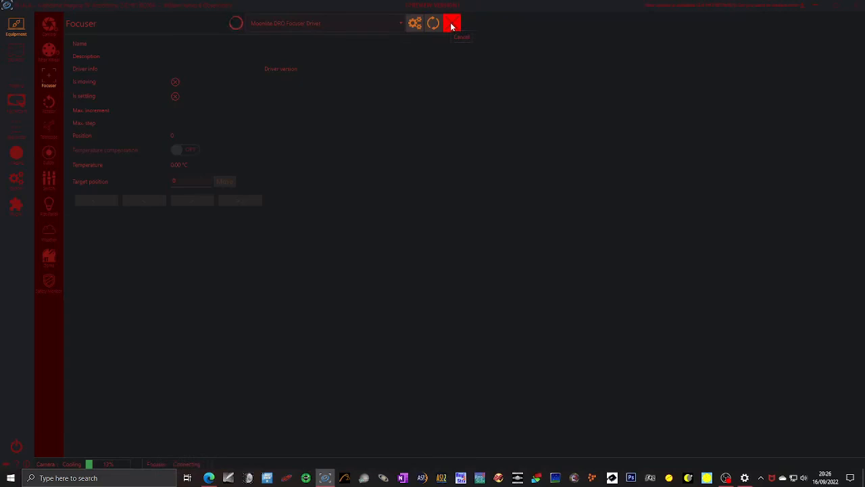
pyautogui.click(451, 23)
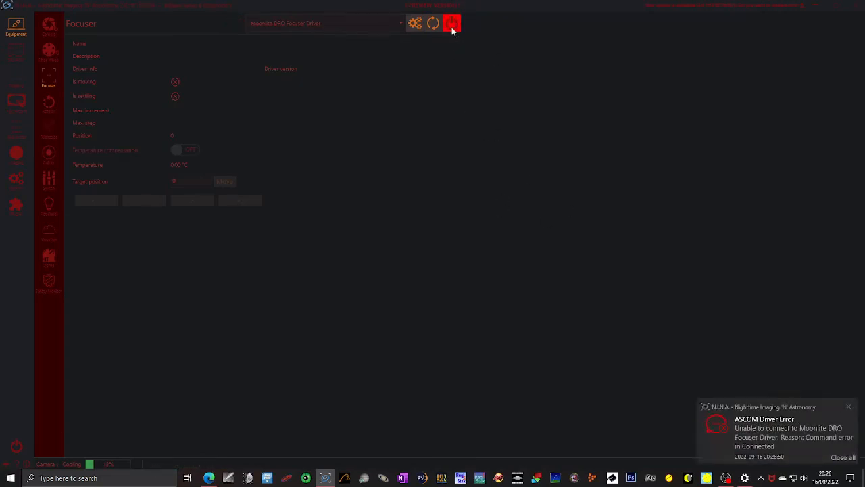
pyautogui.click(451, 23)
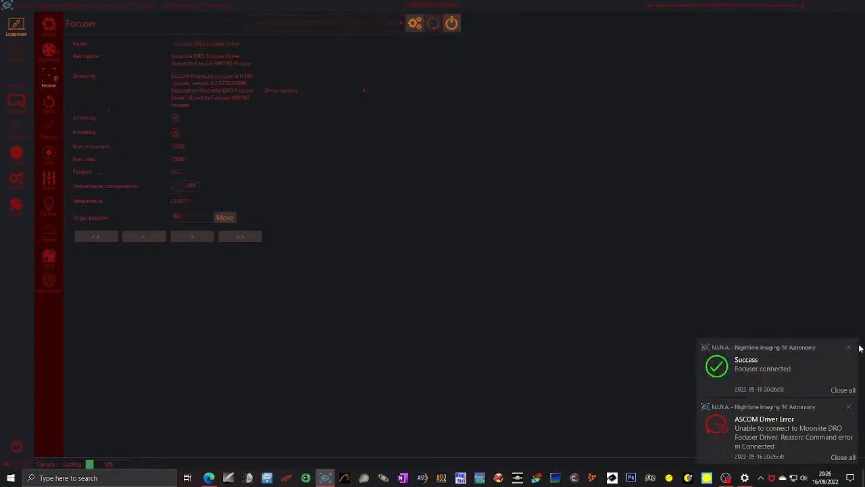
pyautogui.click(48, 127)
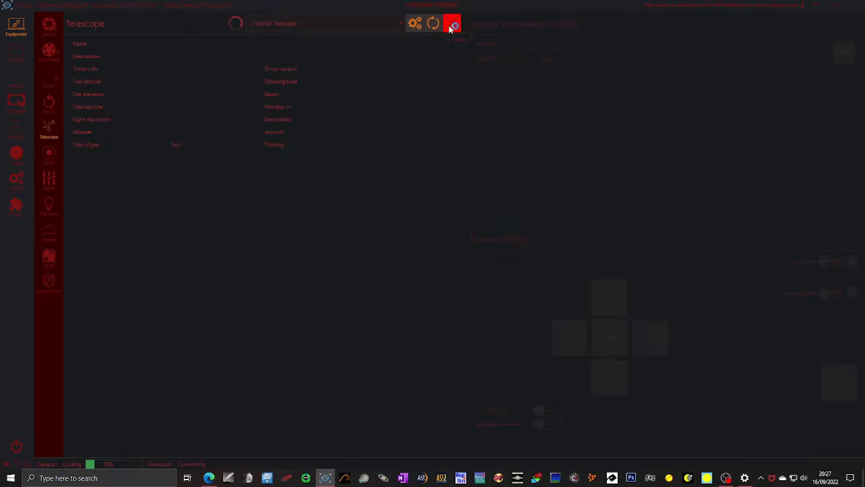
# Step: Connect the telescope mount, the guider and the weather data source in Equipment
pyautogui.click(451, 23)
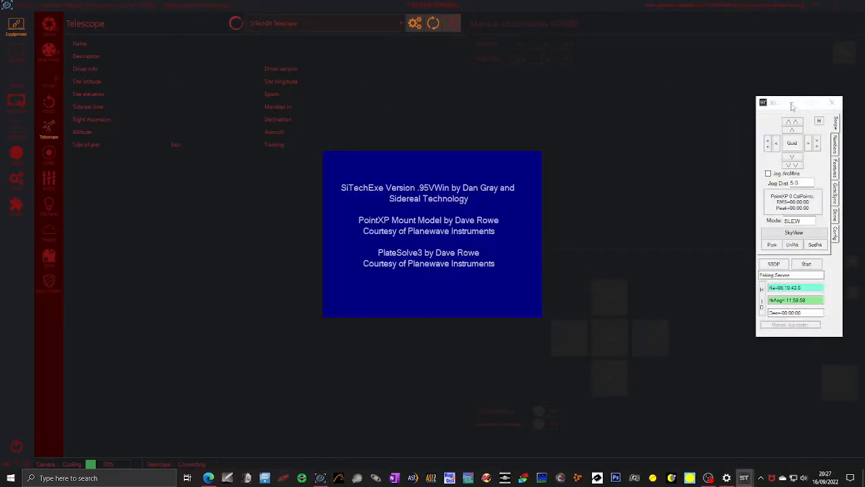
pyautogui.click(452, 23)
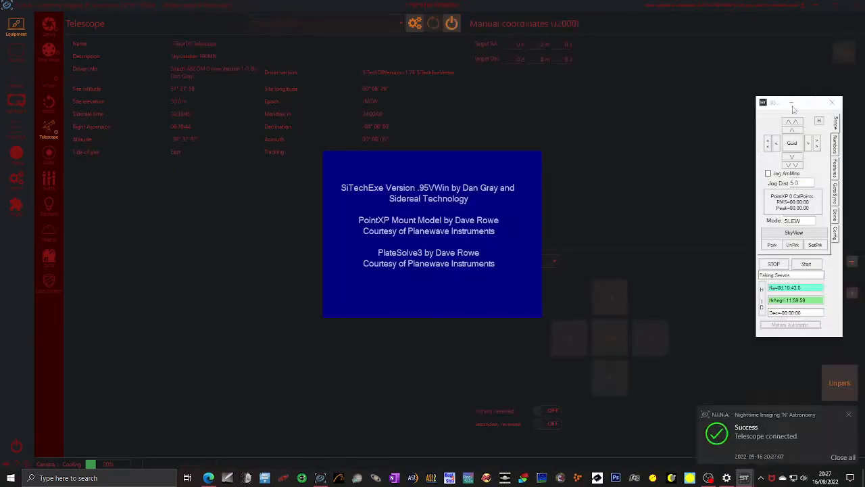
pyautogui.click(48, 154)
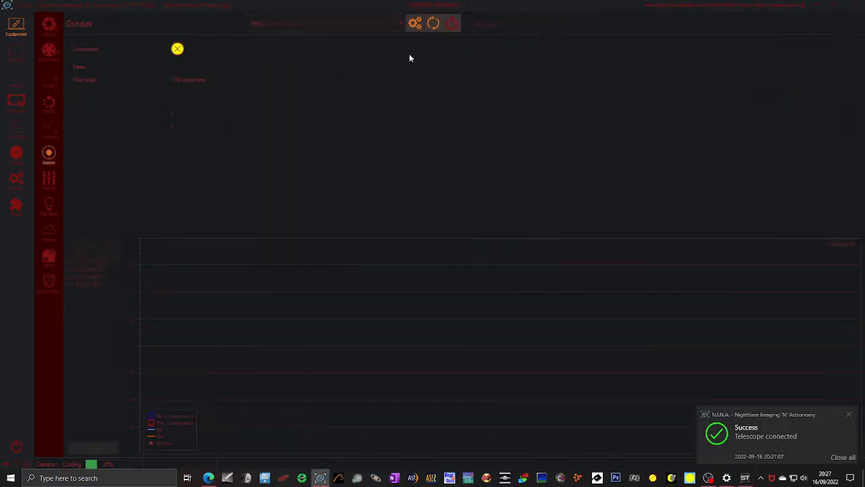
pyautogui.click(452, 23)
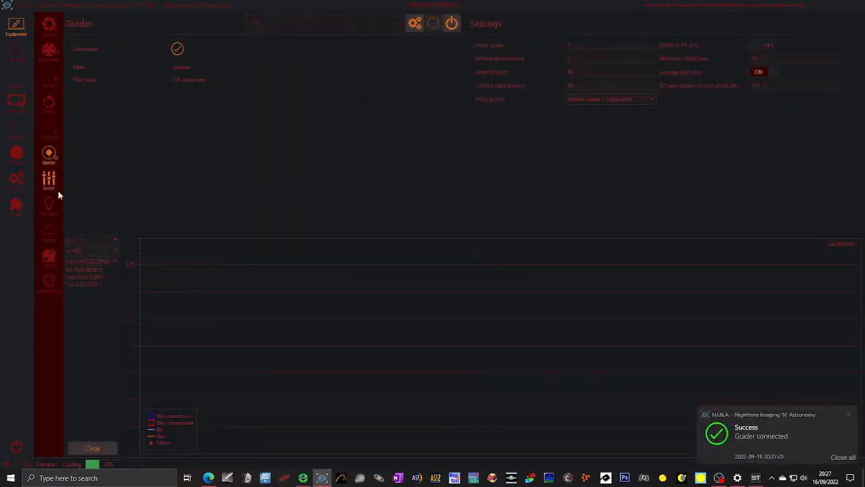
pyautogui.click(49, 232)
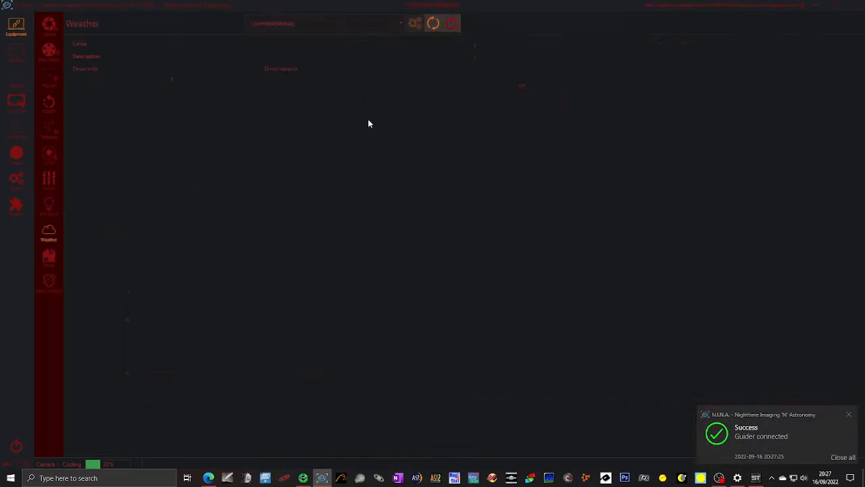
pyautogui.click(432, 23)
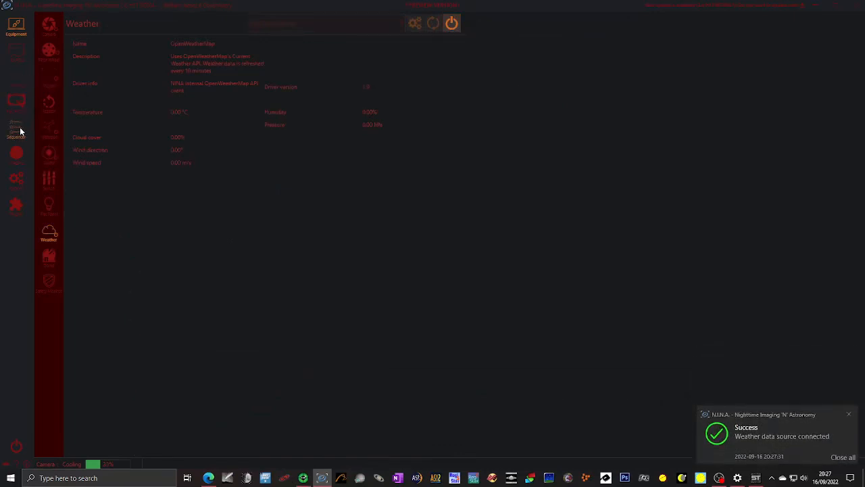
# Step: Go to exoclock.space and bring up the My Schedule page of tonight's observable transits
pyautogui.click(16, 128)
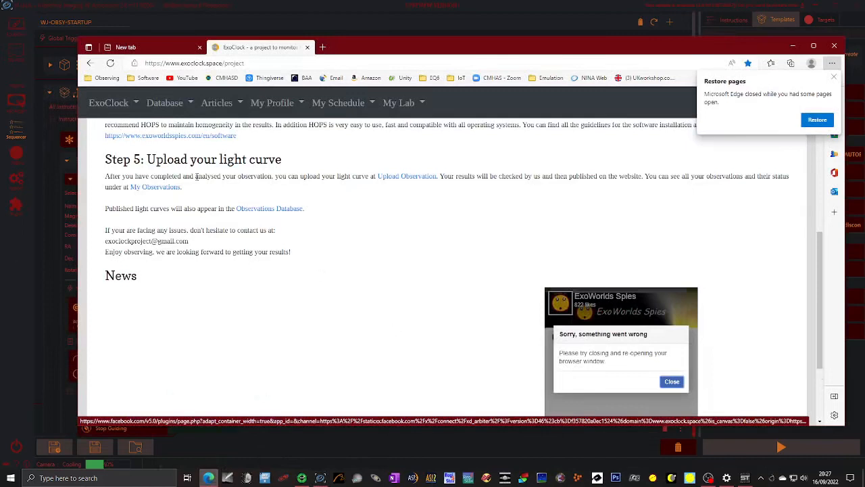
pyautogui.click(338, 103)
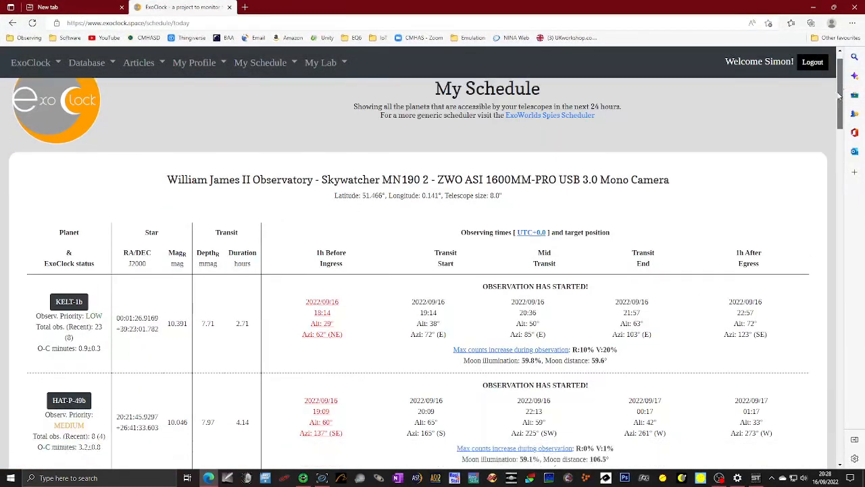
# Step: Scroll down the schedule table toward the WASP-93b row past WASP-3b, KELT-24b and WASP-10b
pyautogui.scroll(-3)
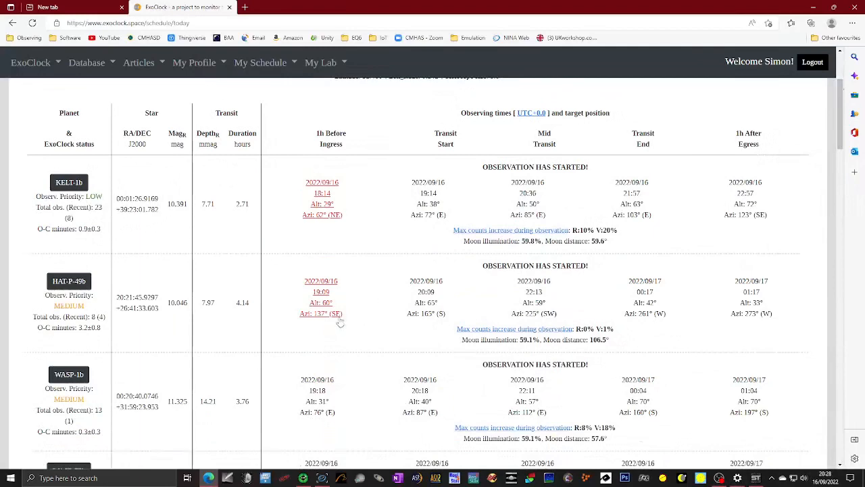
pyautogui.moveTo(331, 403)
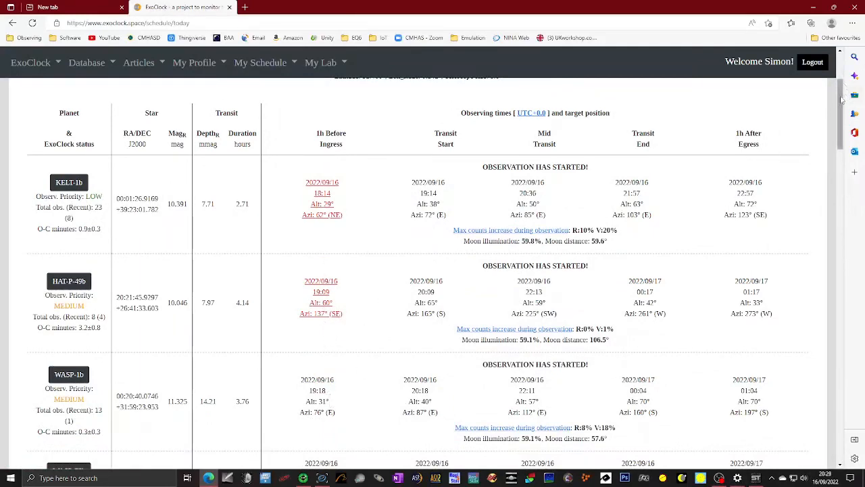
pyautogui.scroll(-3)
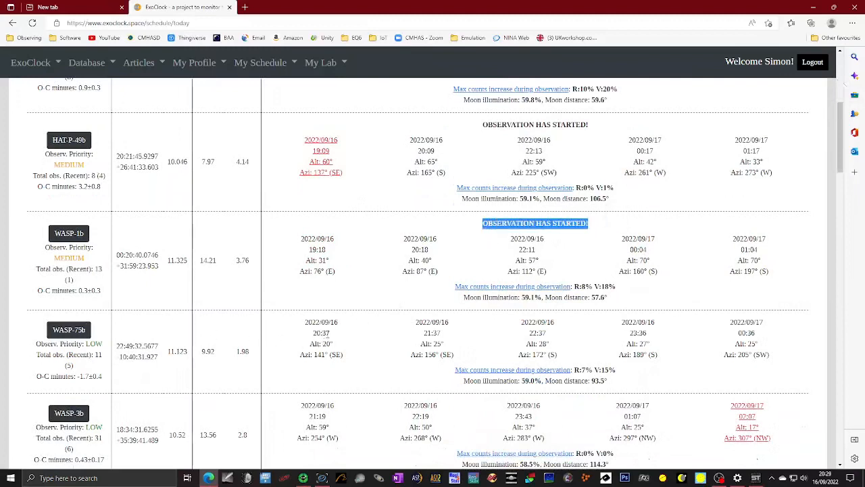
pyautogui.moveTo(68, 330)
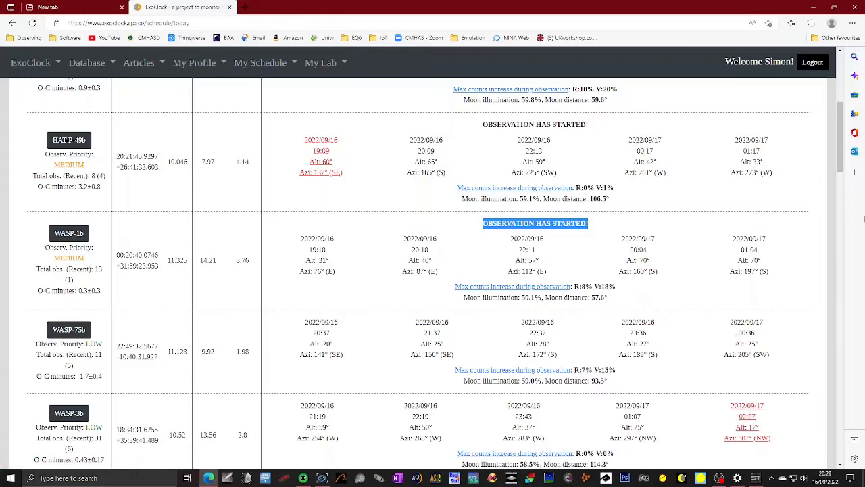
pyautogui.scroll(-3)
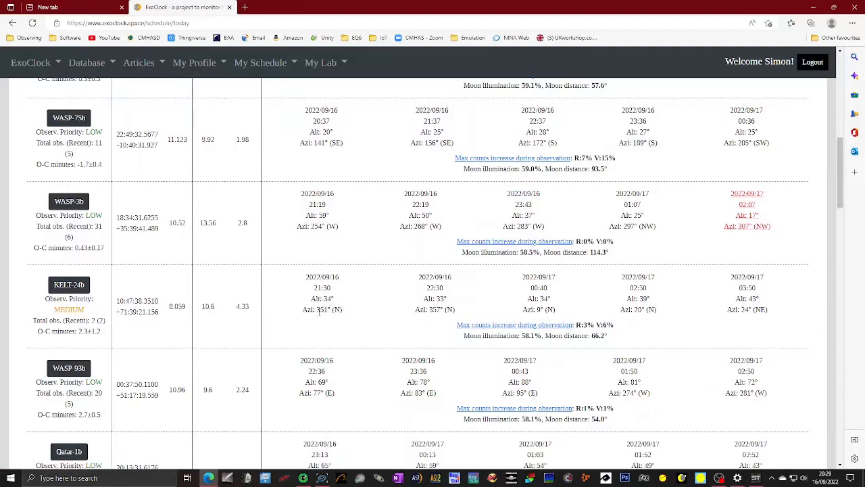
pyautogui.moveTo(390, 217)
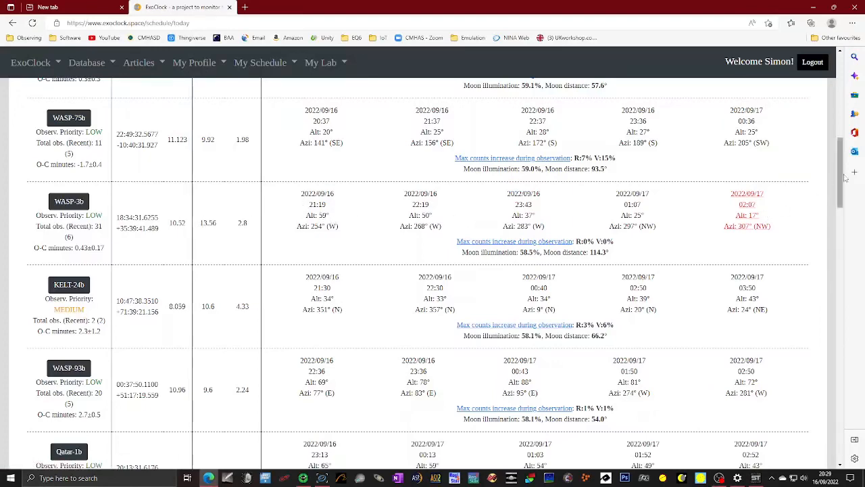
# Step: Inspect WASP-93b's transit timing columns in the schedule between KELT-24b and Qatar-1b
pyautogui.scroll(-3)
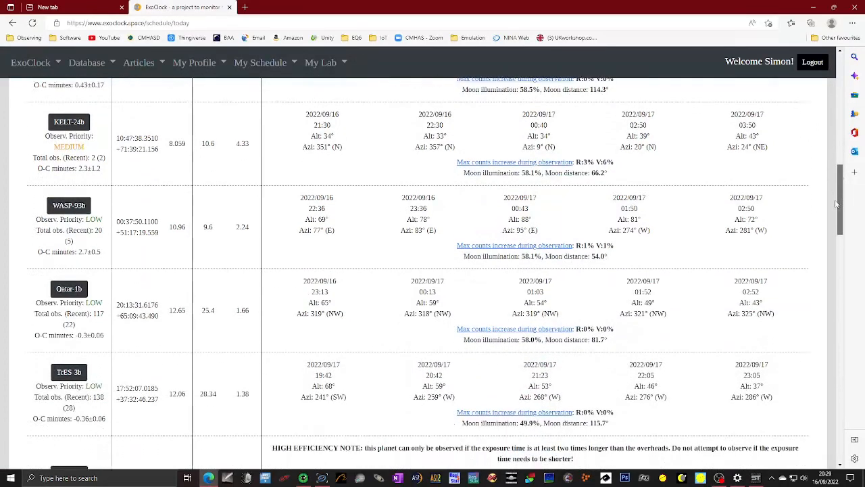
pyautogui.scroll(-3)
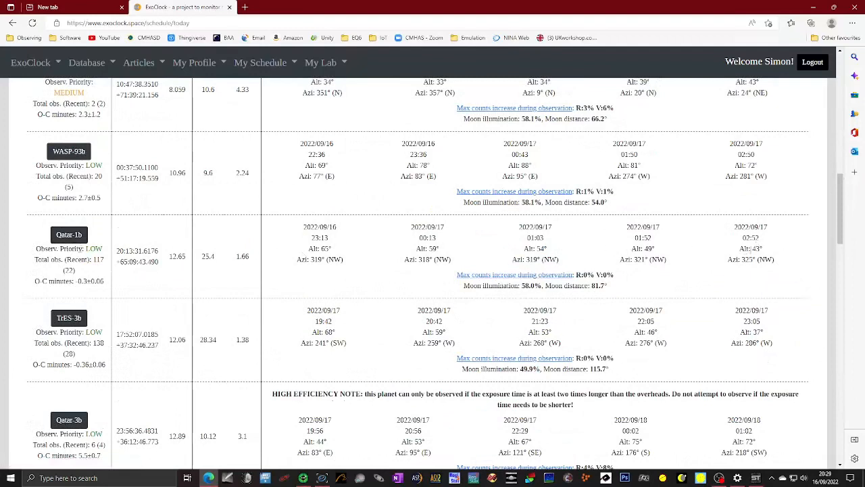
pyautogui.doubleClick(757, 249)
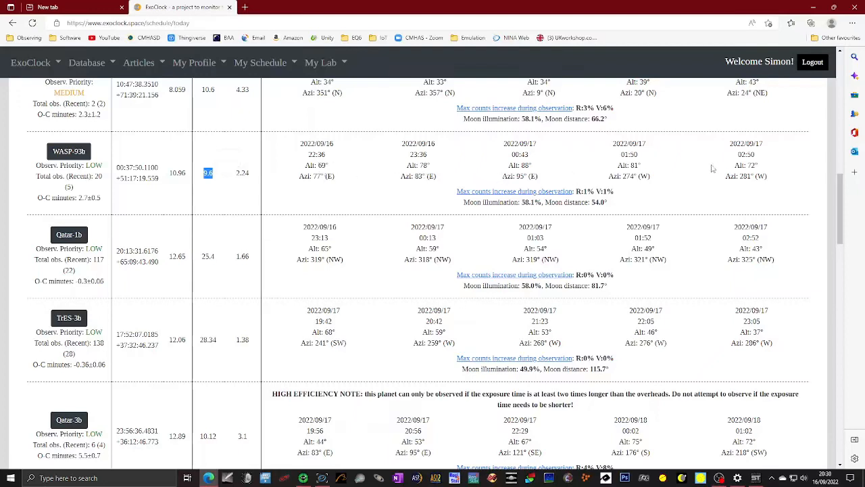
pyautogui.moveTo(673, 173)
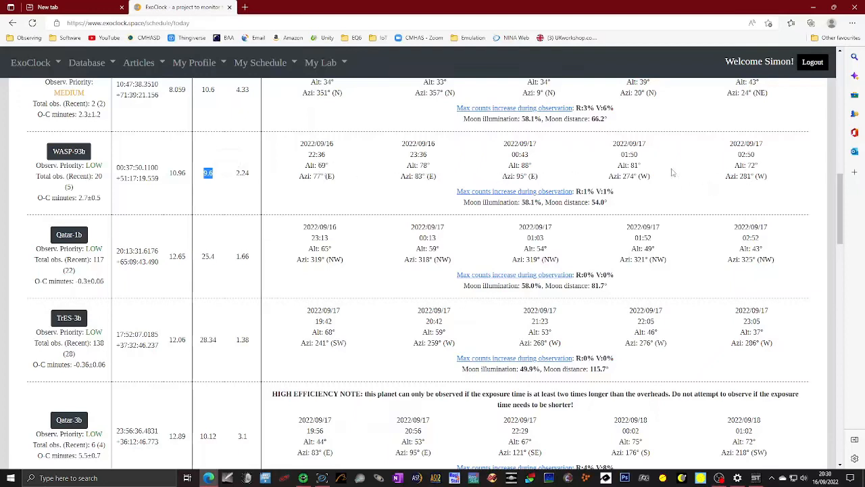
pyautogui.moveTo(570, 162)
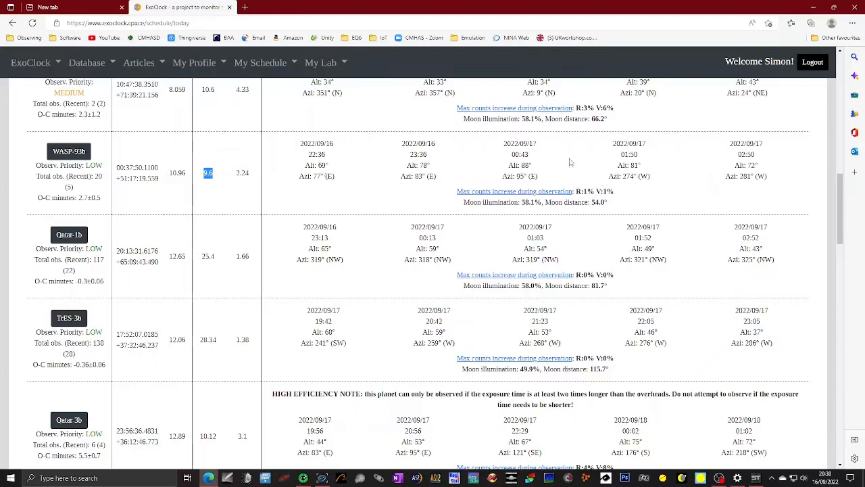
pyautogui.moveTo(684, 189)
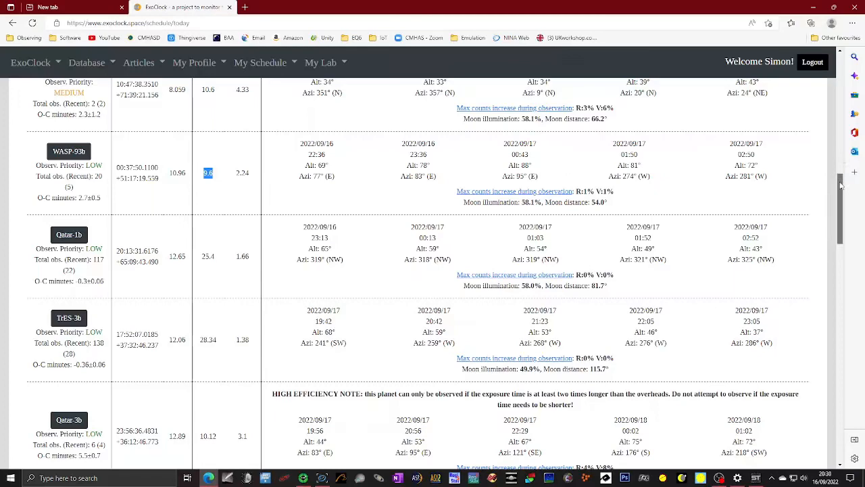
pyautogui.scroll(-3)
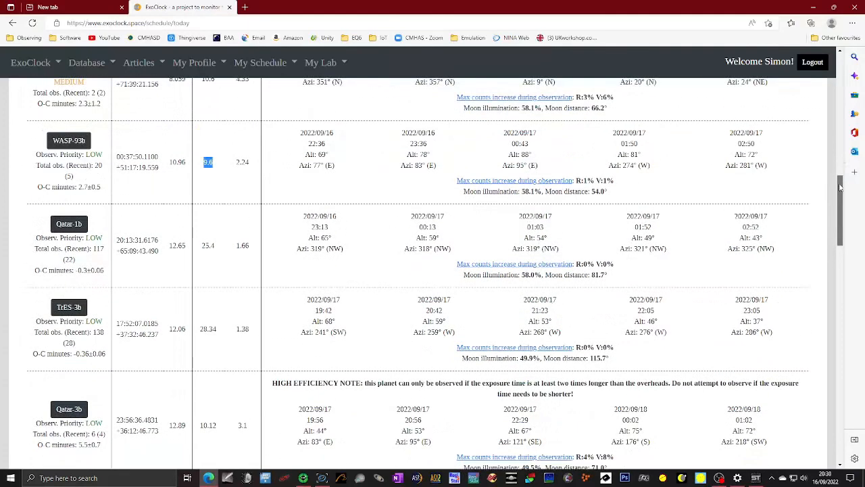
pyautogui.scroll(3)
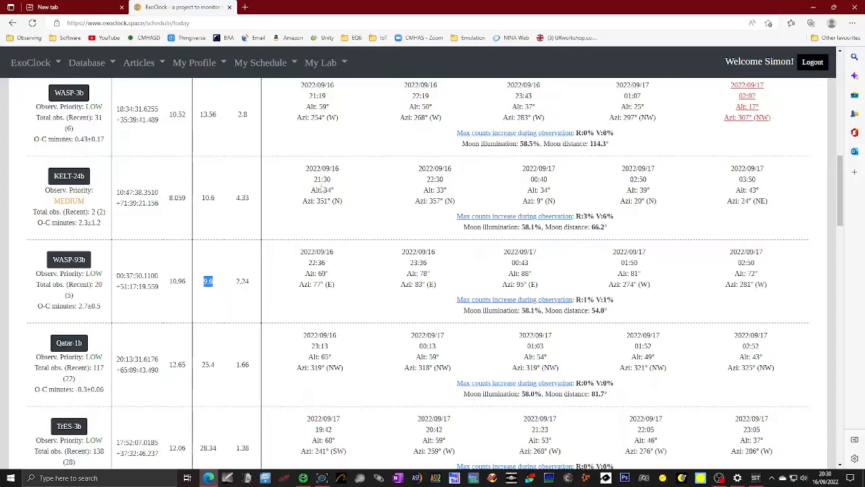
pyautogui.moveTo(164, 197)
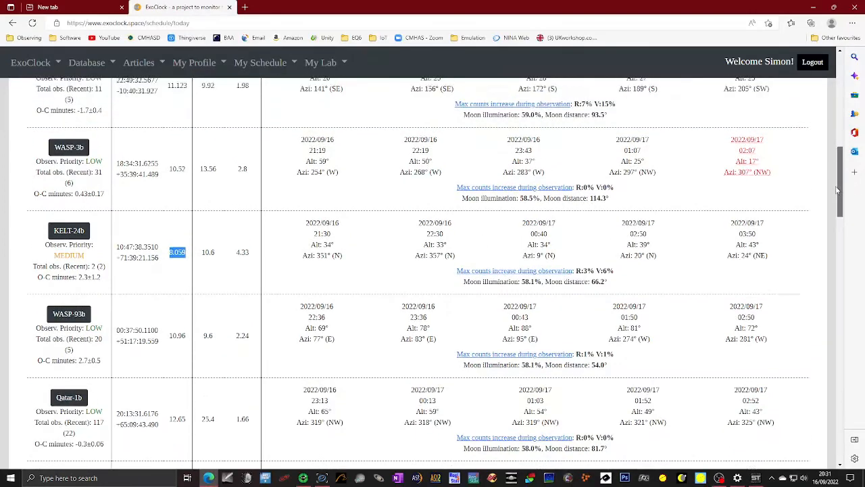
pyautogui.scroll(-3)
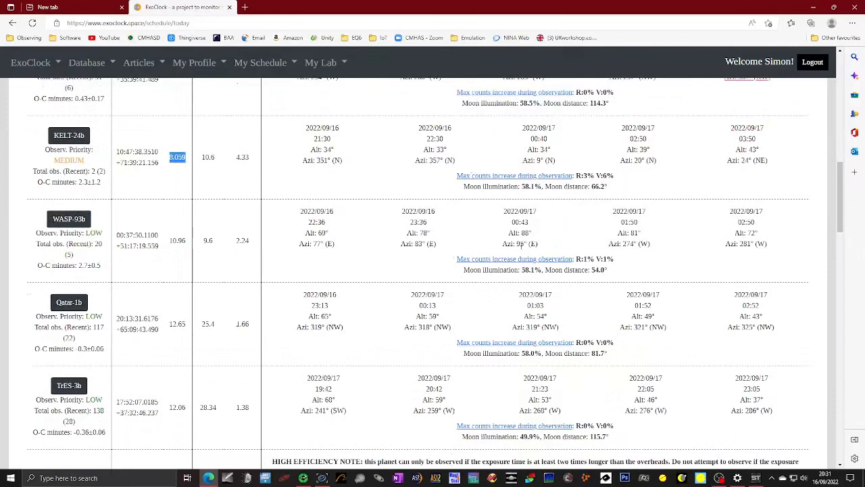
pyautogui.moveTo(68, 219)
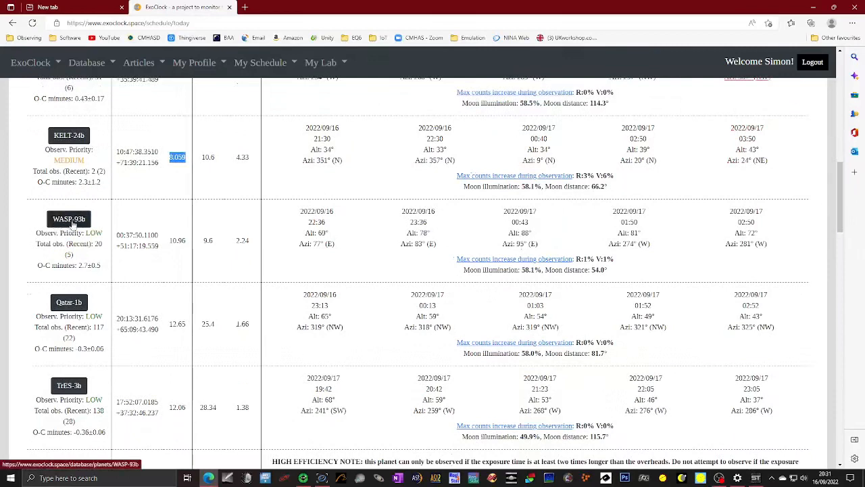
pyautogui.moveTo(157, 246)
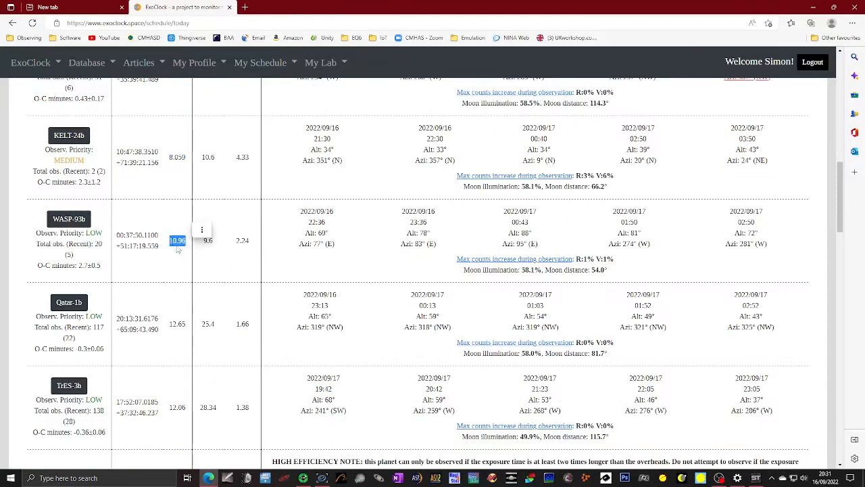
pyautogui.moveTo(209, 250)
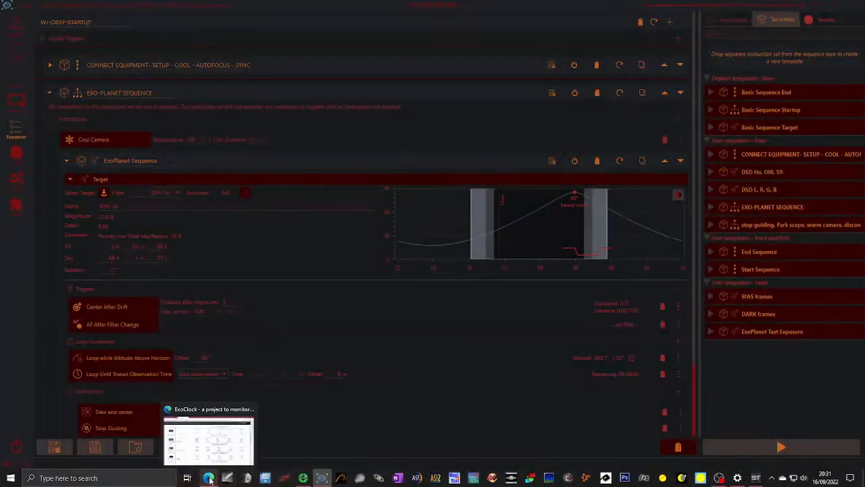
pyautogui.click(208, 439)
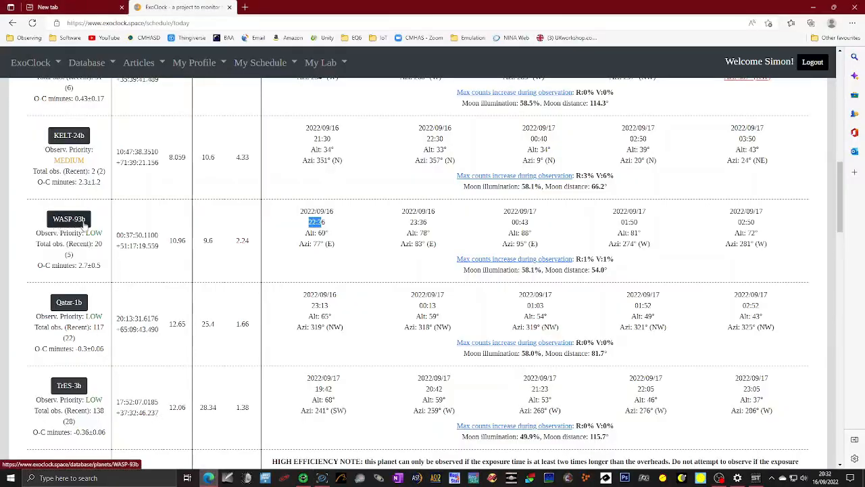
pyautogui.click(303, 478)
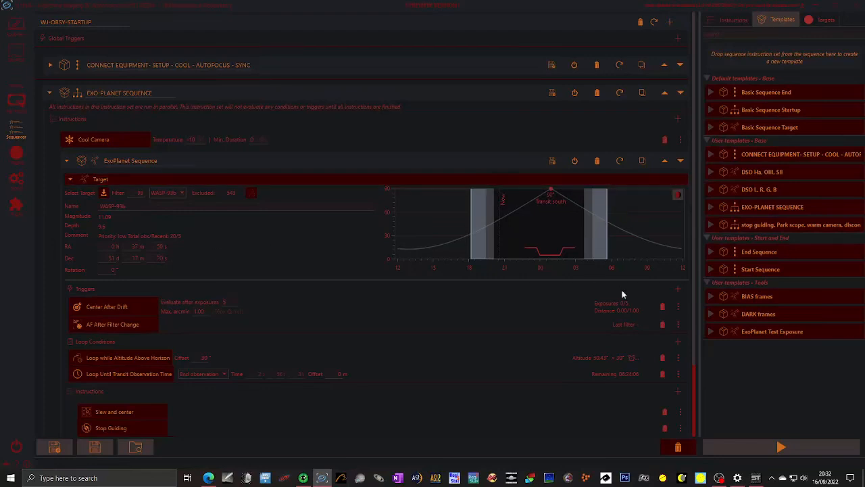
pyautogui.click(64, 65)
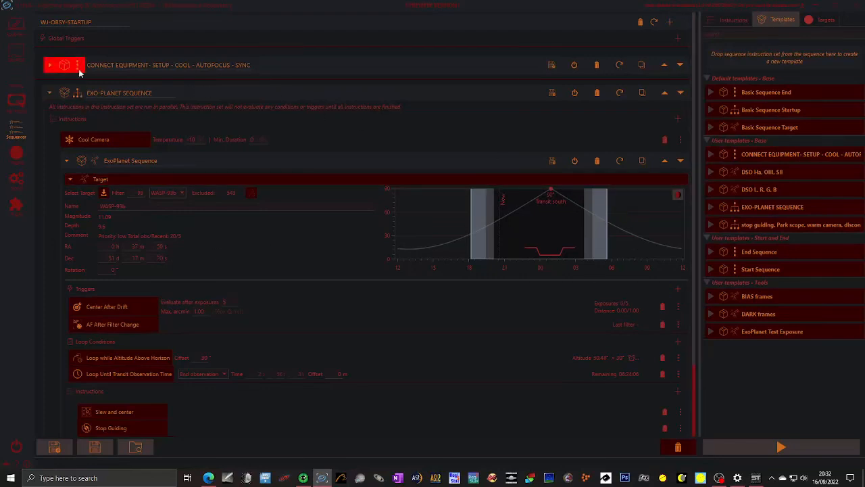
# Step: Collapse EXO-PLANET SEQUENCE and expand the CONNECT EQUIPMENT - SETUP - COOL - AUTOFOCUS - SYNC block
pyautogui.click(48, 64)
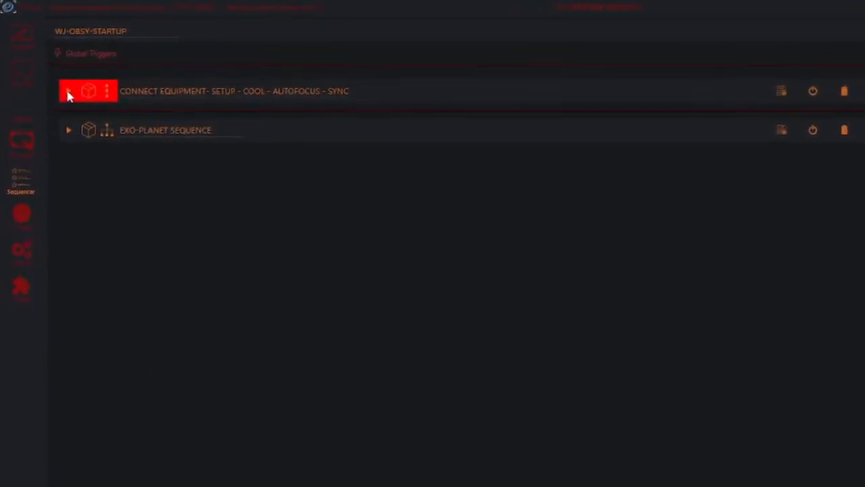
pyautogui.click(67, 91)
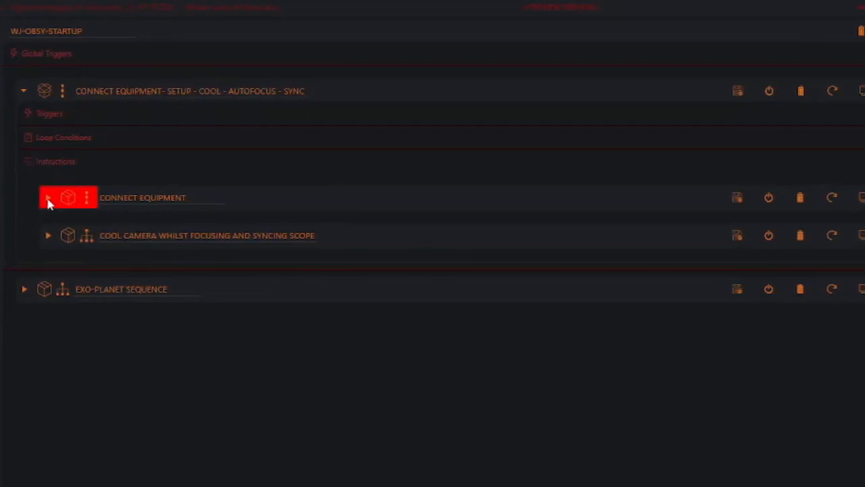
pyautogui.click(47, 197)
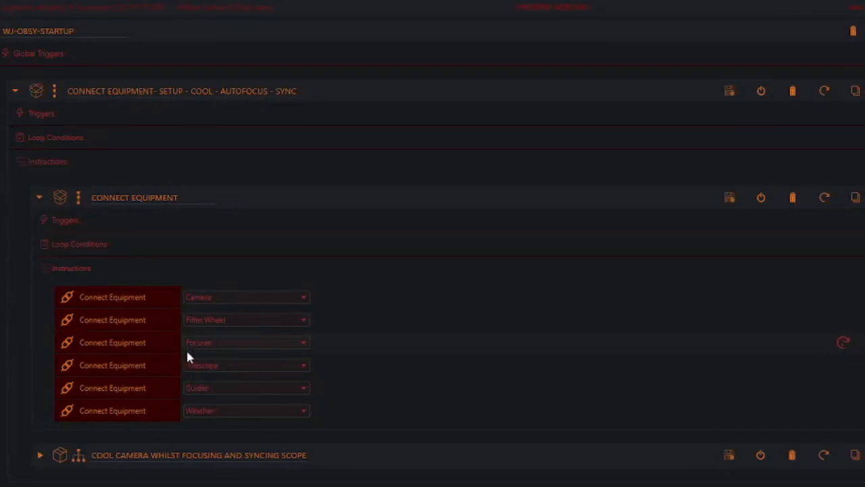
pyautogui.moveTo(857, 350)
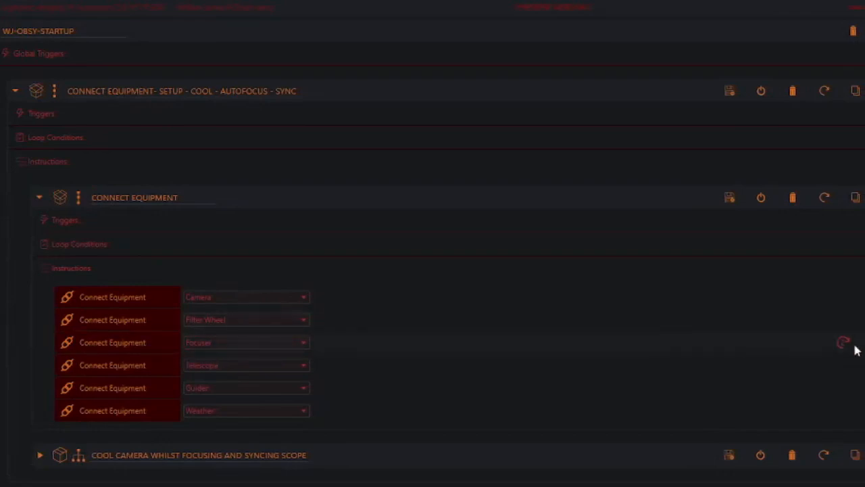
pyautogui.moveTo(75, 223)
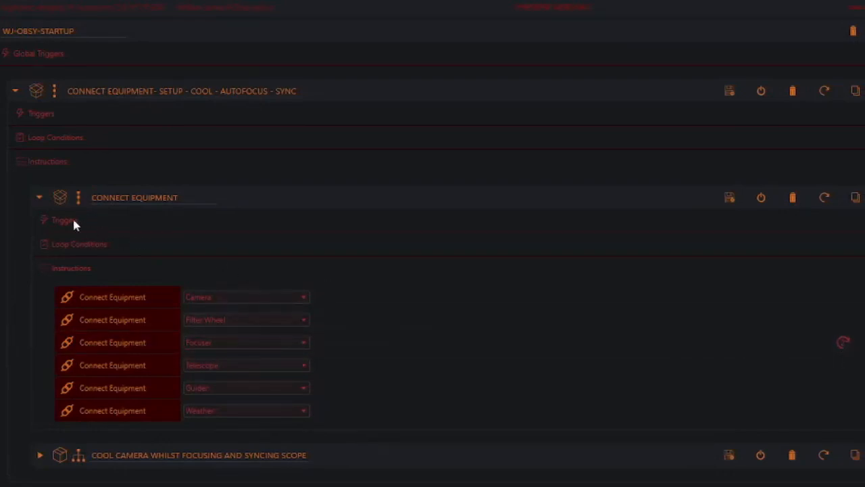
pyautogui.click(38, 197)
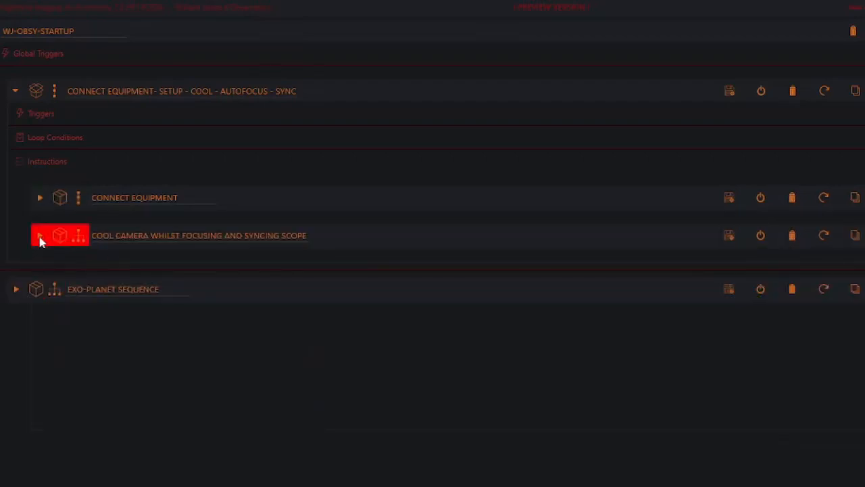
# Step: Expand the cool-camera-whilst-focusing block and its COOL CAMERA step showing temperature and minimum duration
pyautogui.click(41, 235)
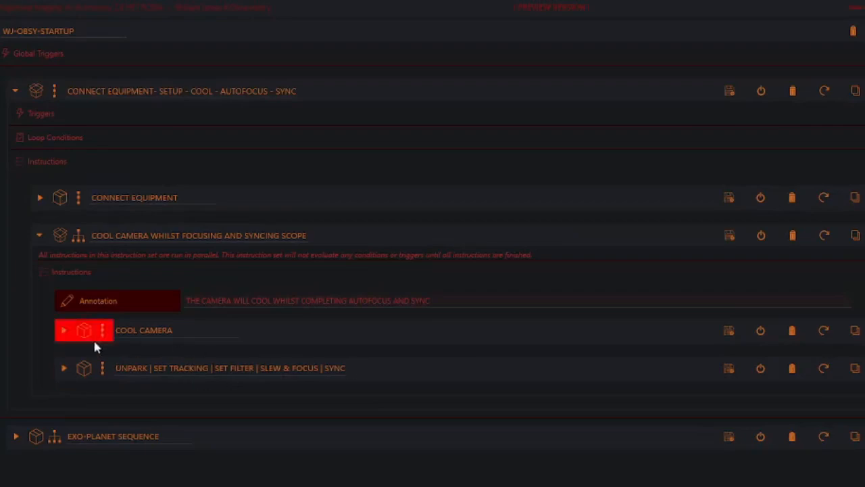
pyautogui.moveTo(65, 336)
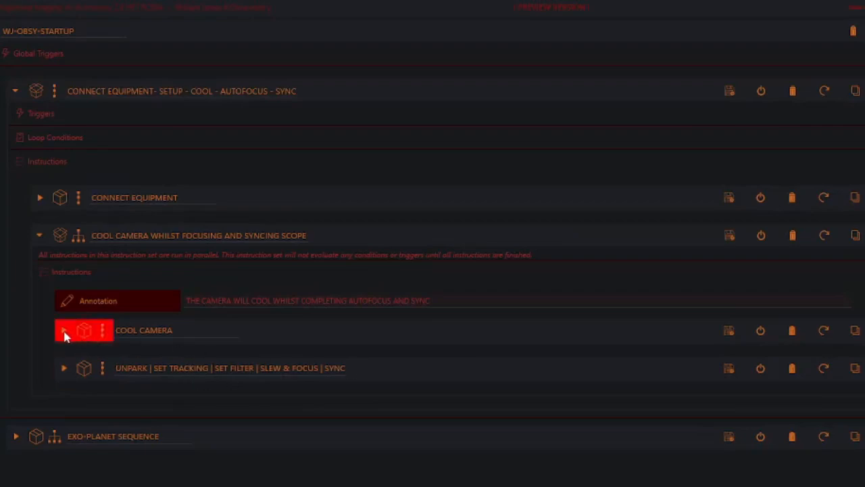
pyautogui.click(63, 330)
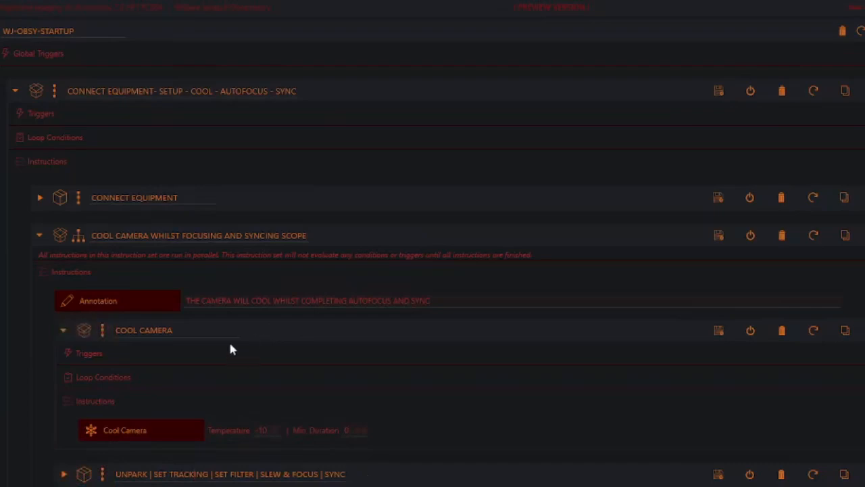
pyautogui.moveTo(211, 399)
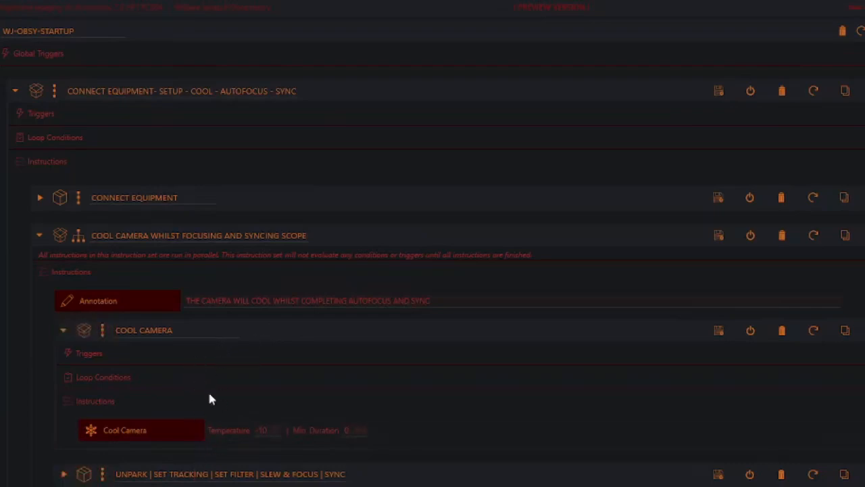
pyautogui.moveTo(223, 394)
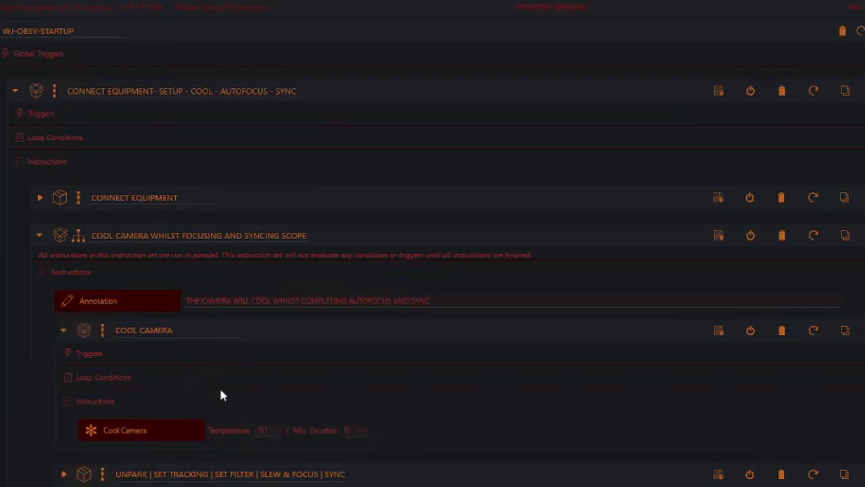
pyautogui.moveTo(269, 438)
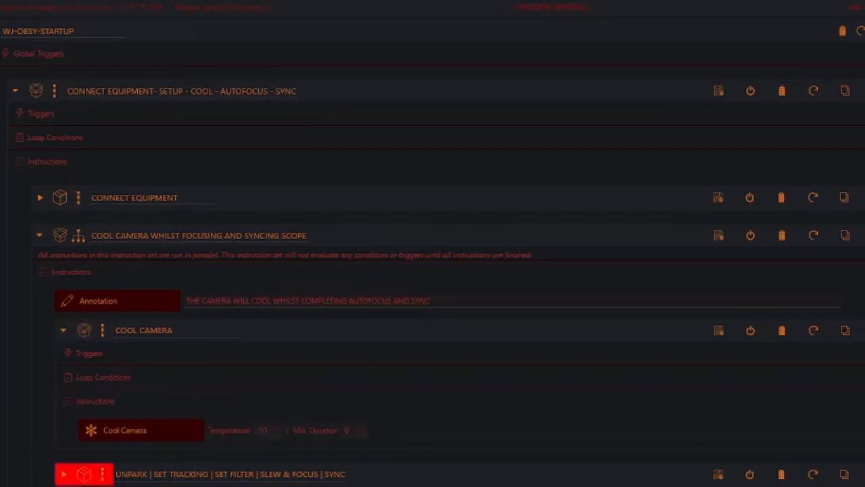
pyautogui.moveTo(349, 480)
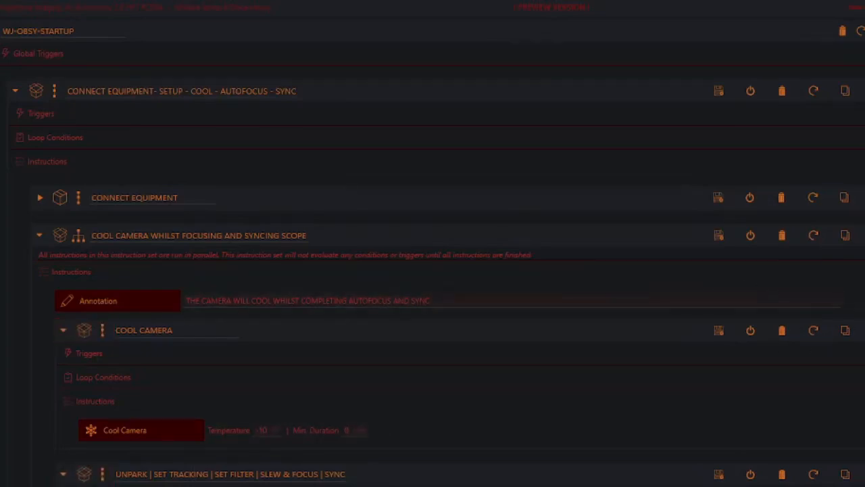
# Step: Scroll to the unpark-through-sync steps: unpark, tracking, filter, slew to Alt/Az, autofocus, solve-and-sync
pyautogui.scroll(-3)
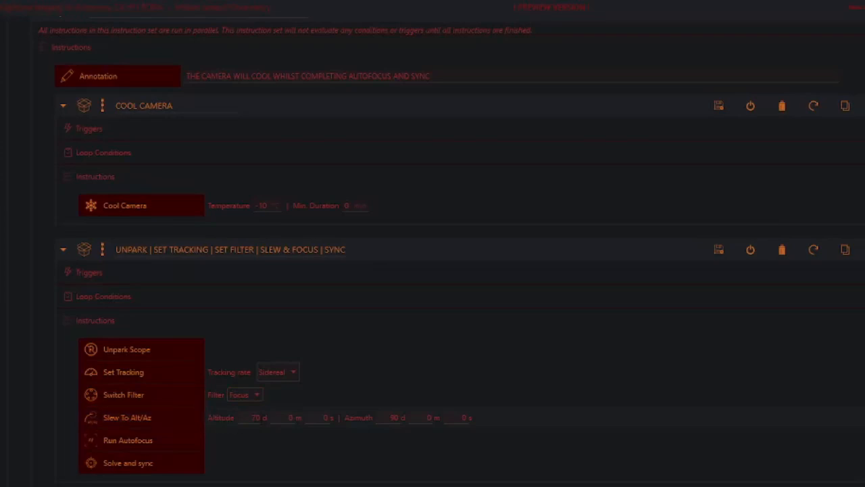
pyautogui.moveTo(168, 441)
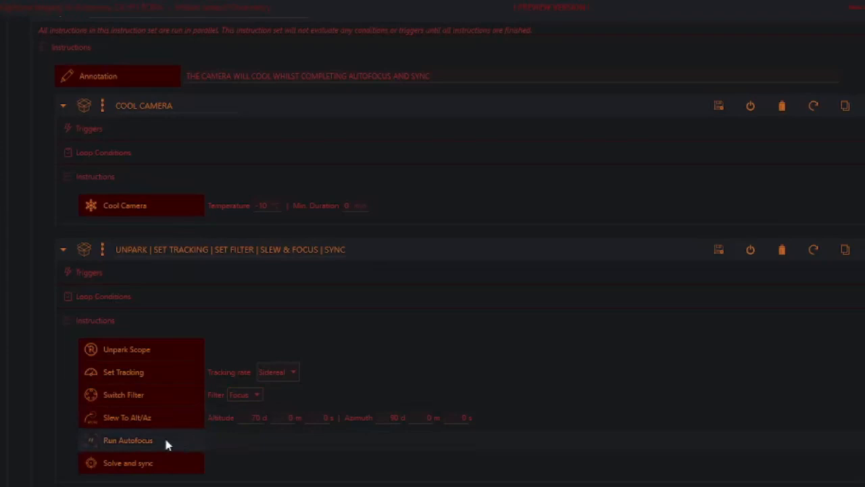
pyautogui.moveTo(114, 463)
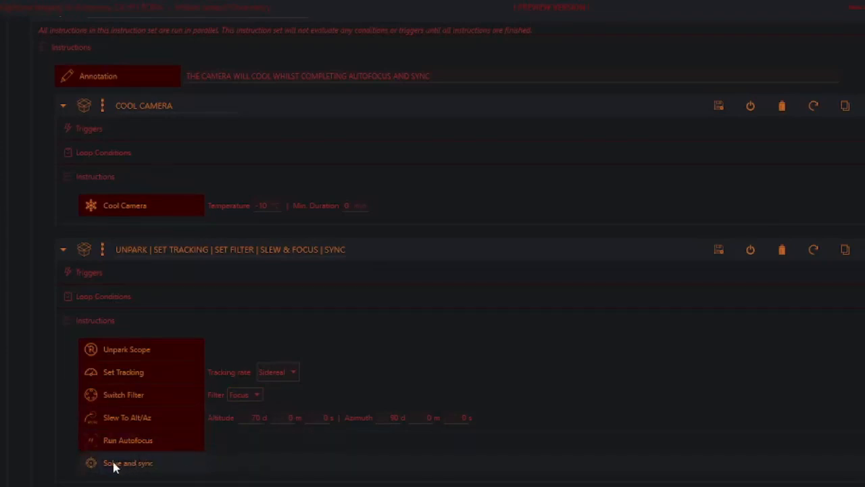
pyautogui.moveTo(141, 469)
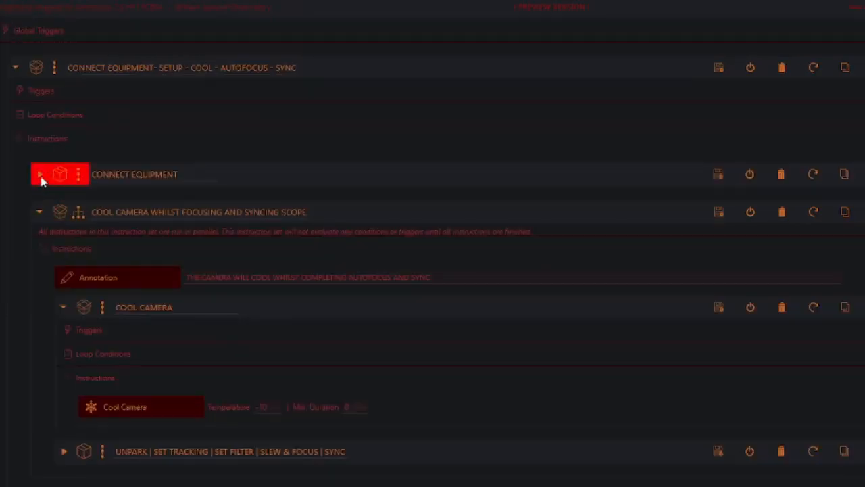
# Step: Collapse the startup block and expand EXO-PLANET SEQUENCE showing its Cool Camera and ExoPlanet Sequence steps
pyautogui.click(39, 173)
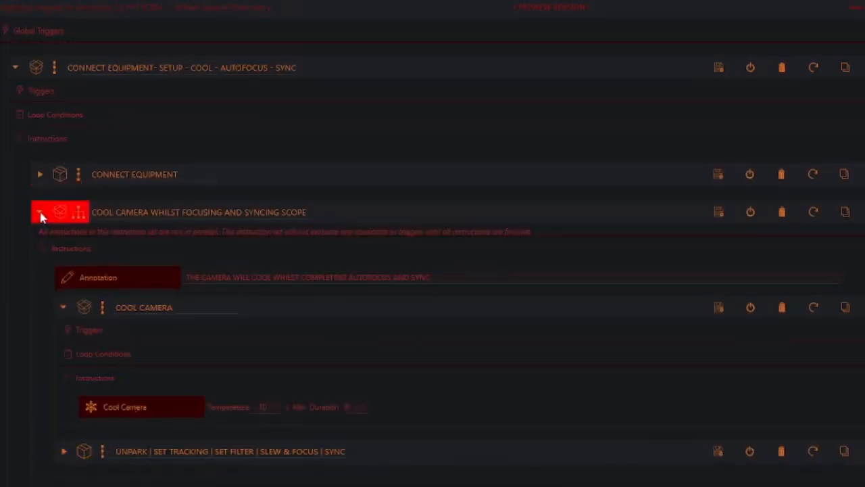
pyautogui.click(15, 67)
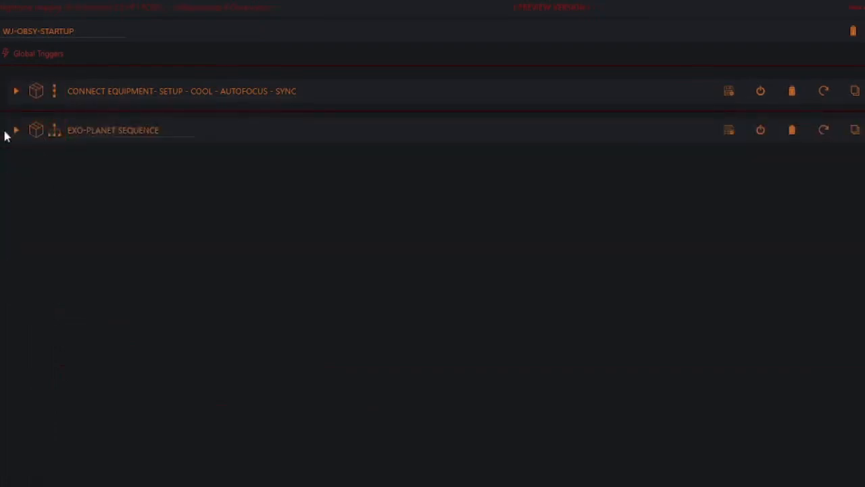
pyautogui.click(16, 130)
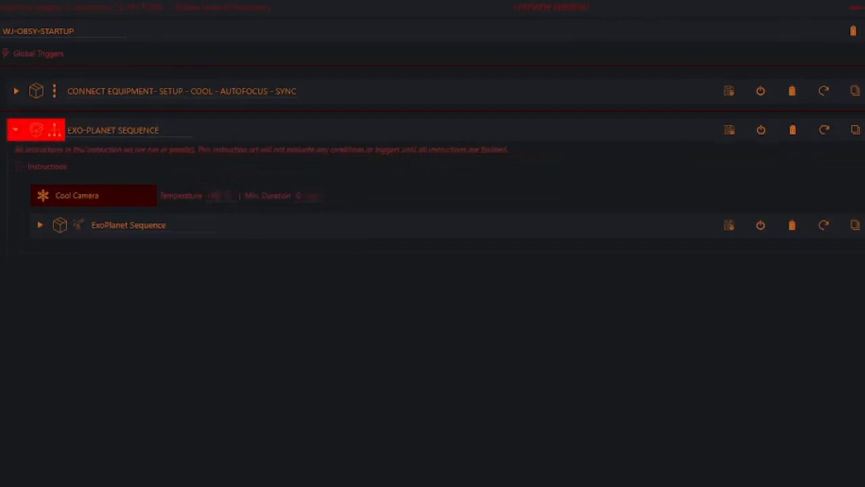
pyautogui.moveTo(49, 143)
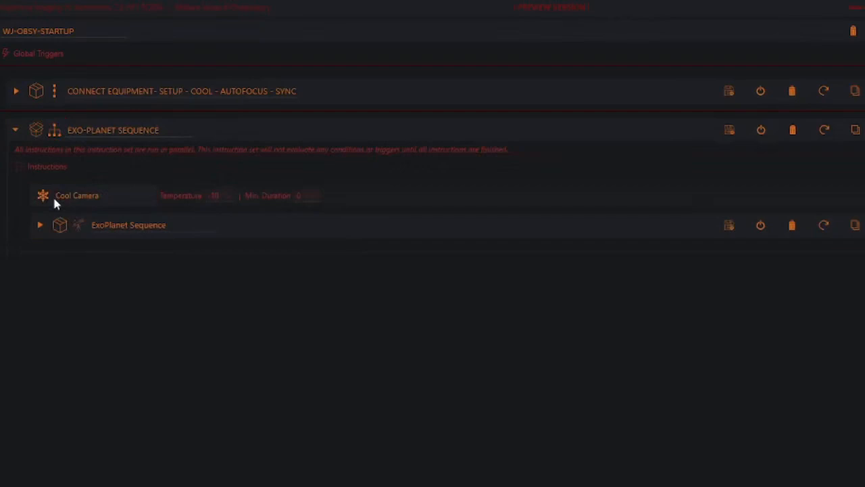
pyautogui.moveTo(122, 205)
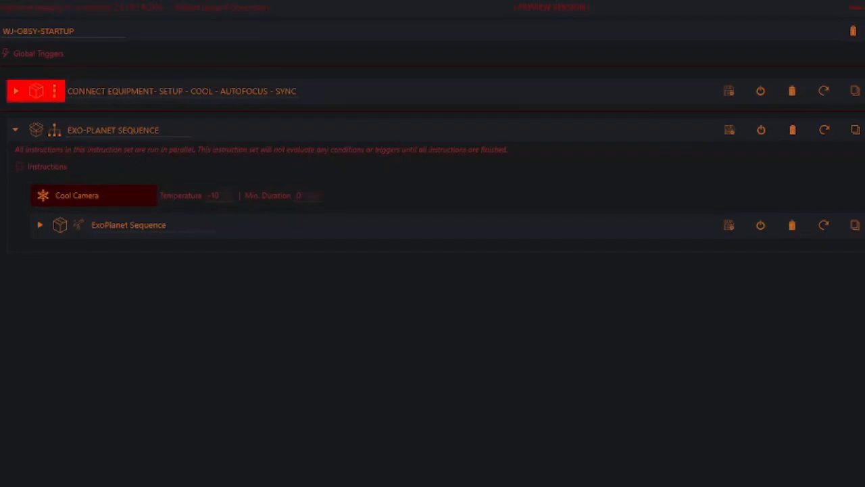
pyautogui.moveTo(196, 88)
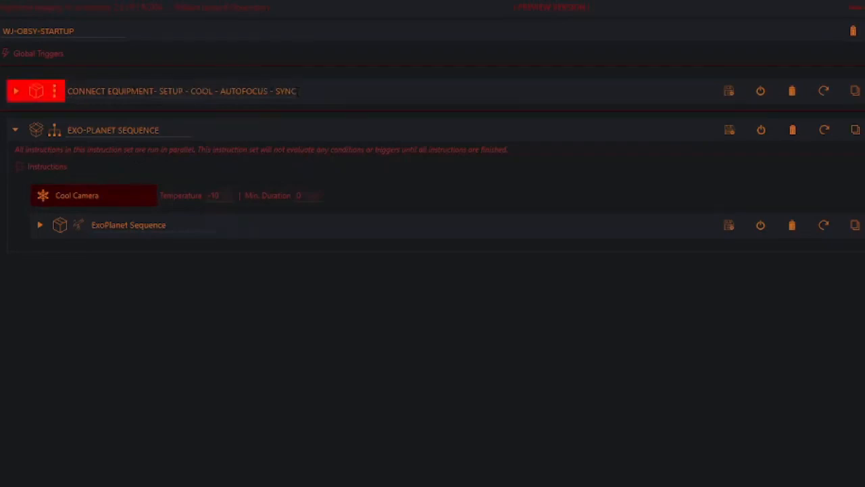
pyautogui.moveTo(311, 94)
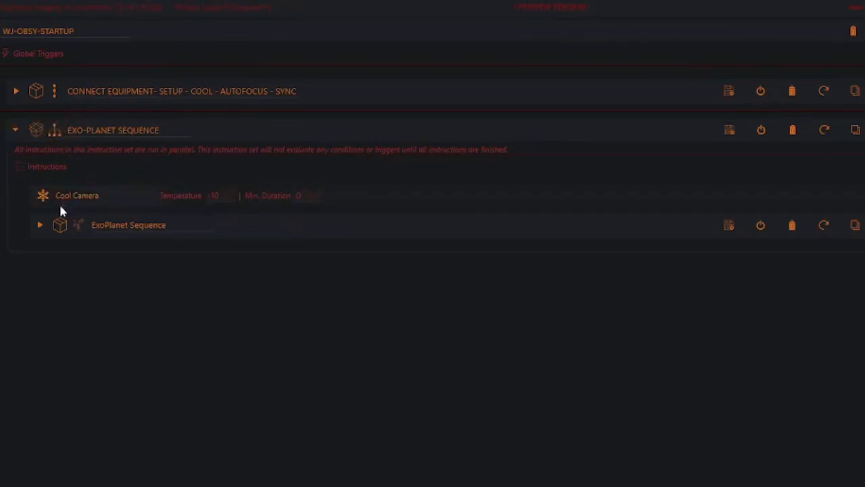
pyautogui.click(61, 225)
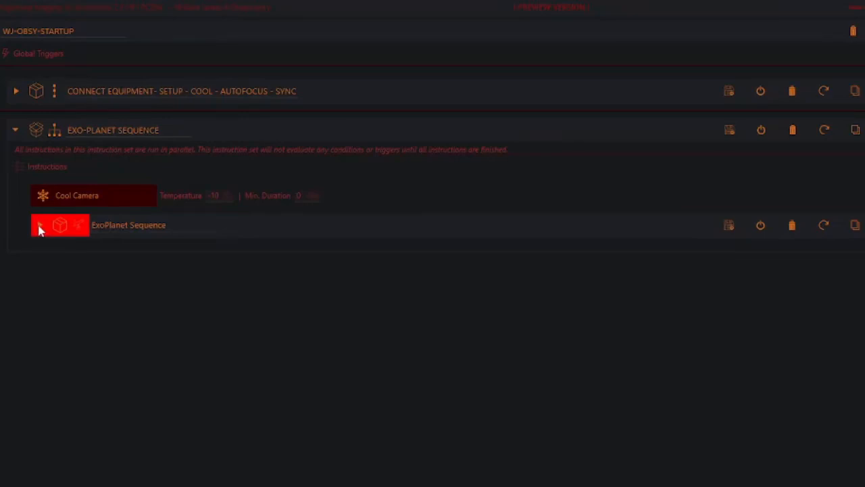
# Step: Expand the inner ExoPlanet Sequence and check target WASP-93b with coordinates and transit altitude chart
pyautogui.click(41, 224)
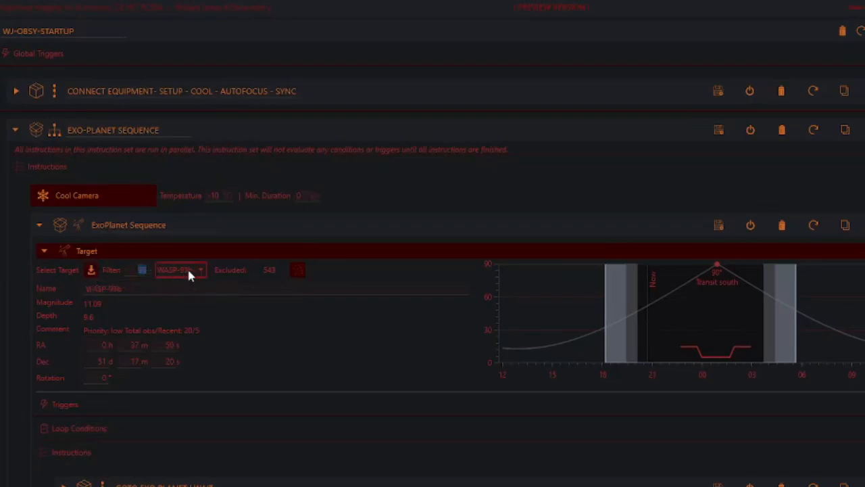
pyautogui.click(181, 270)
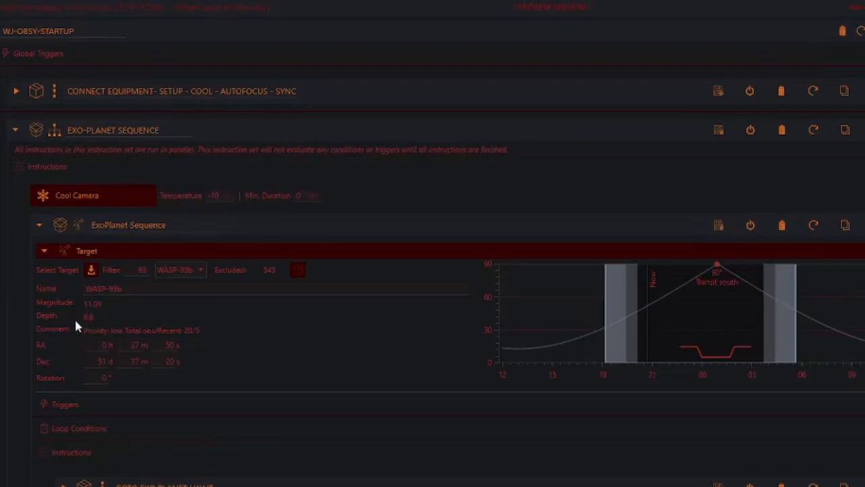
pyautogui.moveTo(106, 321)
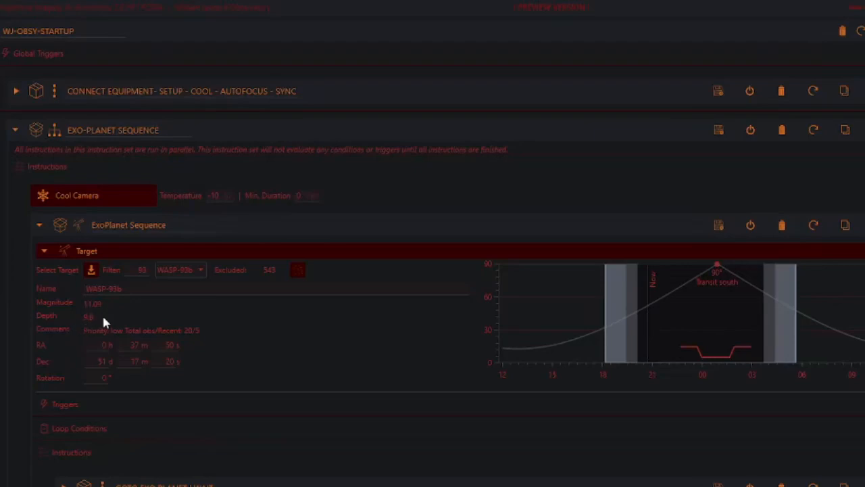
pyautogui.moveTo(144, 343)
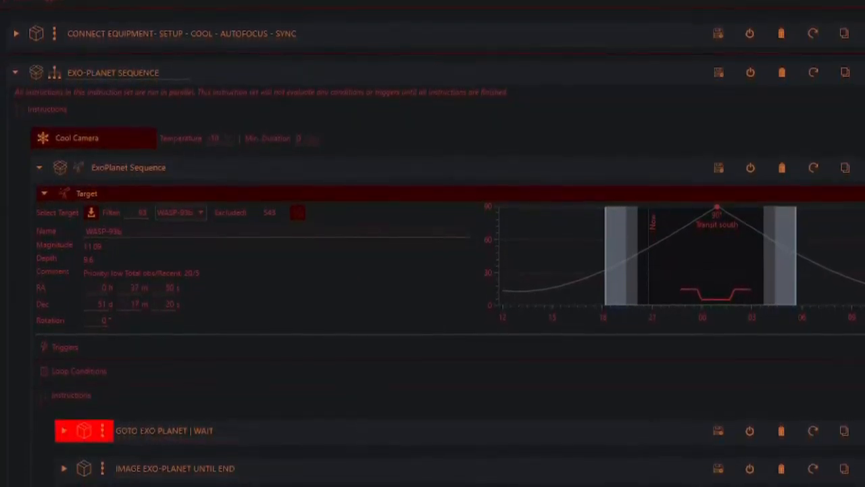
# Step: Expand GOTO EXO PLANET | WAIT and scroll through the imaging block's triggers, loop conditions and Smart Exposure
pyautogui.click(63, 430)
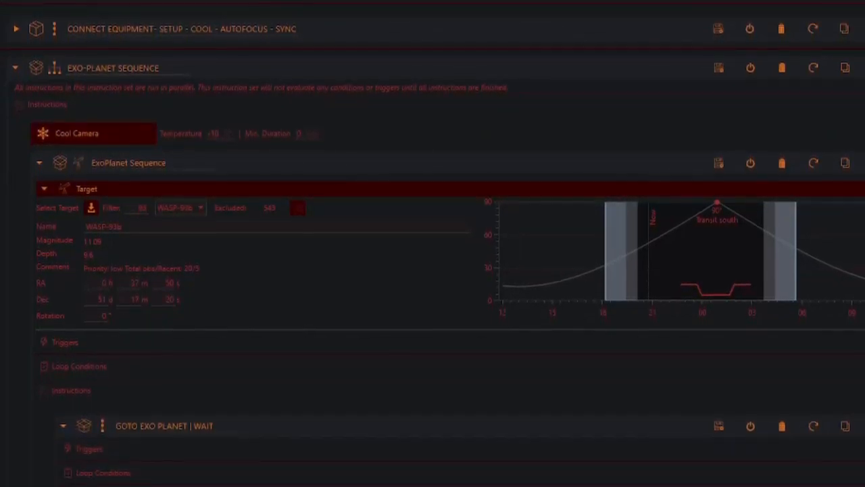
pyautogui.scroll(-3)
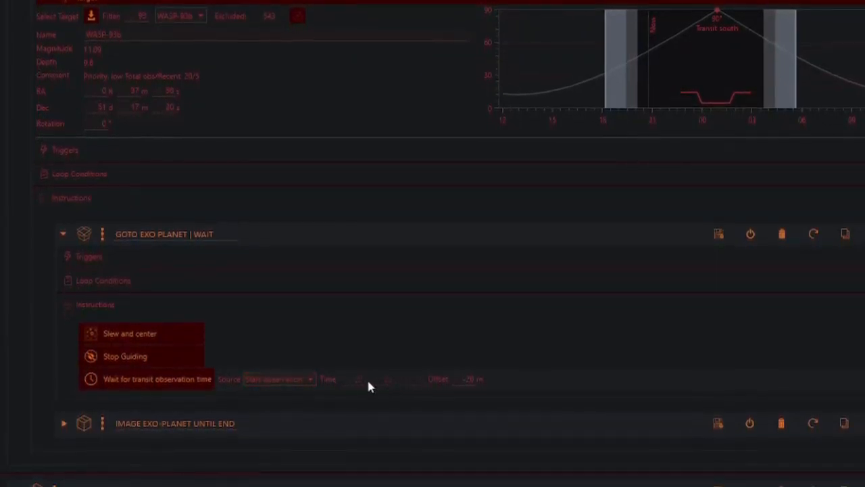
pyautogui.scroll(-3)
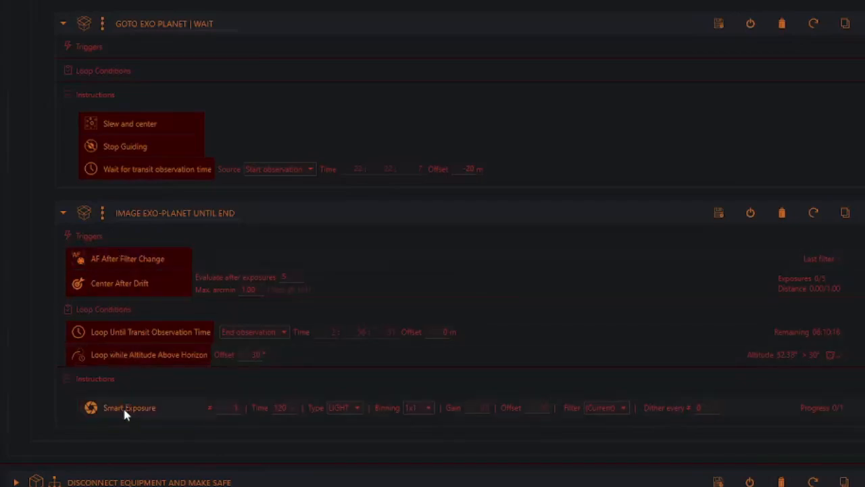
# Step: Change the Smart Exposure time from 120 to 90 seconds and review the light frame type
pyautogui.click(129, 407)
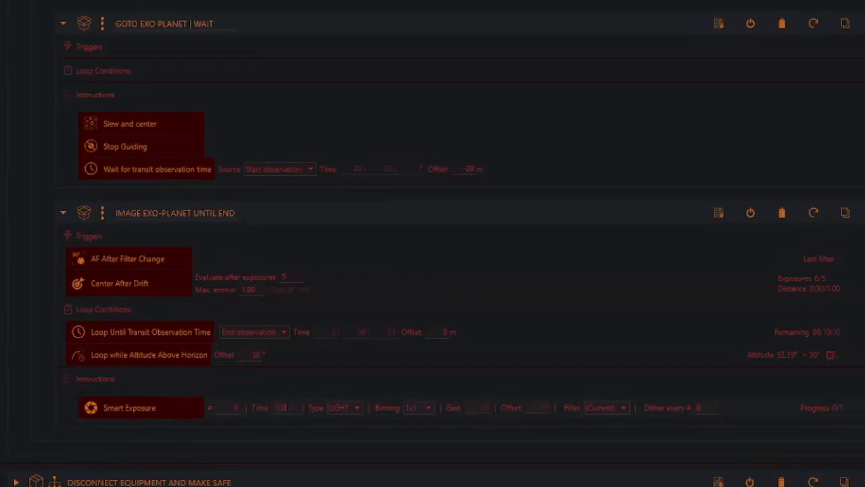
pyautogui.tripleClick(280, 408)
pyautogui.write('90')
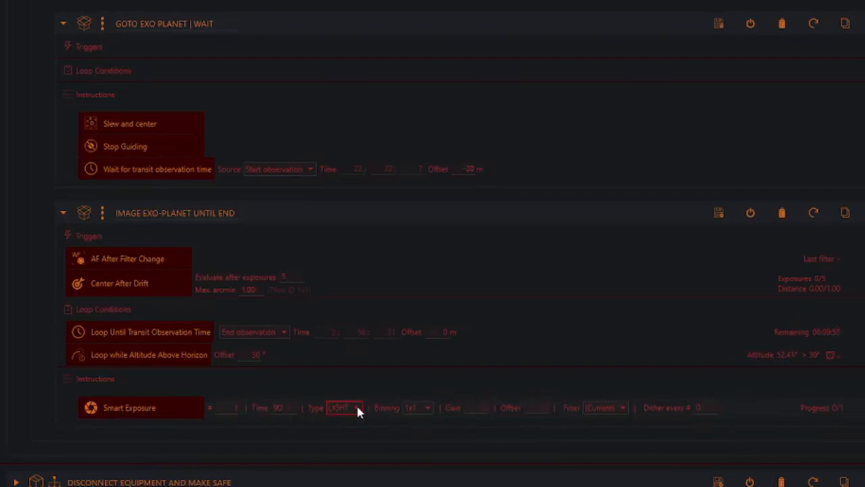
pyautogui.click(344, 407)
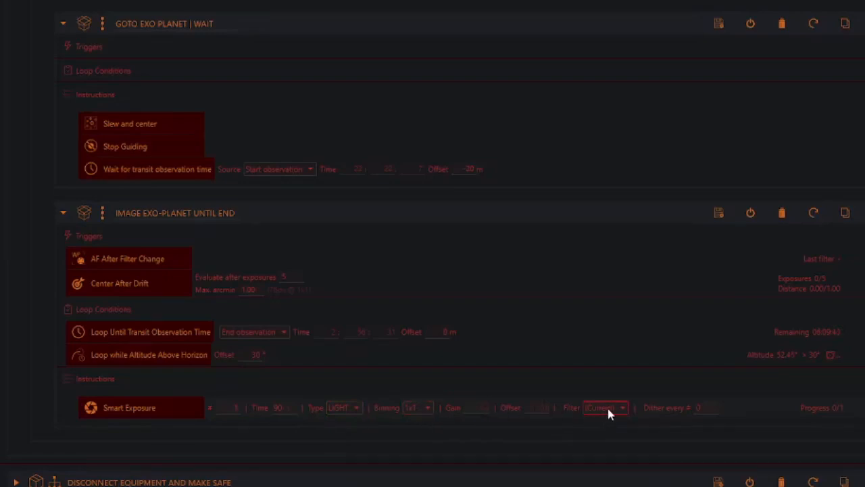
pyautogui.moveTo(561, 376)
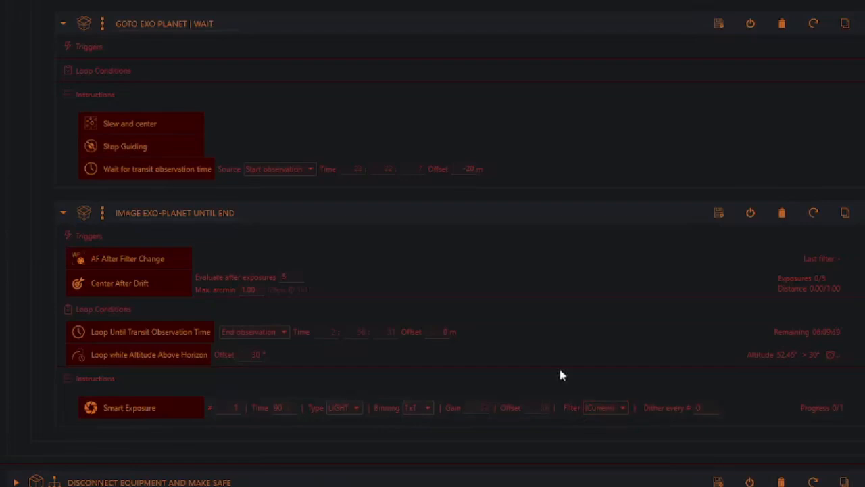
pyautogui.moveTo(439, 243)
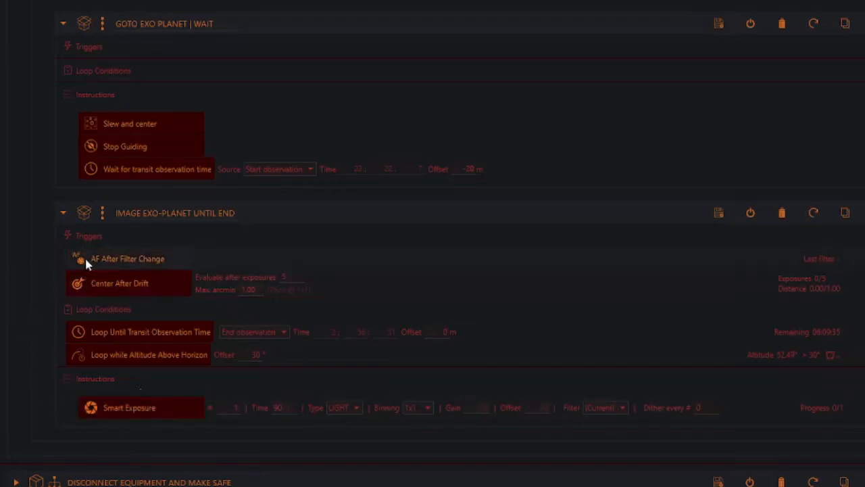
pyautogui.moveTo(86, 273)
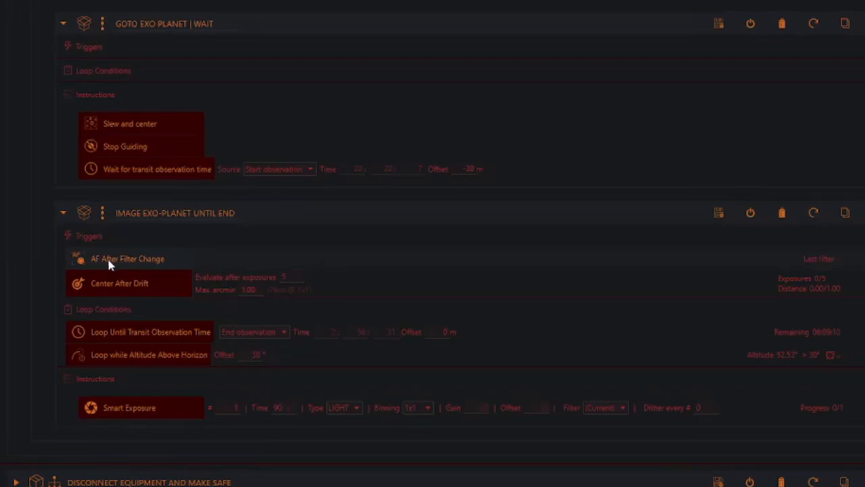
pyautogui.moveTo(139, 260)
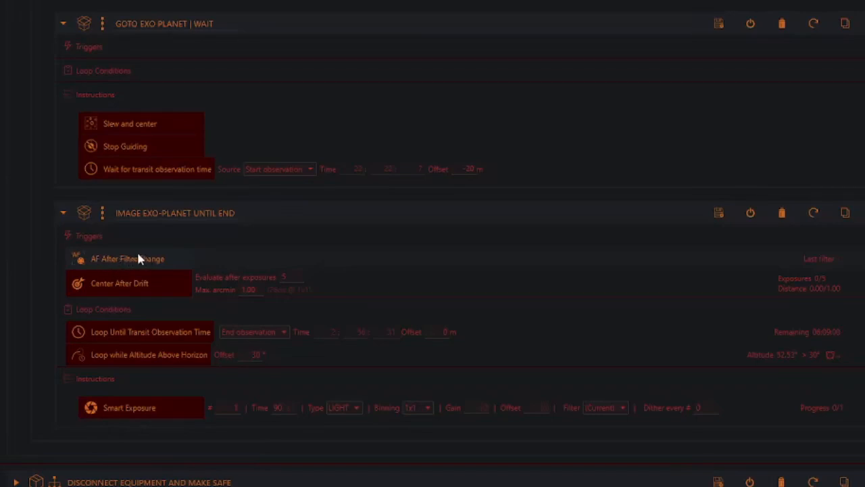
pyautogui.moveTo(154, 262)
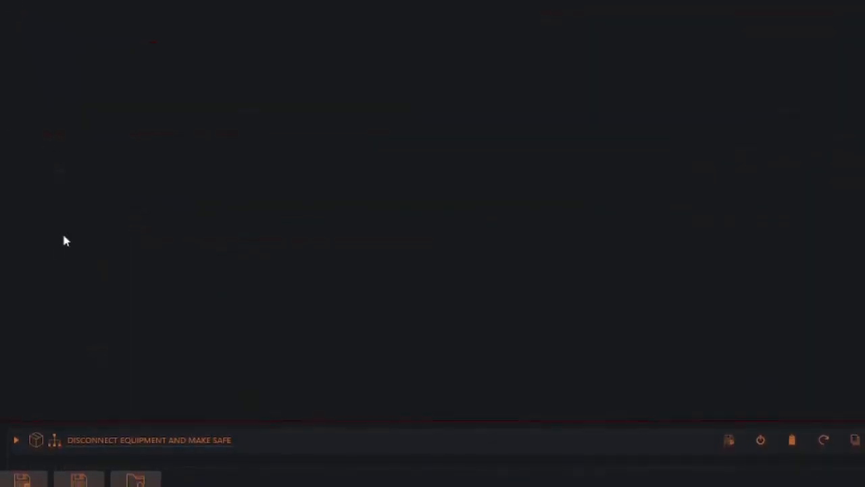
# Step: Expand DISCONNECT EQUIPMENT AND MAKE SAFE and its stop-guiding, park-scope, warm-camera, disconnect group
pyautogui.click(16, 440)
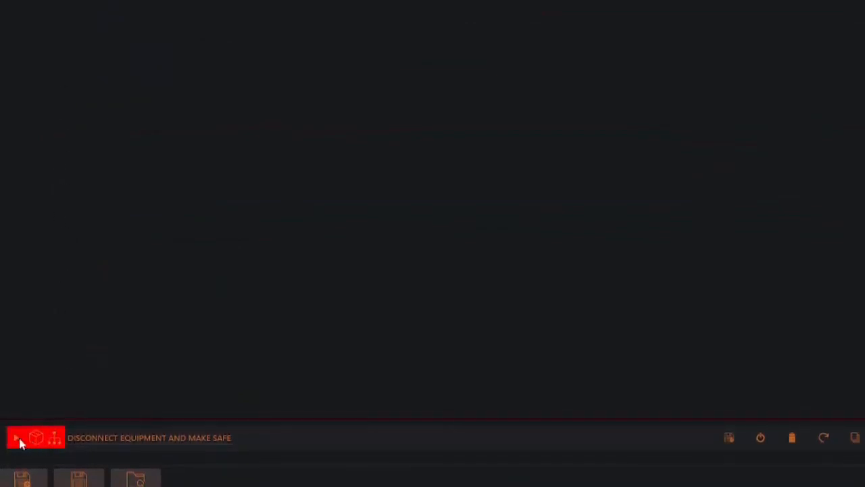
pyautogui.click(15, 438)
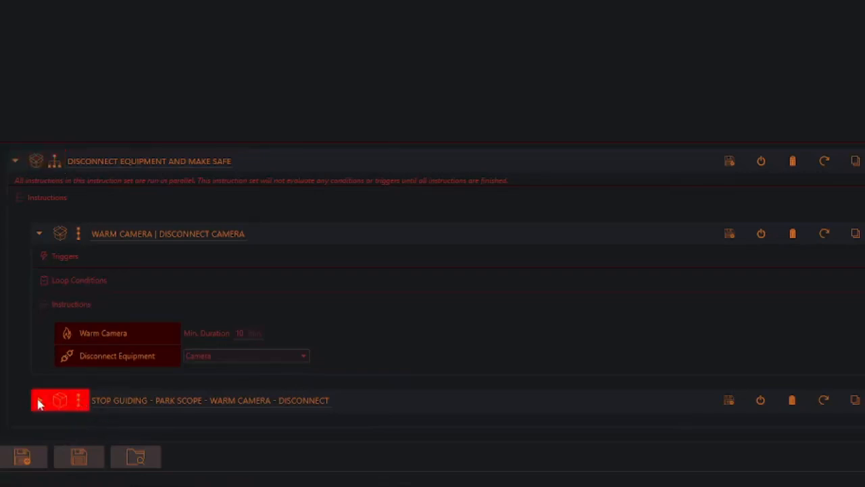
pyautogui.click(38, 400)
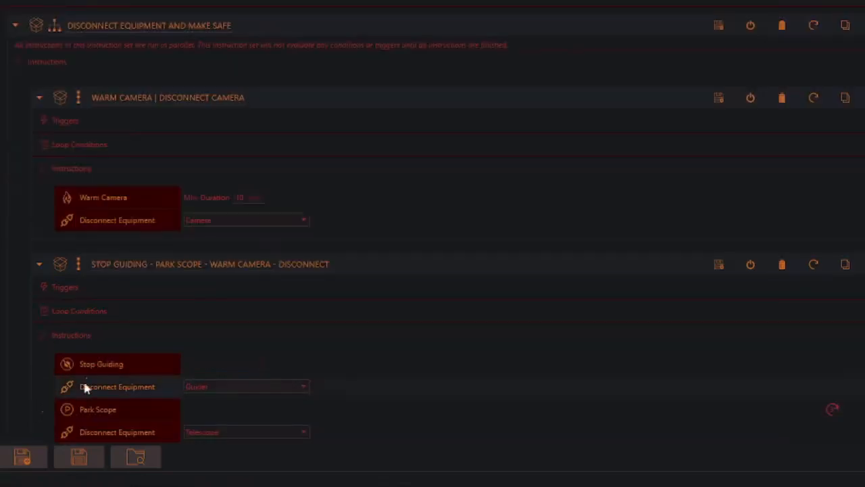
pyautogui.moveTo(94, 371)
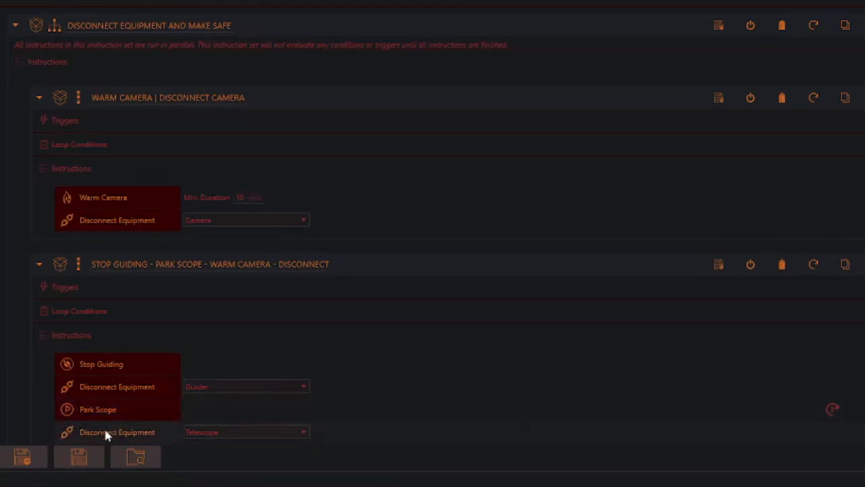
pyautogui.moveTo(246, 432)
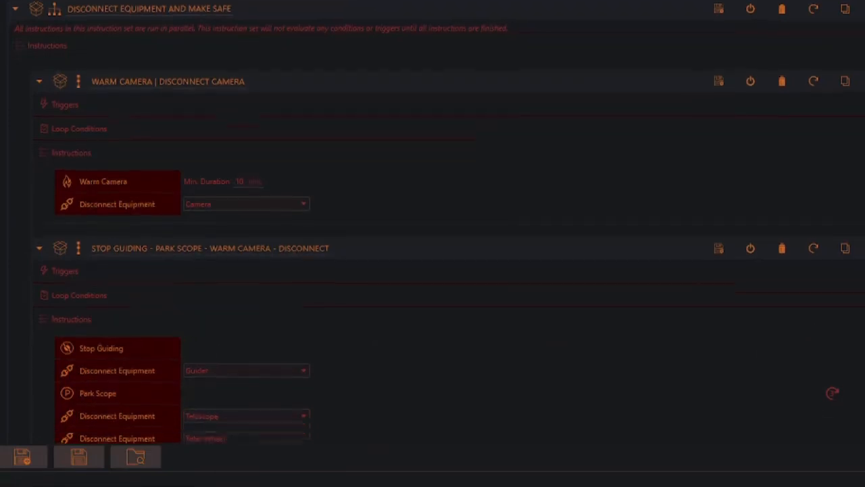
pyautogui.scroll(-3)
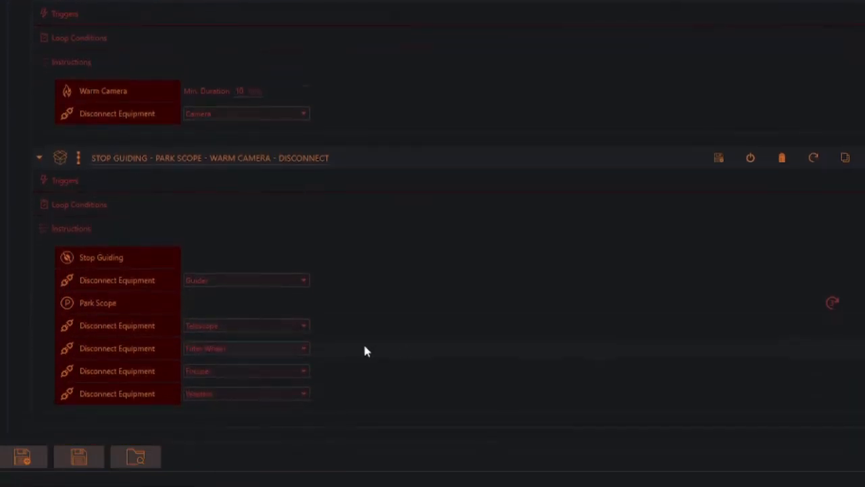
pyautogui.moveTo(357, 395)
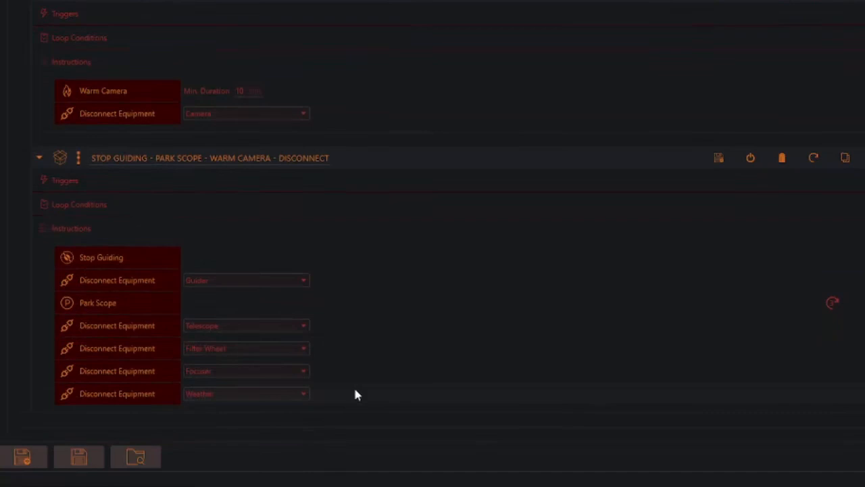
pyautogui.moveTo(142, 441)
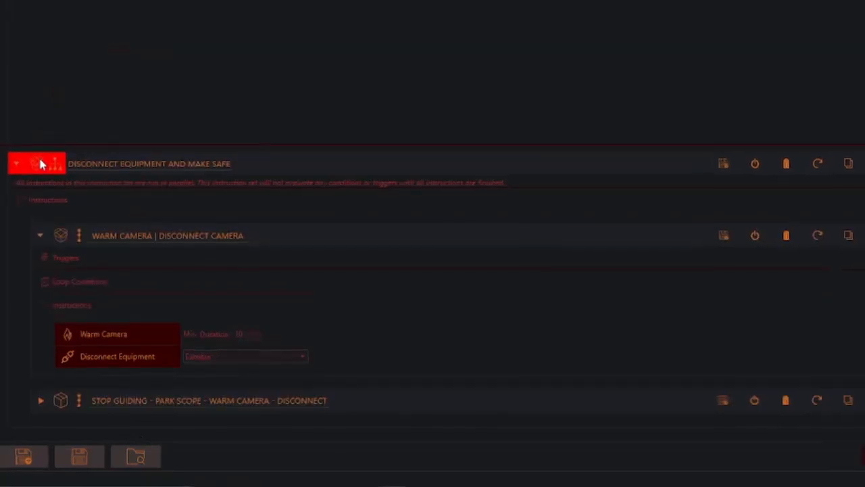
# Step: Collapse the Disconnect Equipment and Make Safe block, leaving the three top-level parts
pyautogui.click(16, 163)
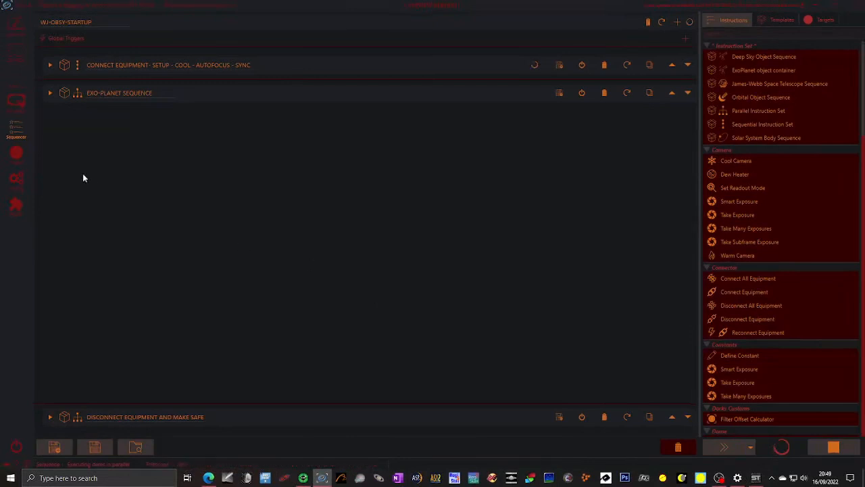
# Step: Switch to the Imaging view to watch the running sequence start its autofocus
pyautogui.click(16, 154)
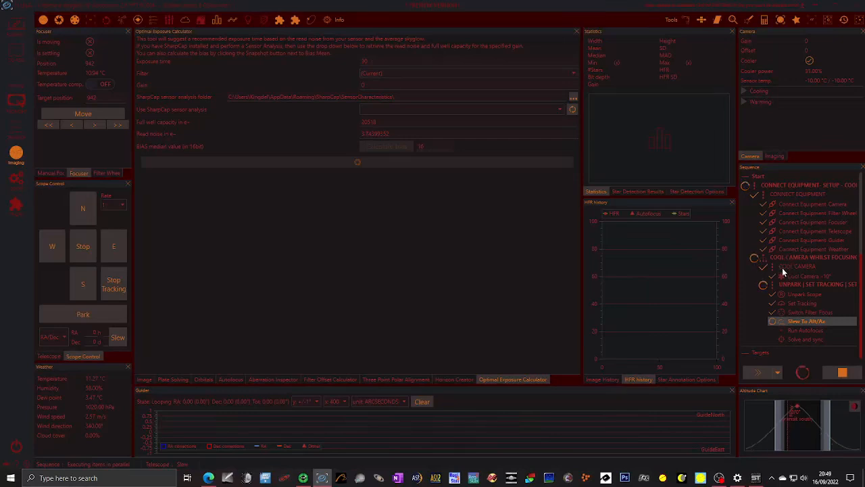
pyautogui.moveTo(800, 279)
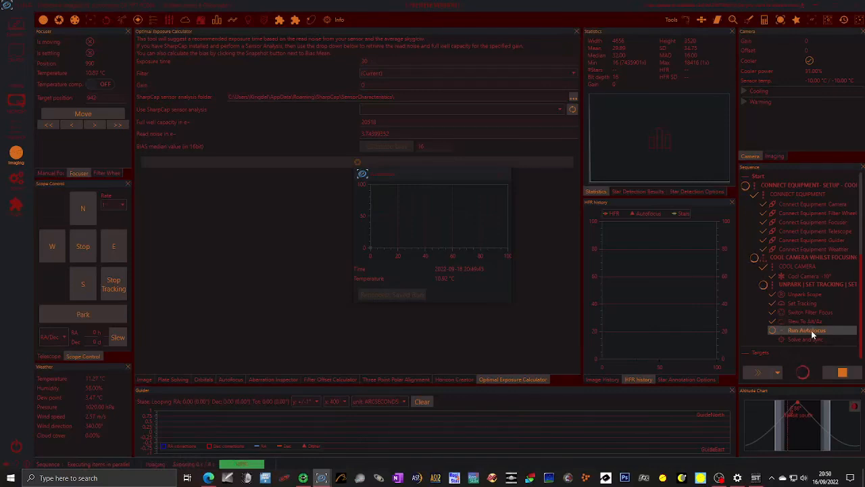
pyautogui.moveTo(413, 245)
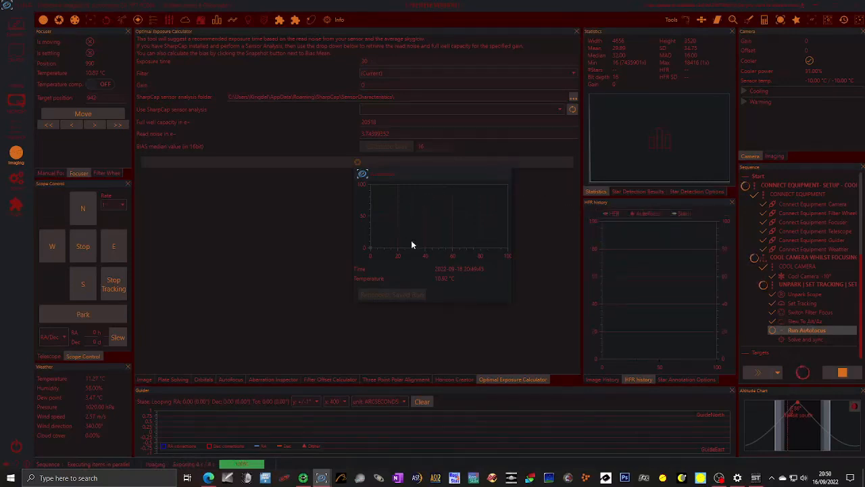
pyautogui.moveTo(443, 254)
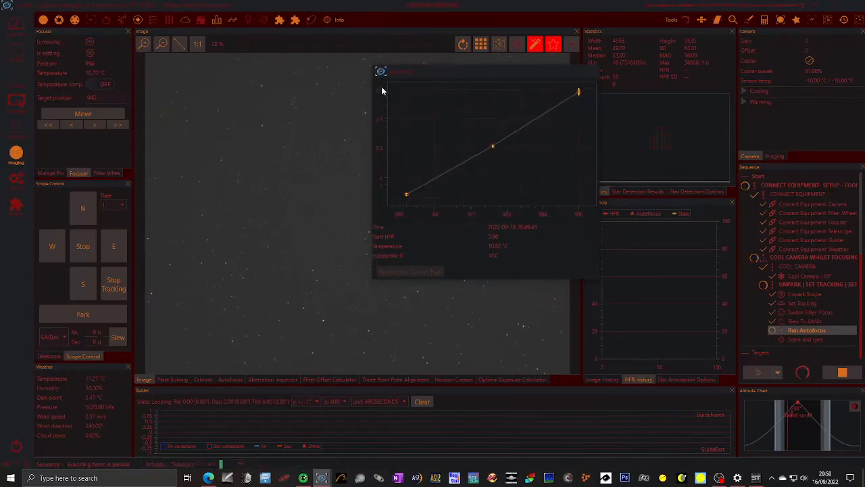
pyautogui.moveTo(379, 117)
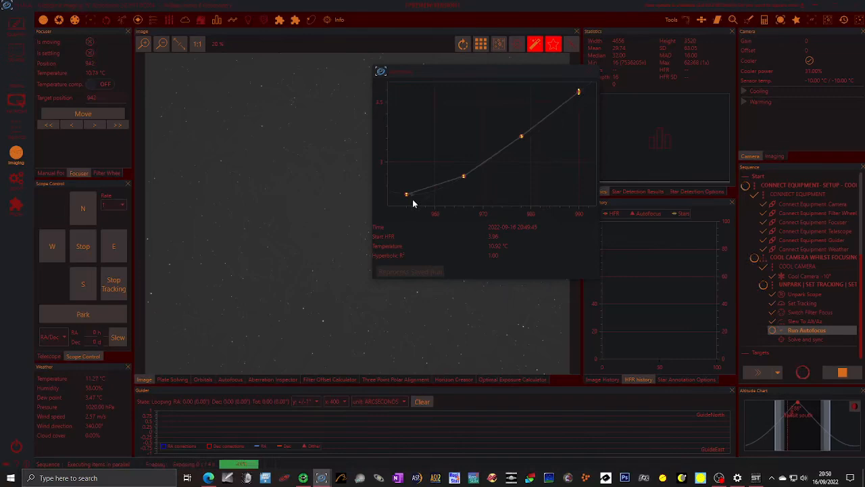
pyautogui.moveTo(480, 180)
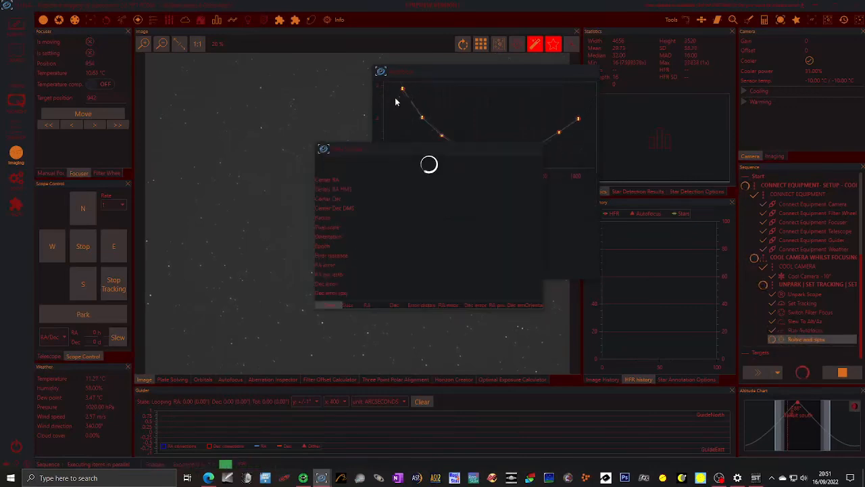
pyautogui.moveTo(430, 165)
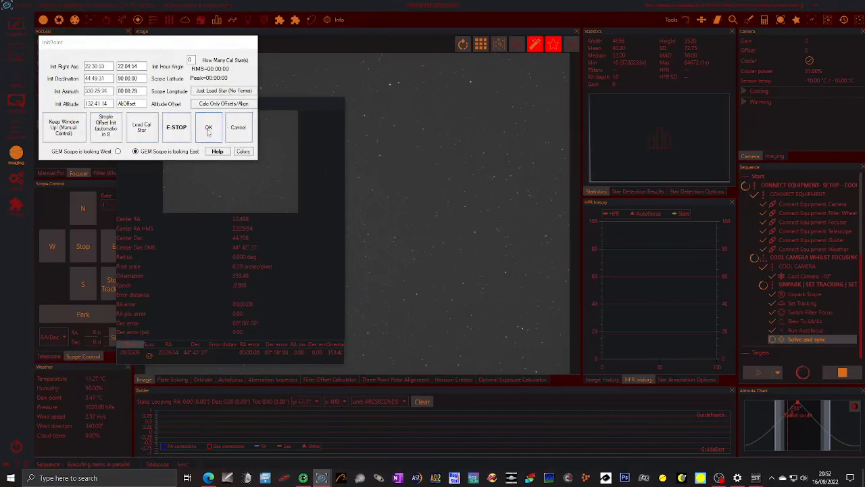
# Step: Accept both mount sync dialogs after plate solving so Slew and Center completes
pyautogui.click(209, 127)
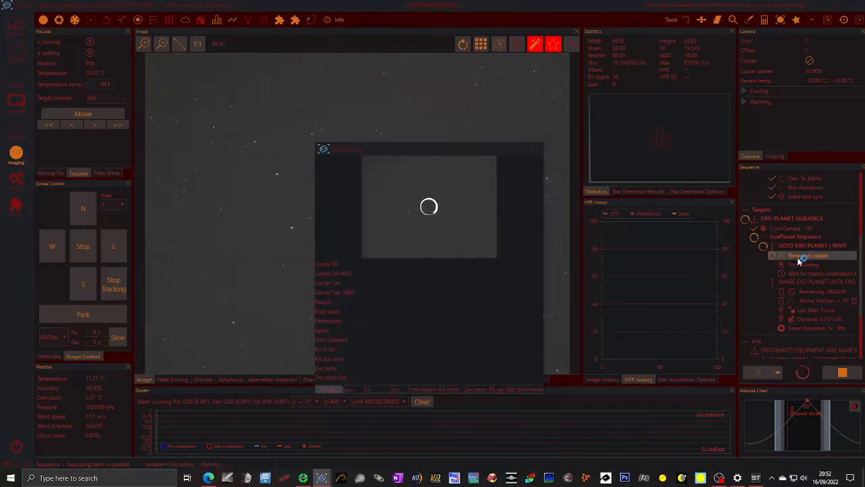
pyautogui.click(809, 256)
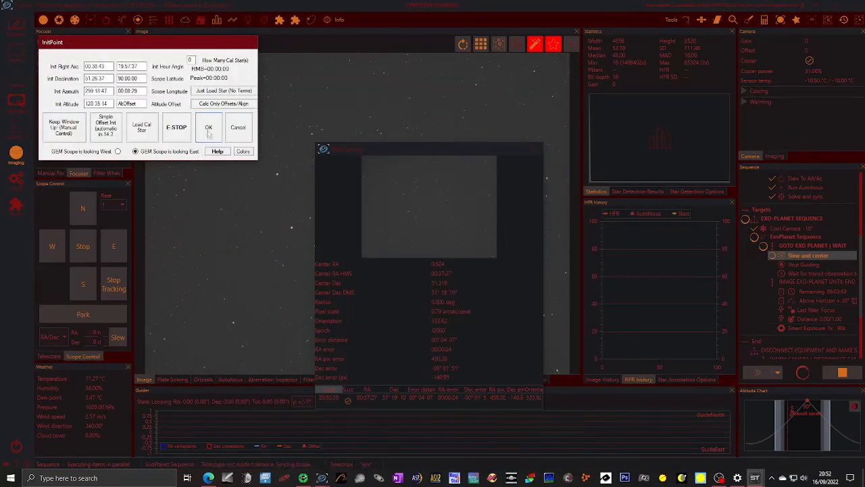
pyautogui.click(208, 127)
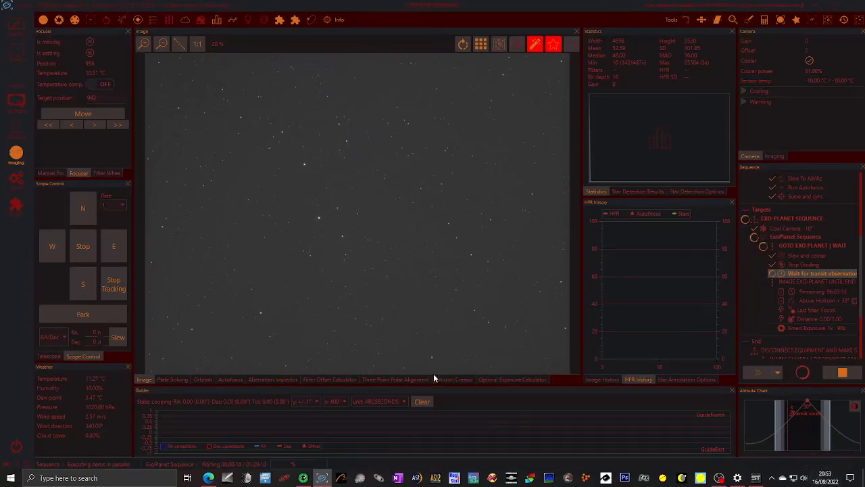
pyautogui.moveTo(471, 254)
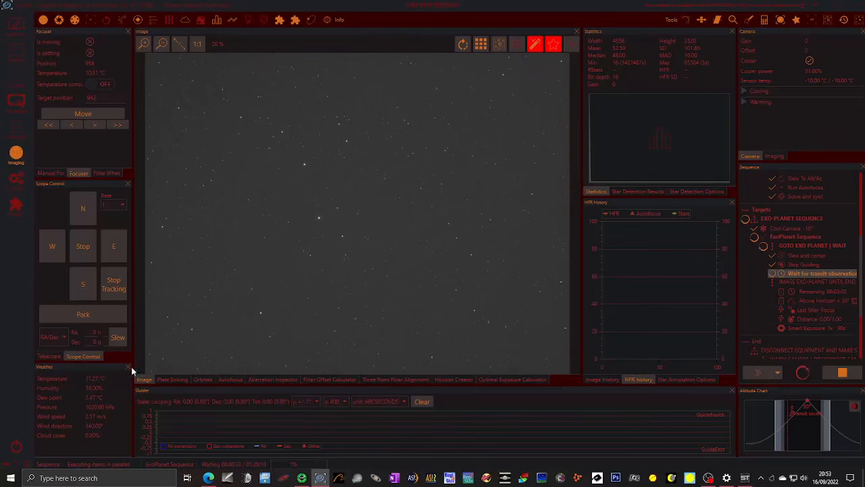
# Step: Zoom and fit the latest star field frame, then overlay a centring crosshair on it
pyautogui.click(144, 379)
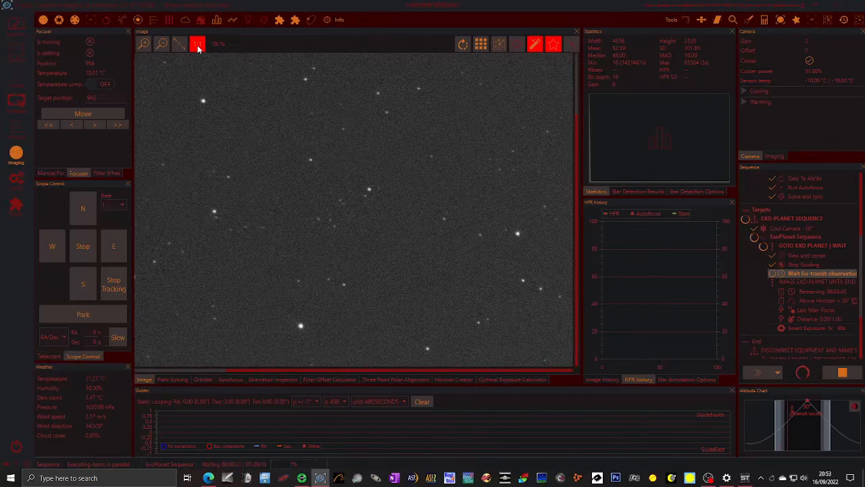
pyautogui.click(180, 43)
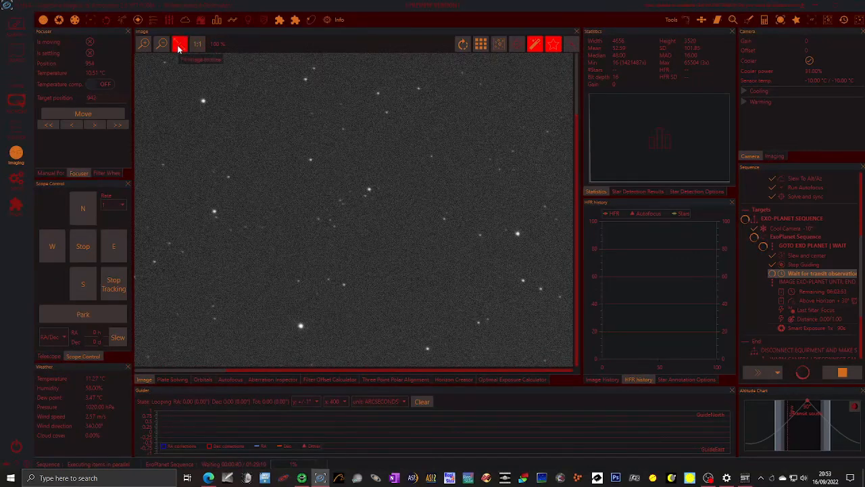
pyautogui.click(163, 44)
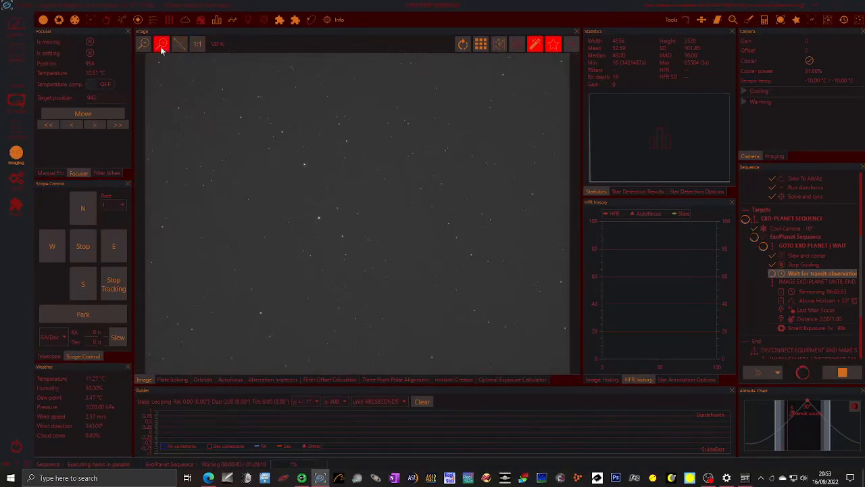
pyautogui.click(161, 43)
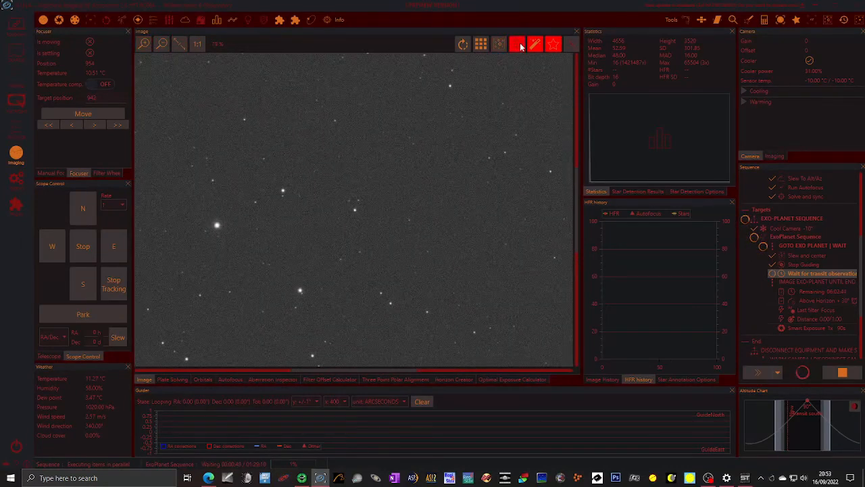
pyautogui.click(516, 43)
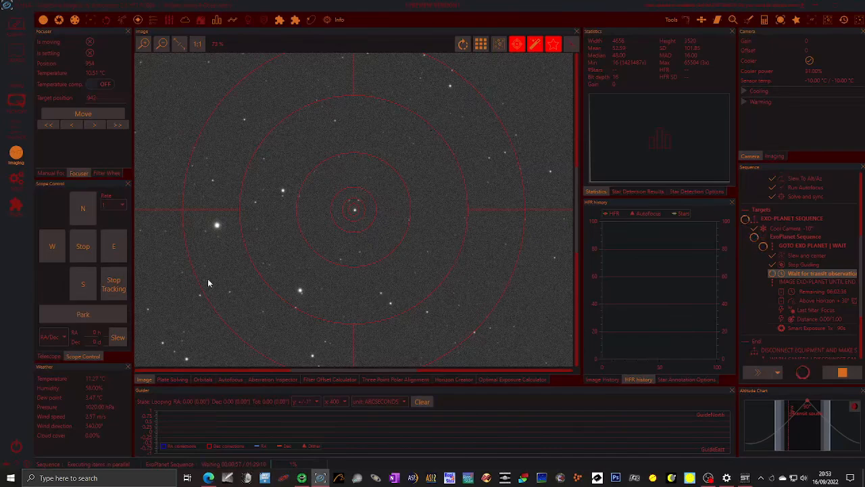
pyautogui.moveTo(459, 365)
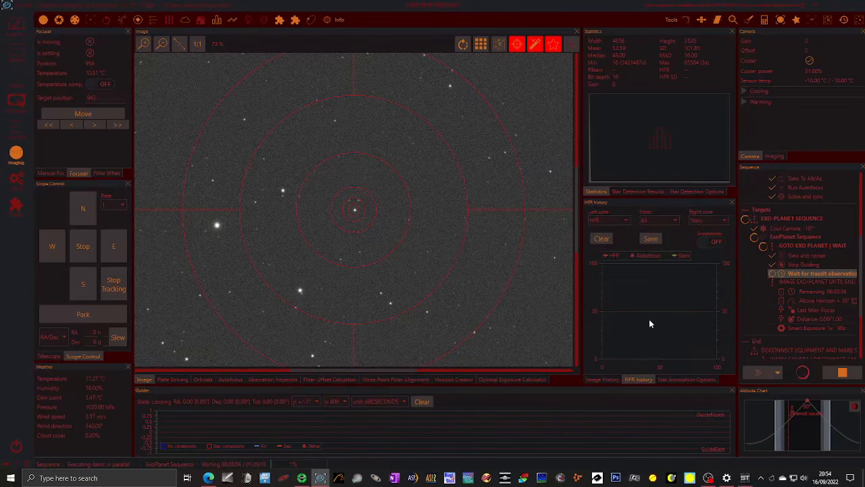
pyautogui.moveTo(714, 293)
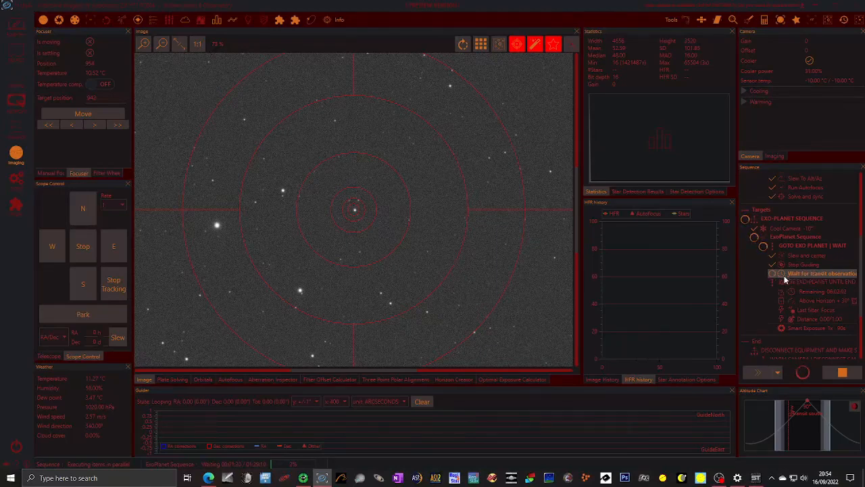
# Step: Expand the exoplanet imaging instruction set to follow the smart exposure progress
pyautogui.click(757, 374)
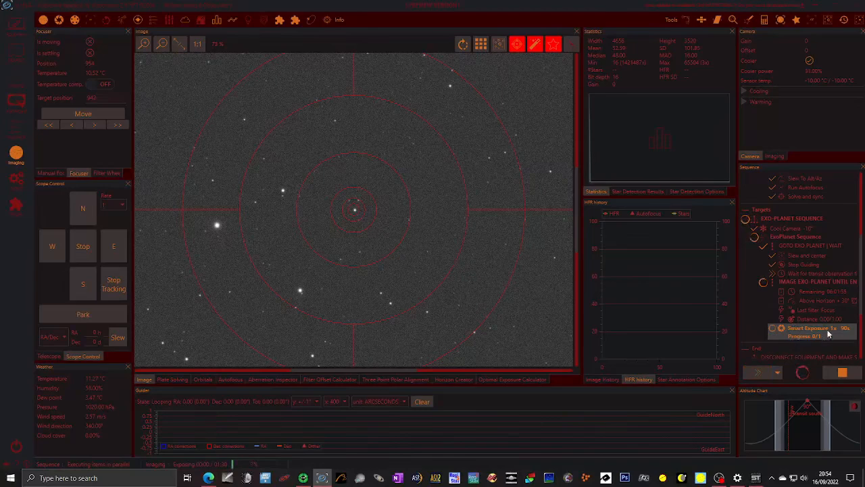
pyautogui.moveTo(683, 346)
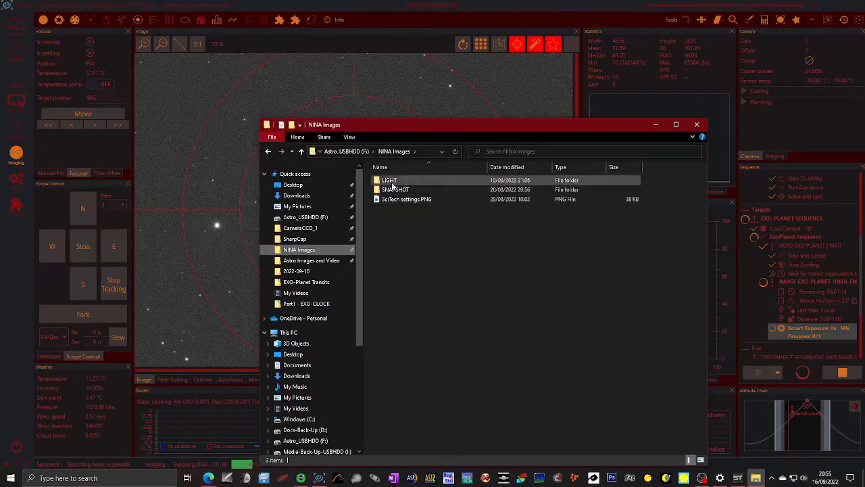
# Step: Open the LIGHT folder of captured frames inside NINA Images
pyautogui.doubleClick(389, 179)
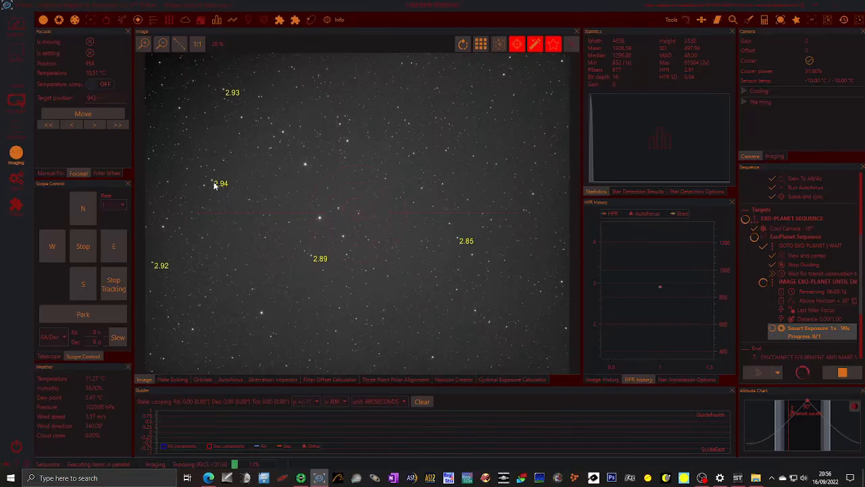
pyautogui.moveTo(310, 262)
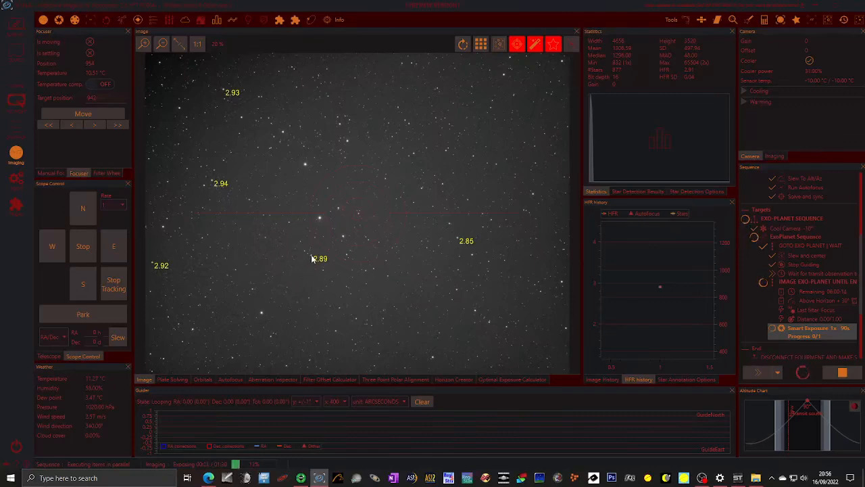
pyautogui.moveTo(459, 242)
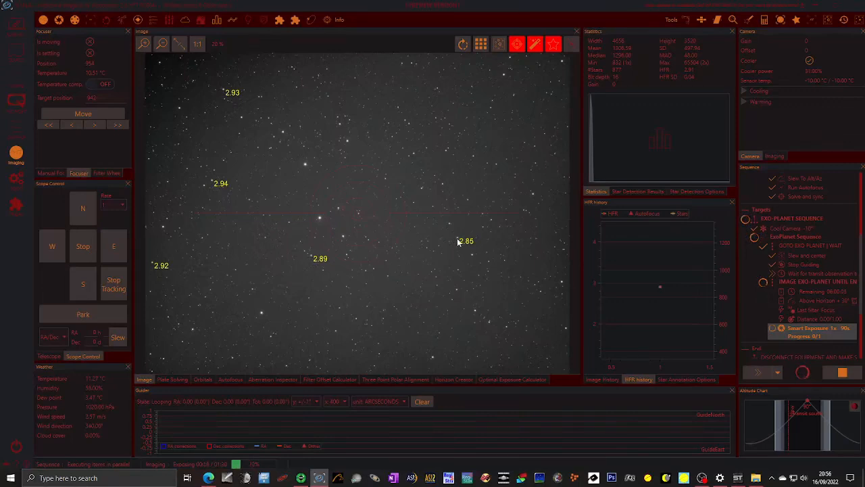
pyautogui.moveTo(354, 271)
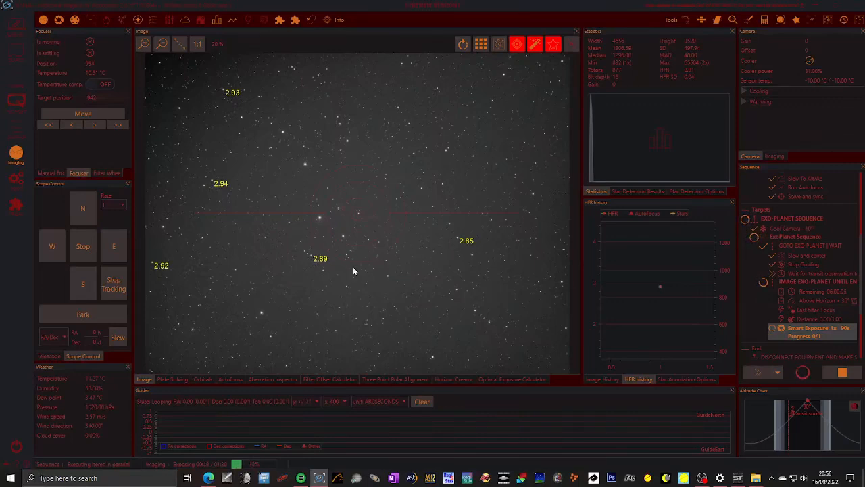
pyautogui.moveTo(493, 254)
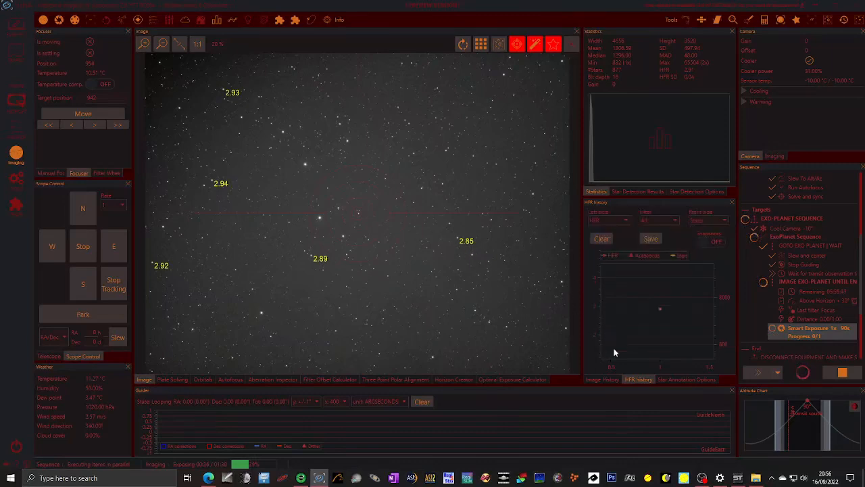
pyautogui.click(600, 379)
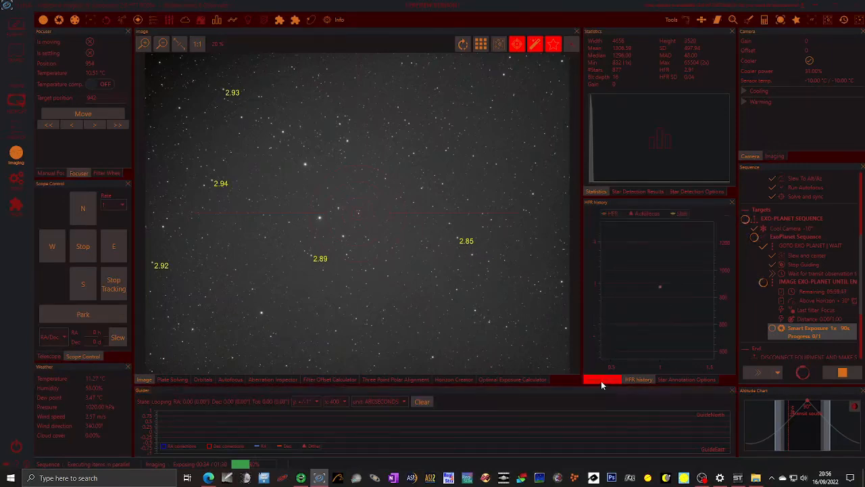
pyautogui.click(602, 379)
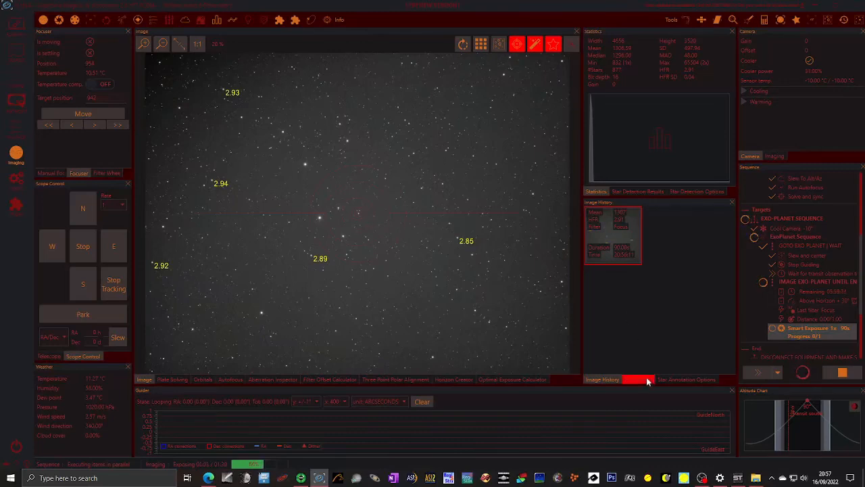
pyautogui.click(638, 379)
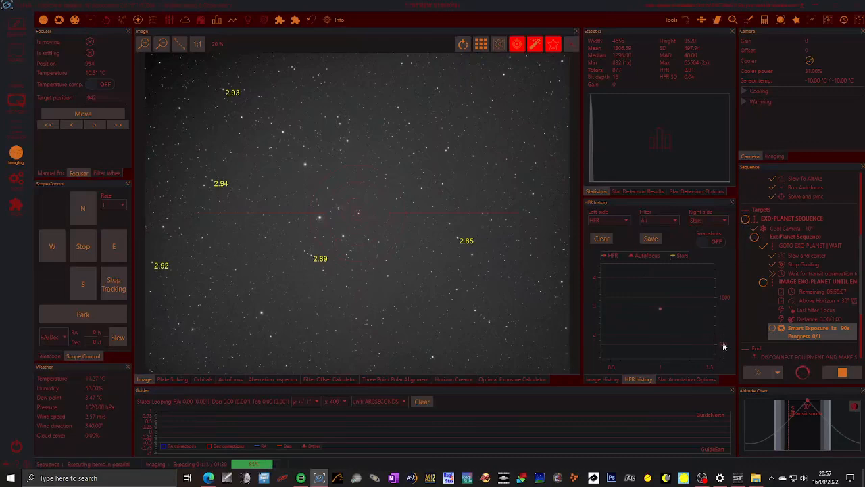
pyautogui.moveTo(713, 312)
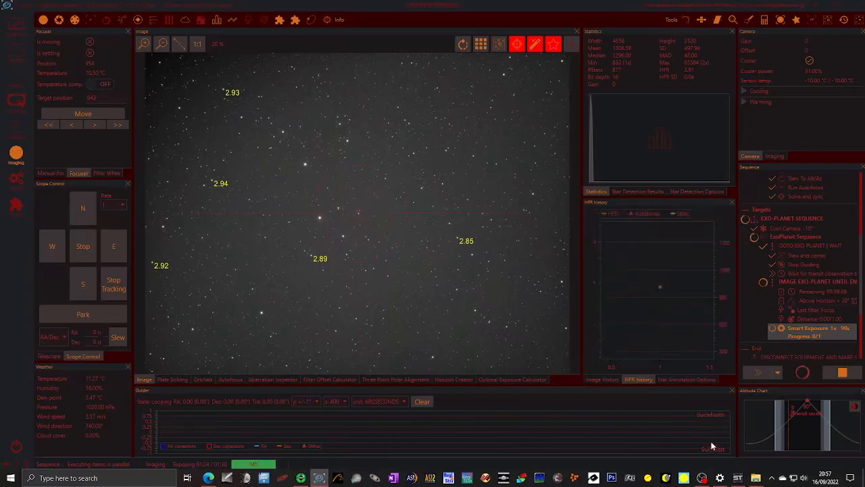
pyautogui.moveTo(678, 403)
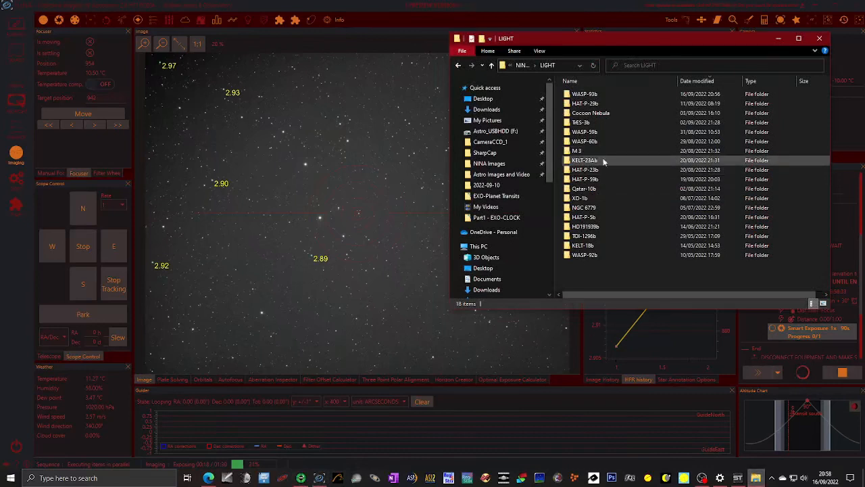
pyautogui.moveTo(584, 95)
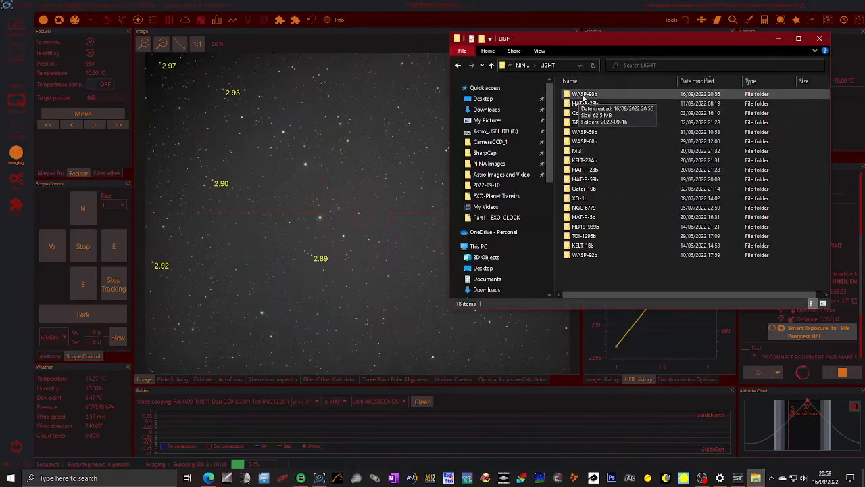
# Step: Open WASP-93b then 2022-09-16, look over the Acquisition and ImageMetaData CSVs, and select the first focus FITS frame
pyautogui.doubleClick(584, 95)
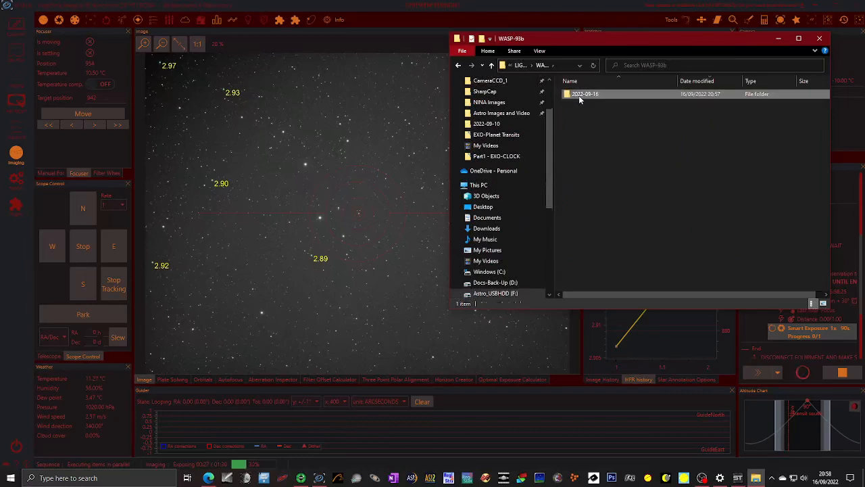
pyautogui.doubleClick(585, 94)
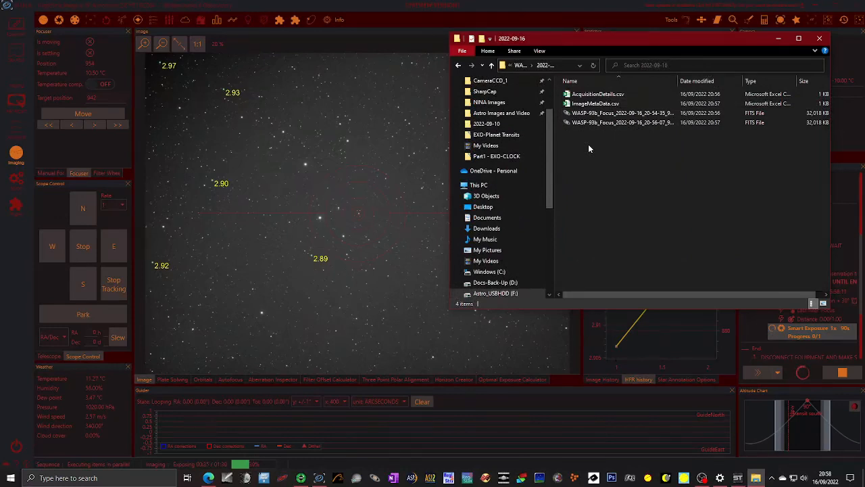
pyautogui.click(622, 114)
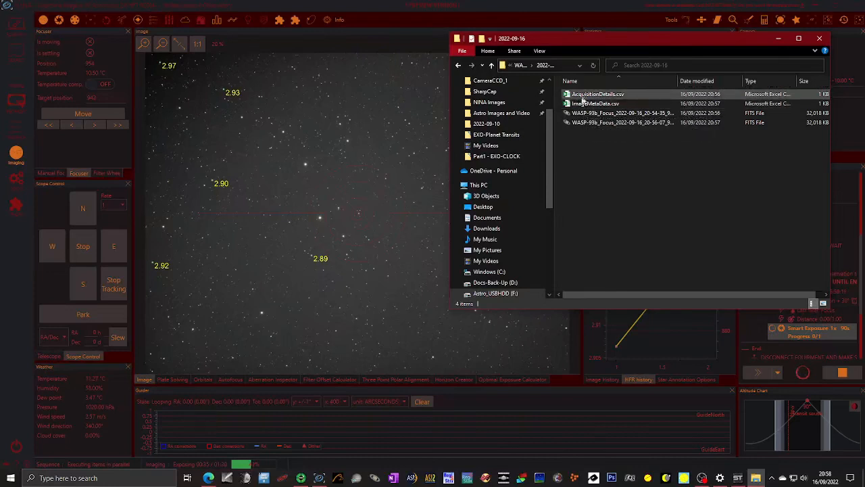
pyautogui.click(594, 103)
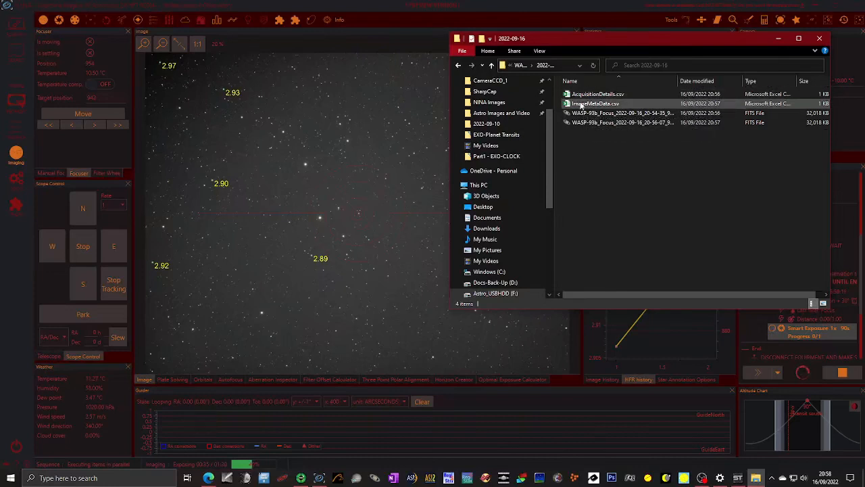
pyautogui.click(597, 95)
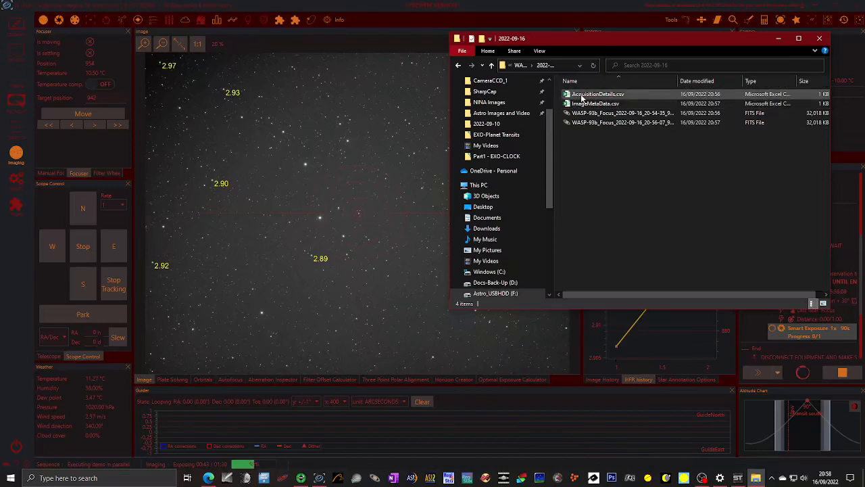
pyautogui.click(594, 103)
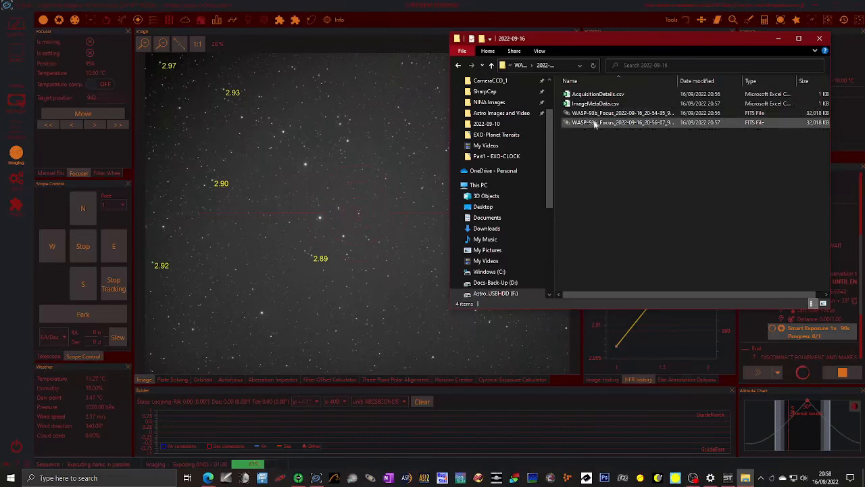
pyautogui.moveTo(595, 123)
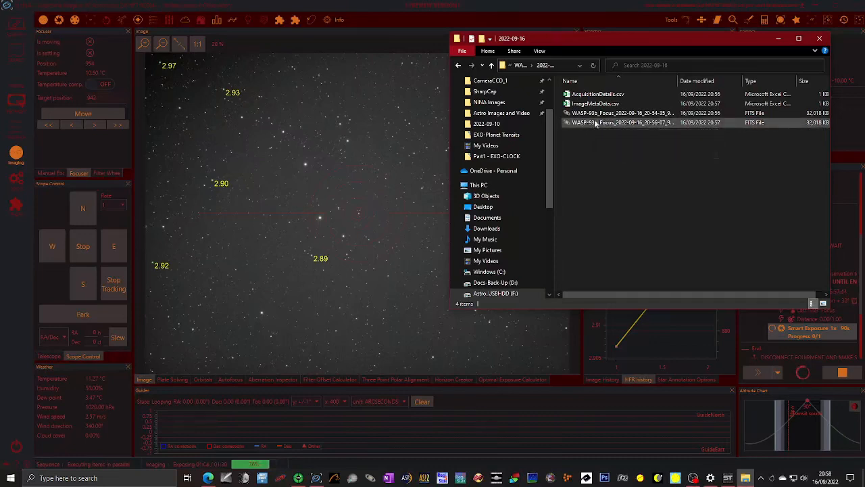
pyautogui.moveTo(588, 122)
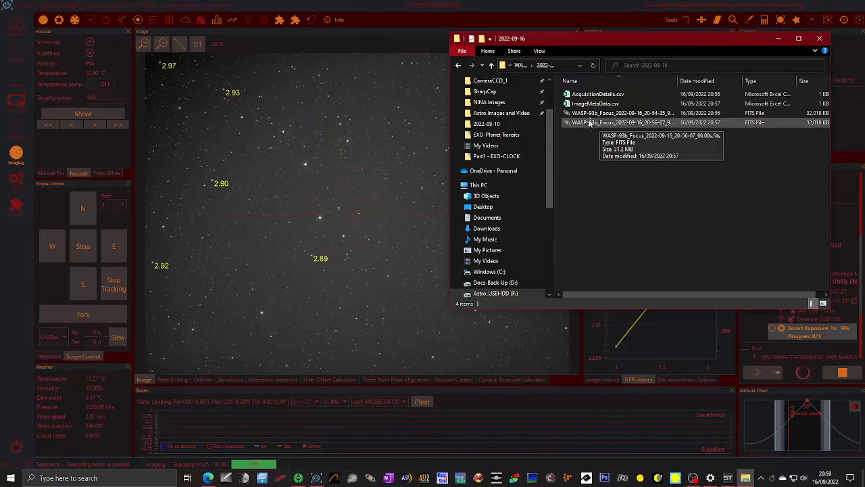
pyautogui.click(621, 121)
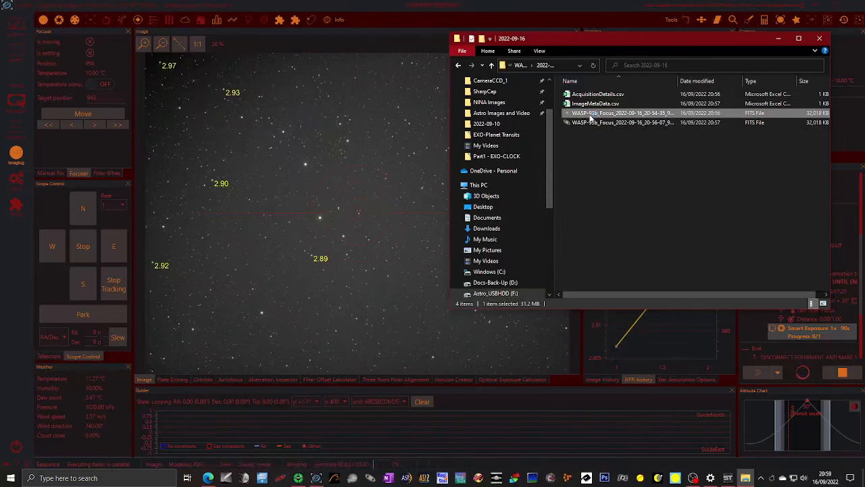
# Step: Load the first WASP-93b focus FITS and plot the central star's seeing profile
pyautogui.doubleClick(622, 114)
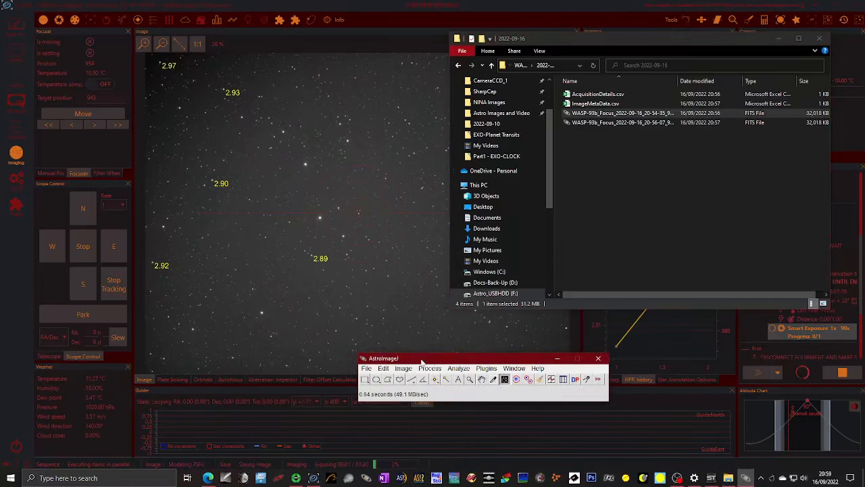
pyautogui.doubleClick(622, 114)
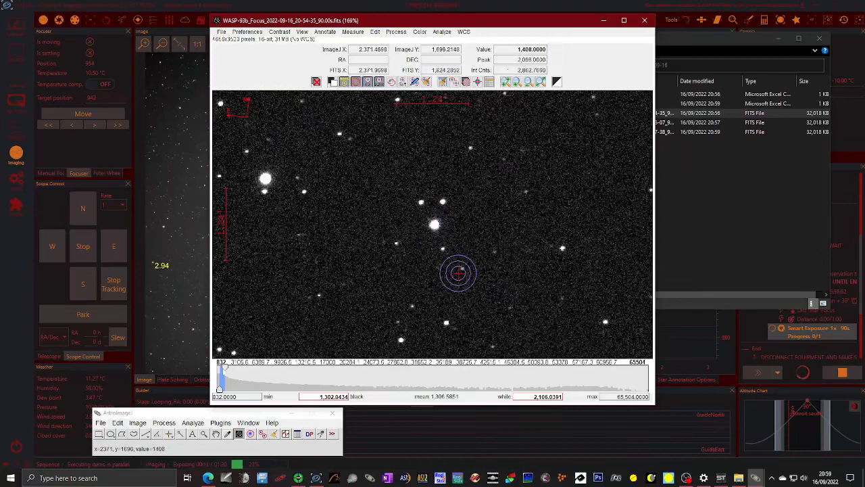
pyautogui.moveTo(368, 264)
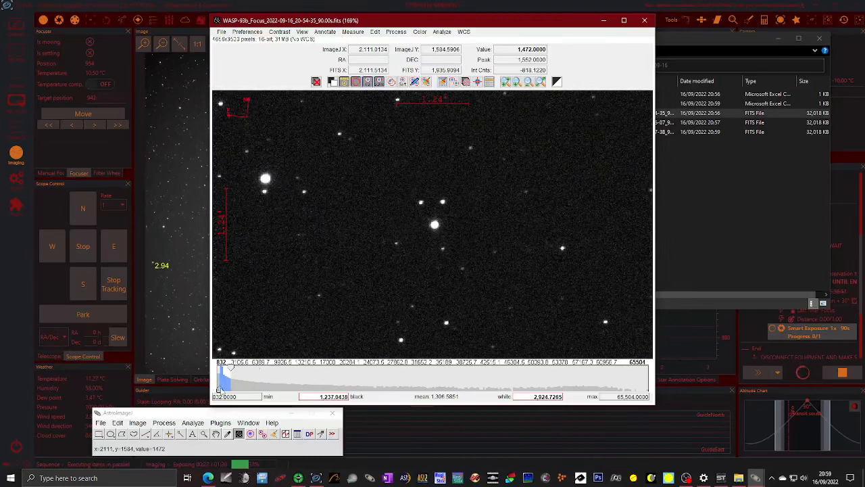
pyautogui.click(436, 224)
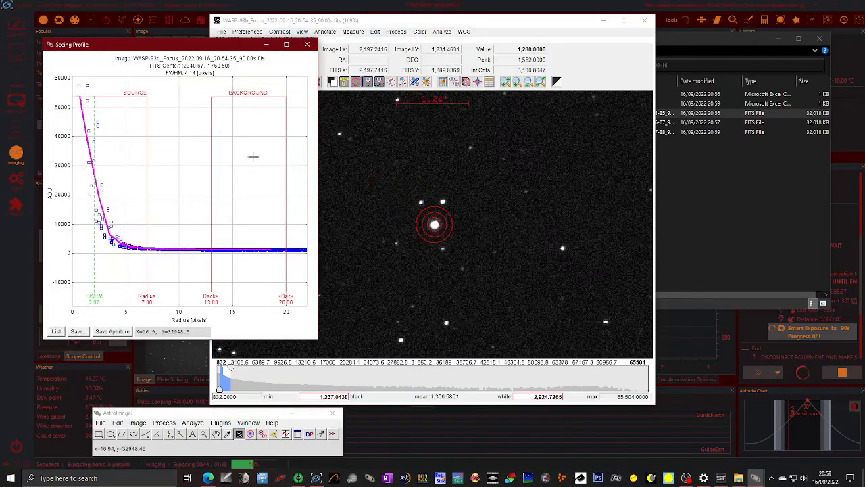
pyautogui.moveTo(150, 243)
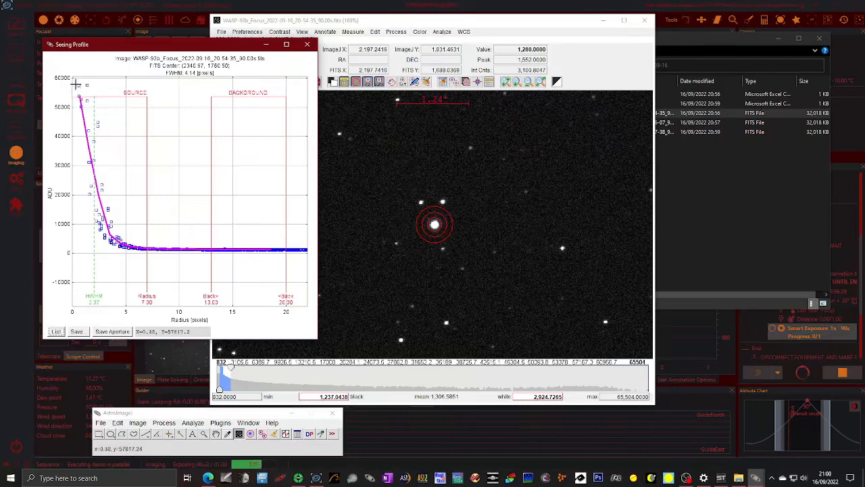
pyautogui.moveTo(129, 227)
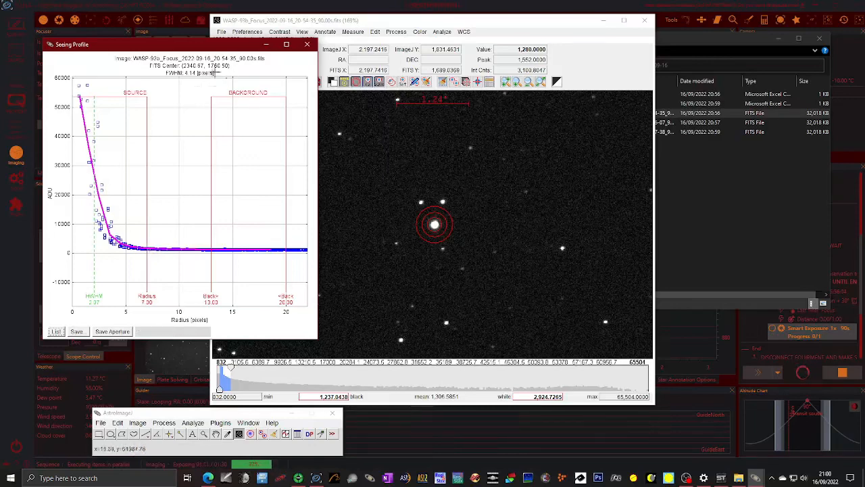
pyautogui.moveTo(154, 316)
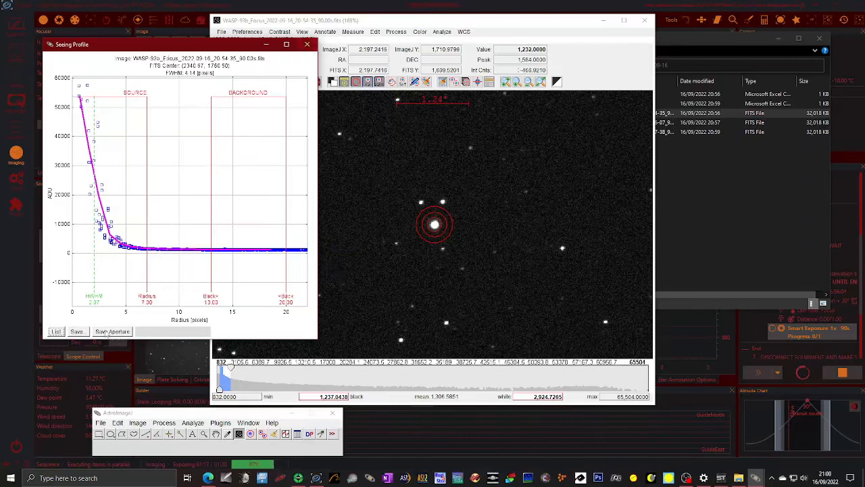
pyautogui.moveTo(106, 271)
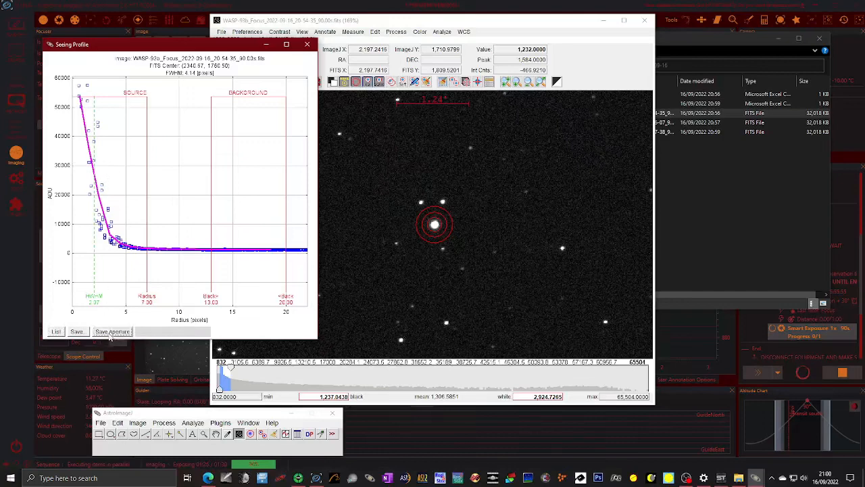
pyautogui.moveTo(150, 277)
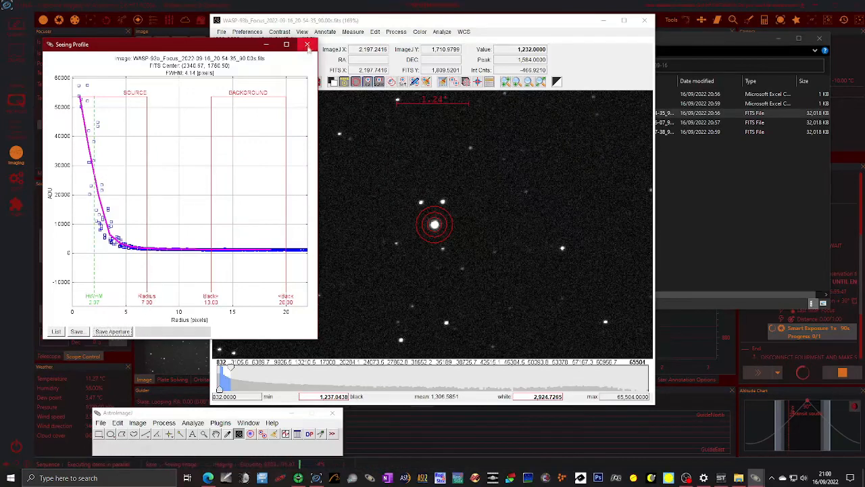
# Step: Dismiss the seeing profile and measure the central star's aperture photometry, viewing SNR and FWHM columns
pyautogui.click(308, 43)
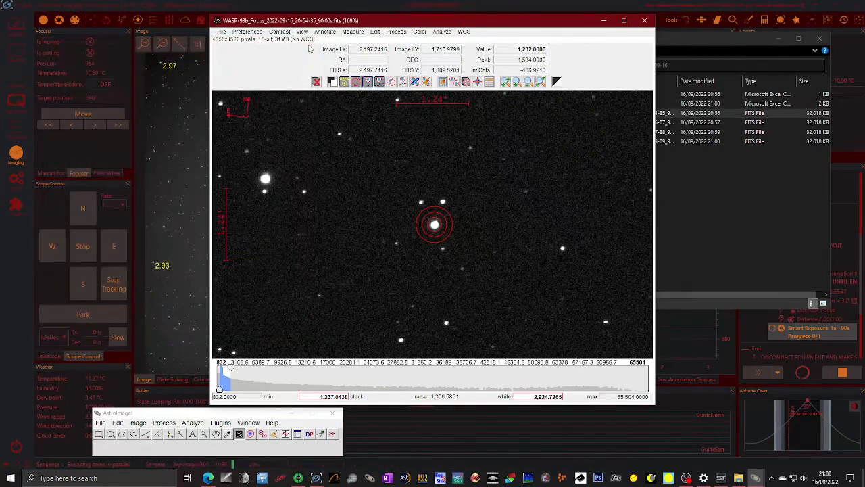
pyautogui.moveTo(435, 227)
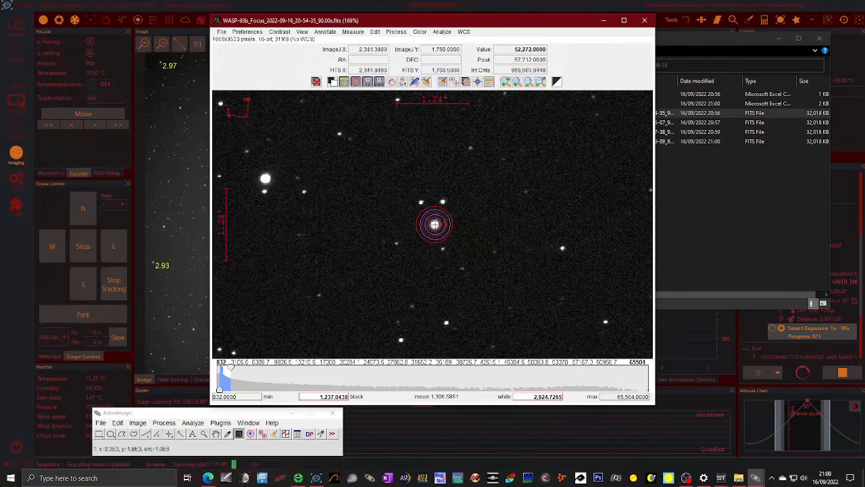
pyautogui.click(353, 31)
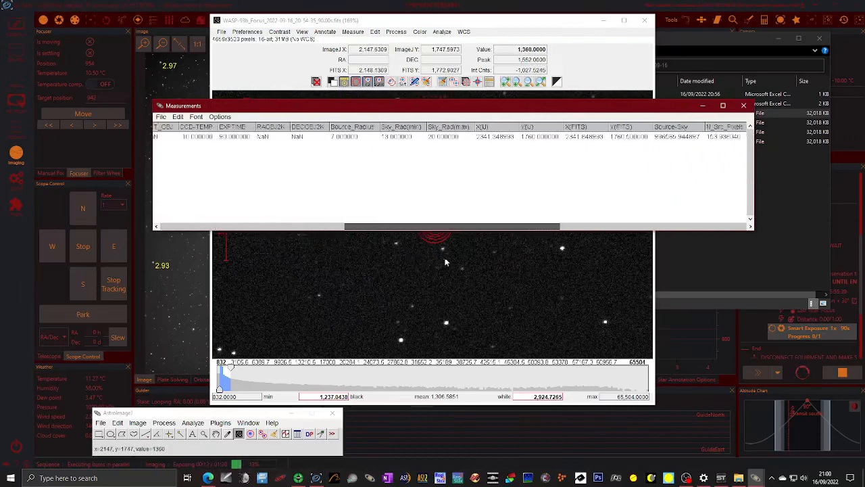
pyautogui.hscroll(3)
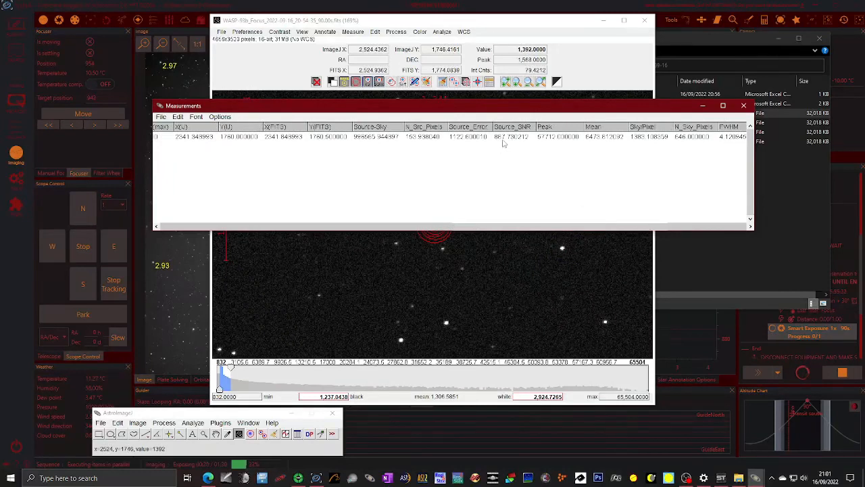
pyautogui.moveTo(546, 144)
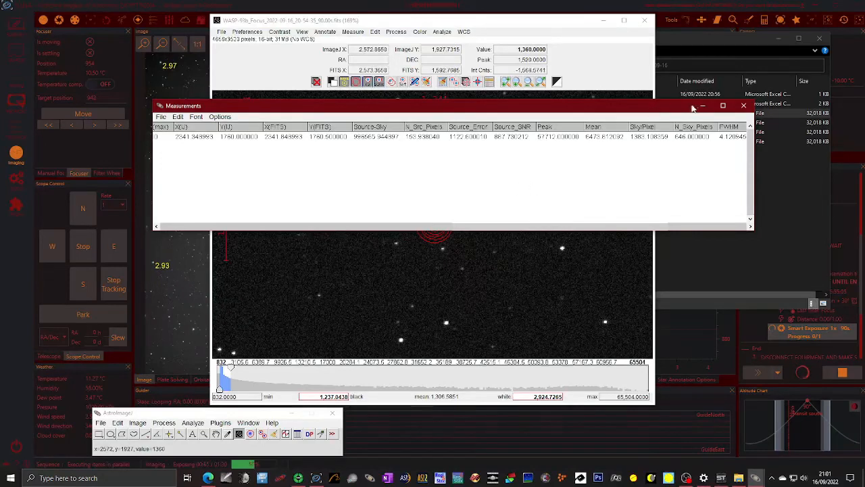
pyautogui.moveTo(703, 106)
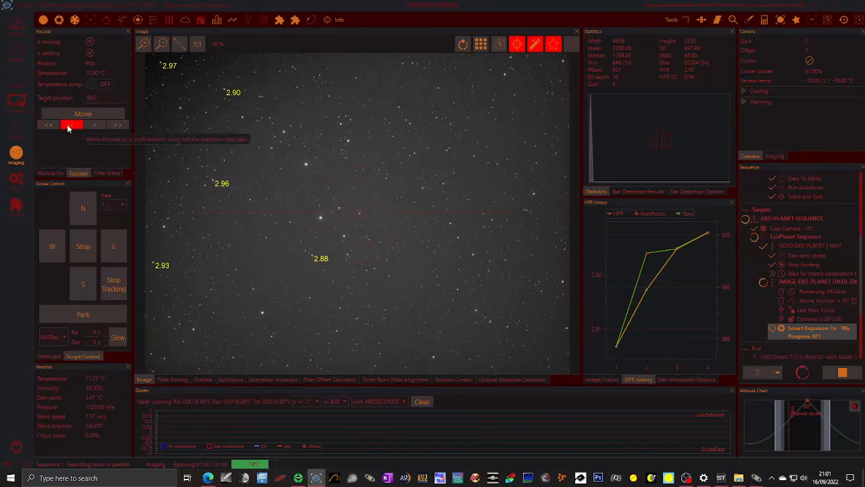
pyautogui.moveTo(94, 125)
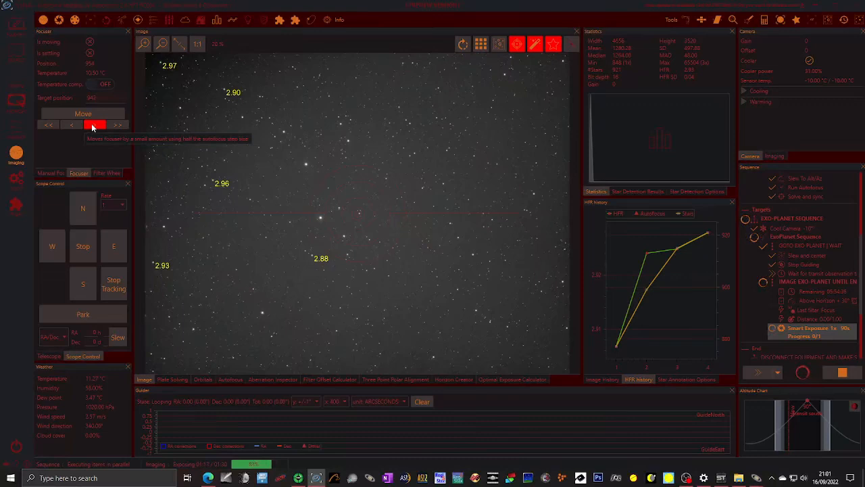
# Step: Nudge the focuser twice by small steps, then bring the WASP-93b focus frame forward
pyautogui.click(94, 124)
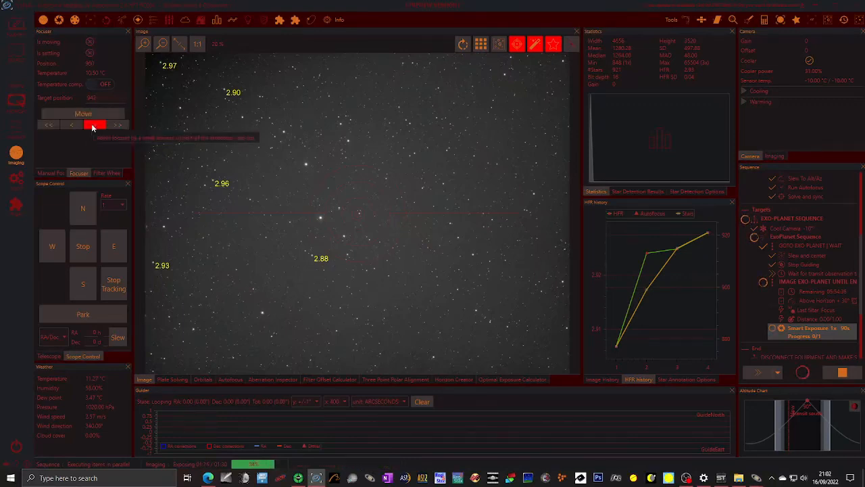
pyautogui.click(84, 113)
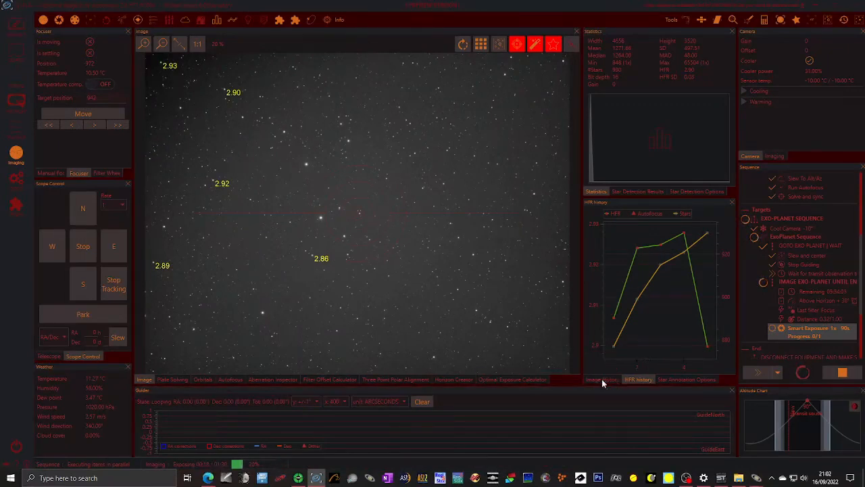
pyautogui.click(601, 378)
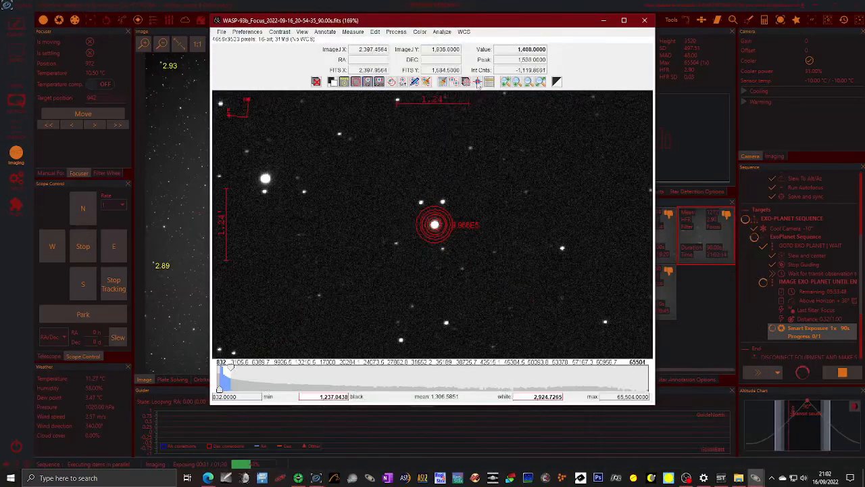
# Step: Measure a bright star's sharpness with the aperture tool and minimize the focus frame
pyautogui.click(479, 81)
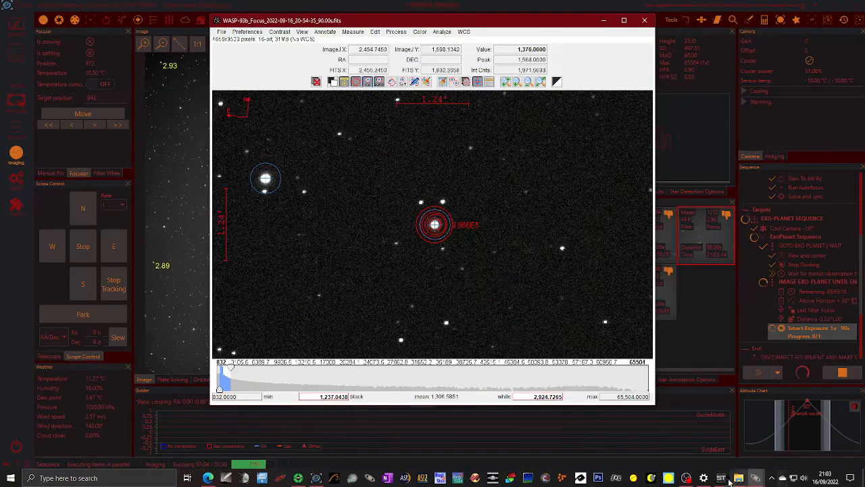
pyautogui.click(738, 479)
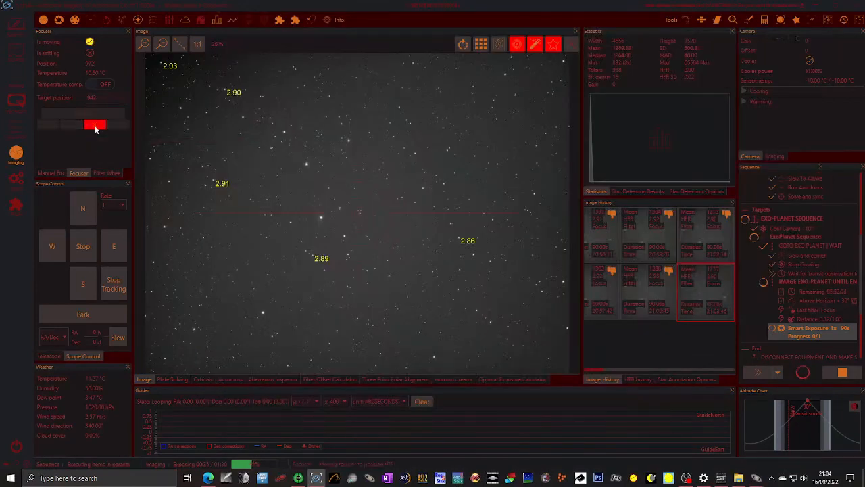
# Step: Switch the imaging panel from thumbnails to the HFR history chart
pyautogui.click(638, 378)
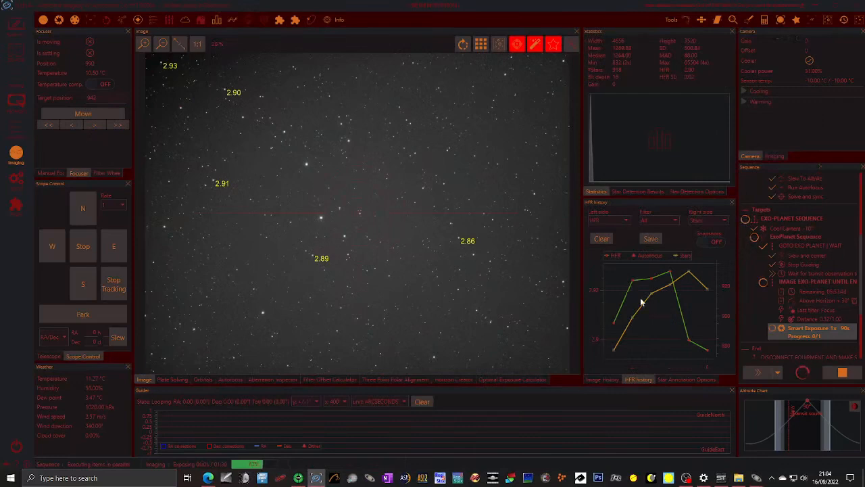
pyautogui.moveTo(686, 324)
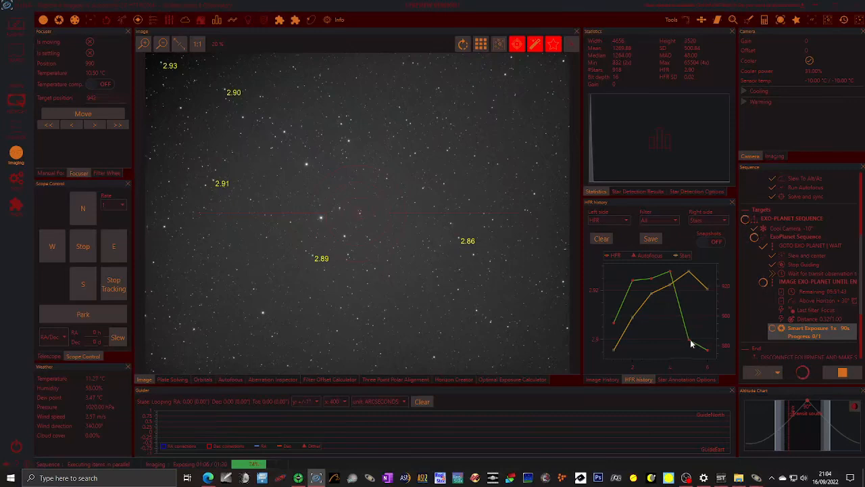
pyautogui.moveTo(708, 289)
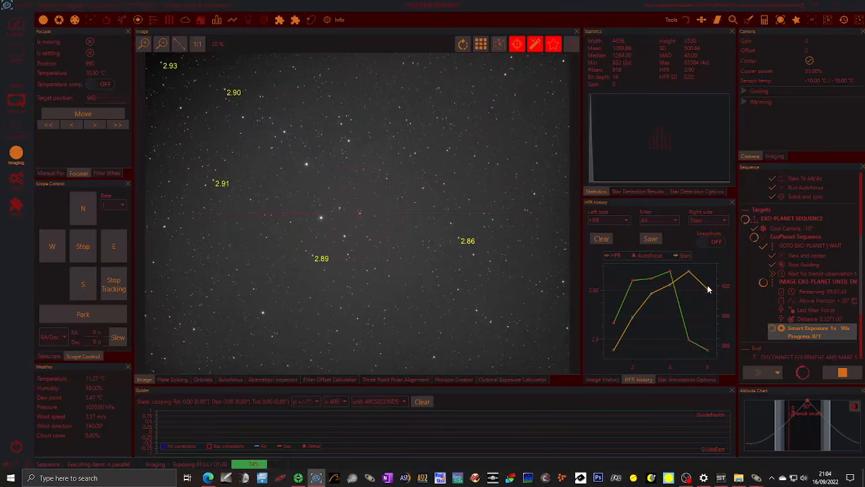
pyautogui.moveTo(705, 273)
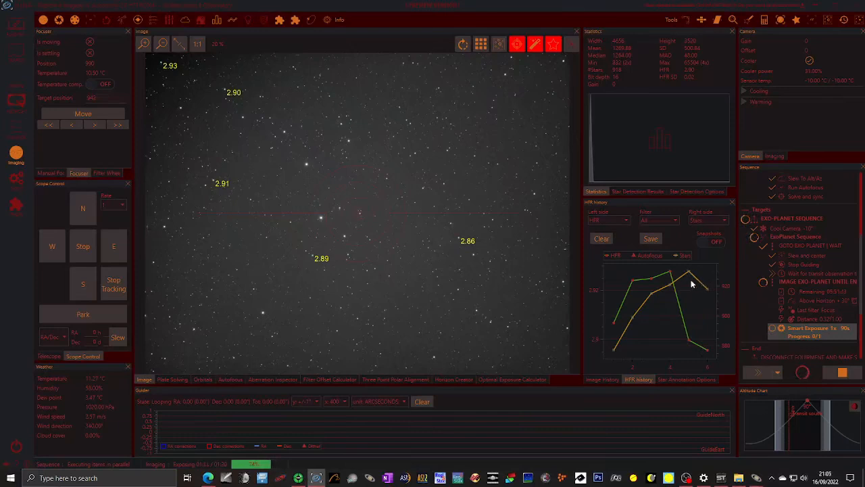
pyautogui.moveTo(710, 331)
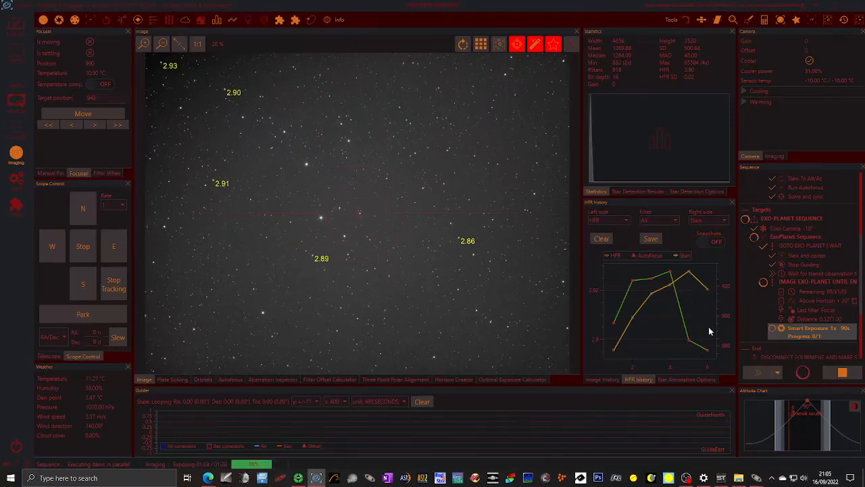
pyautogui.moveTo(713, 289)
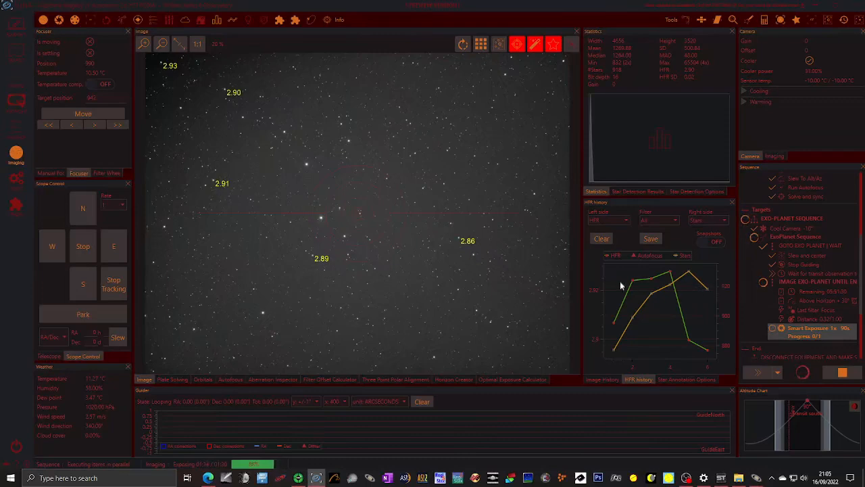
pyautogui.moveTo(624, 304)
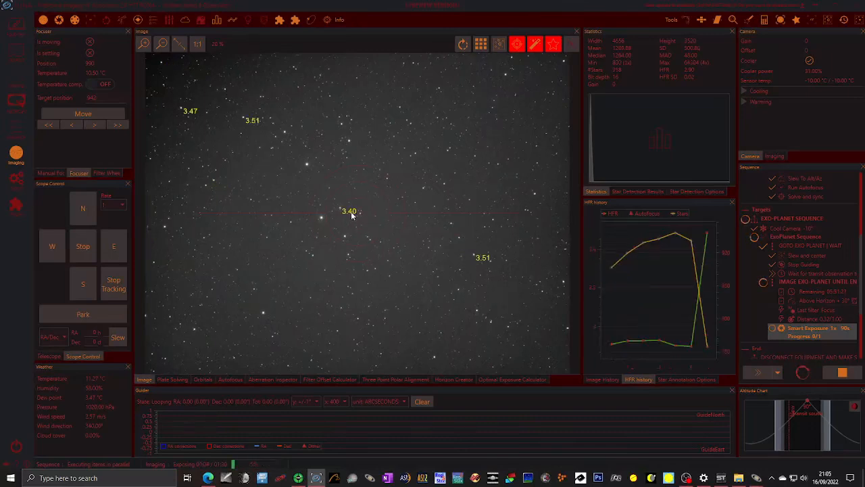
pyautogui.moveTo(378, 256)
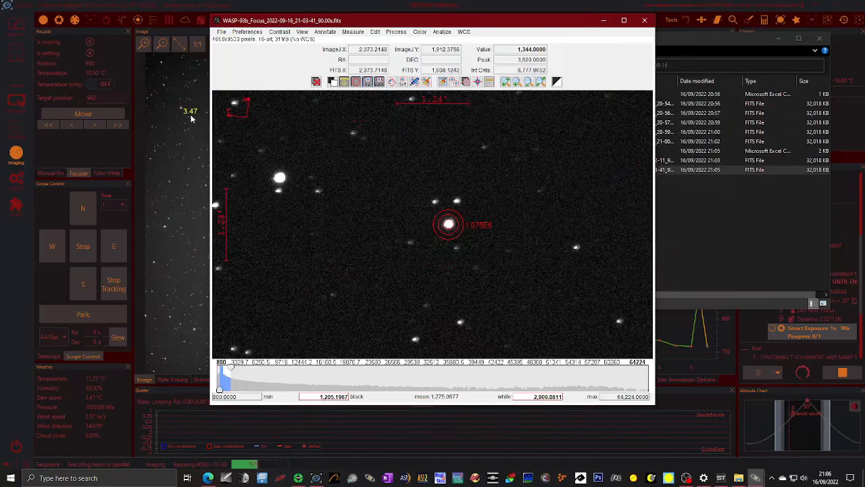
# Step: Minimize the newer WASP-93b focus frame after inspecting it
pyautogui.click(476, 327)
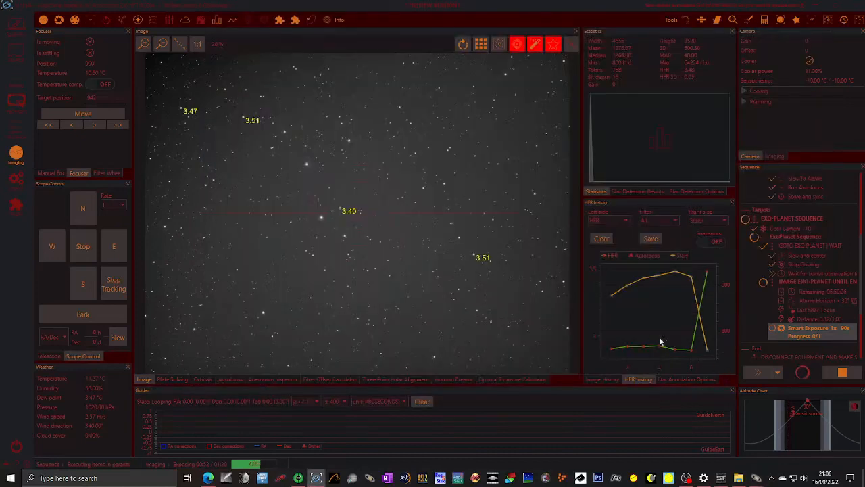
pyautogui.moveTo(696, 349)
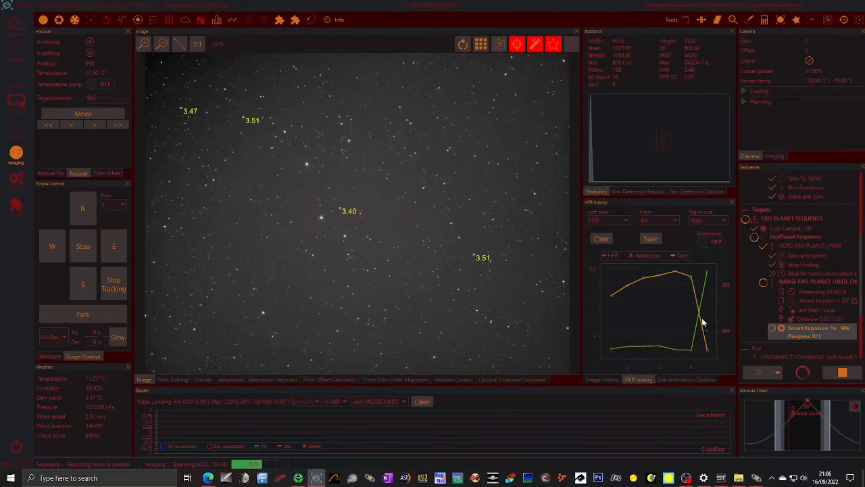
pyautogui.moveTo(706, 355)
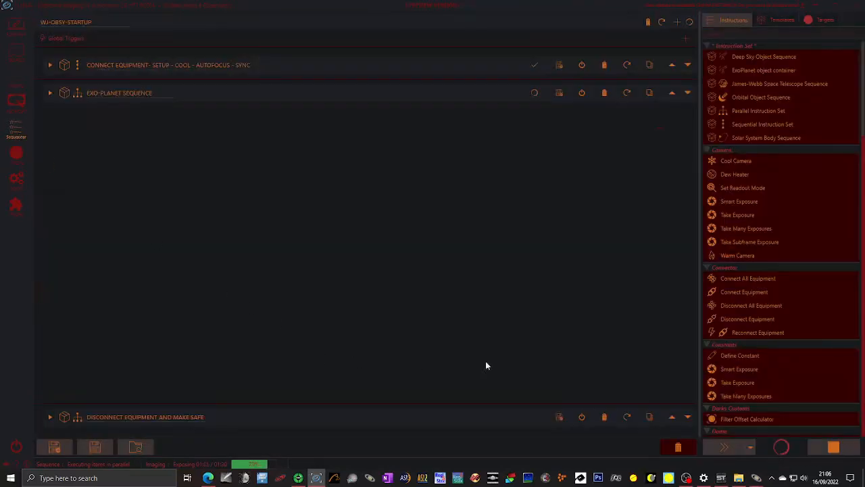
# Step: Expand the EXO PLANET SEQUENCE and ExoPlanet Sequence blocks and scroll through their instructions
pyautogui.click(50, 92)
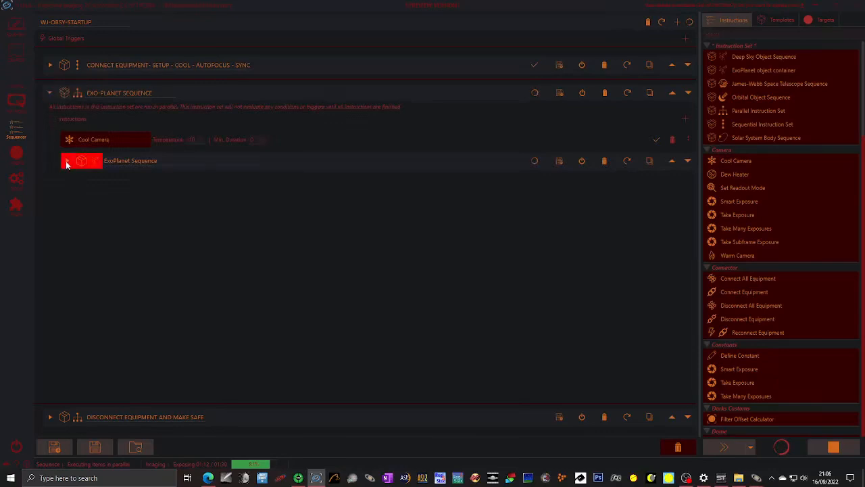
pyautogui.click(67, 161)
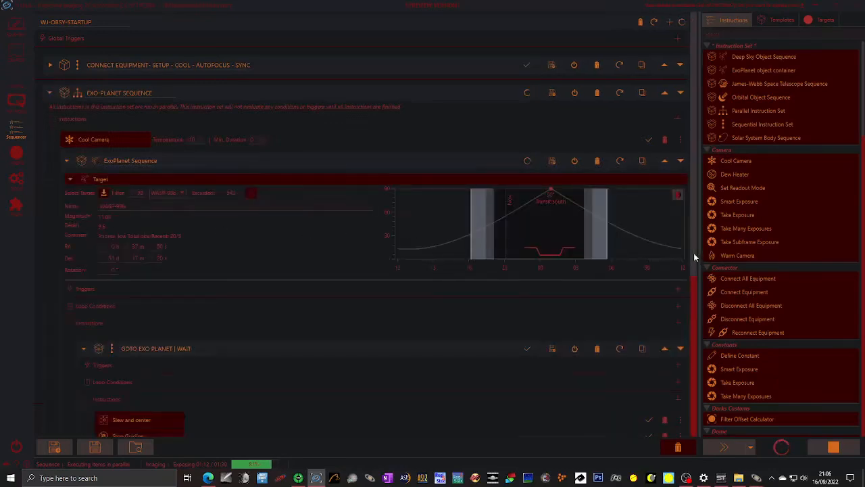
pyautogui.scroll(-3)
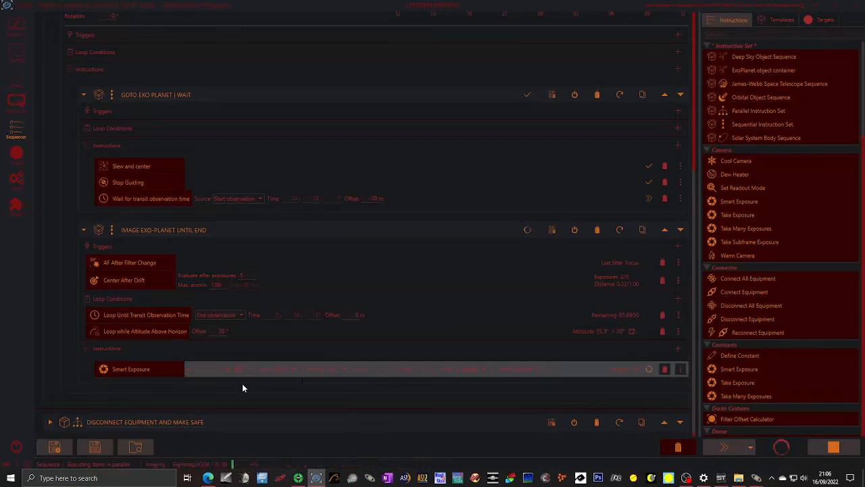
pyautogui.moveTo(276, 403)
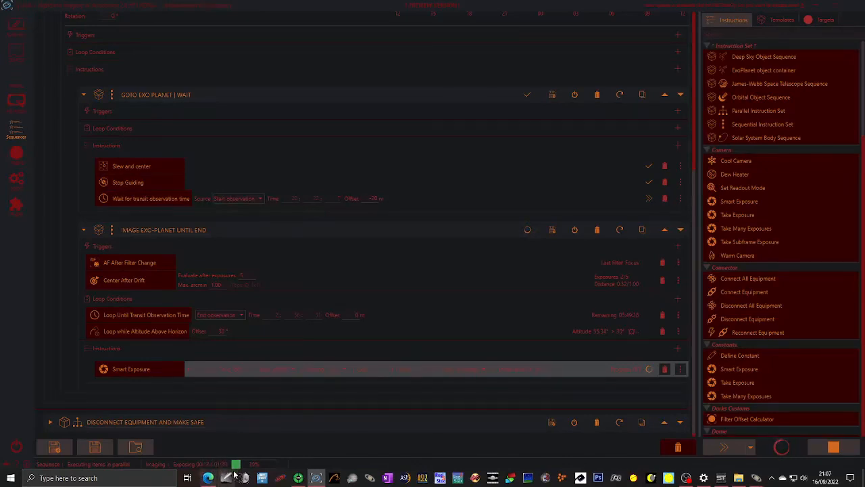
# Step: Return to the Imaging screen from the left sidebar
pyautogui.click(17, 155)
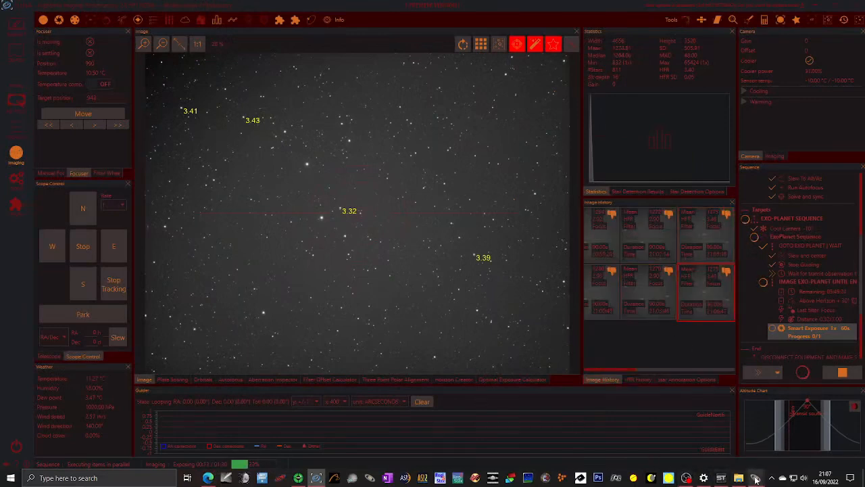
pyautogui.moveTo(756, 479)
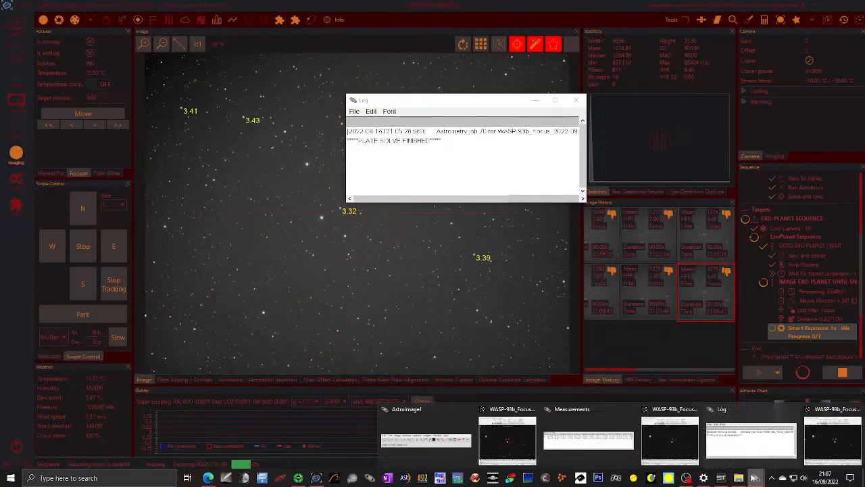
# Step: Bring the focus frame forward and confirm the SIMBAD WASP-93b annotation
pyautogui.click(671, 439)
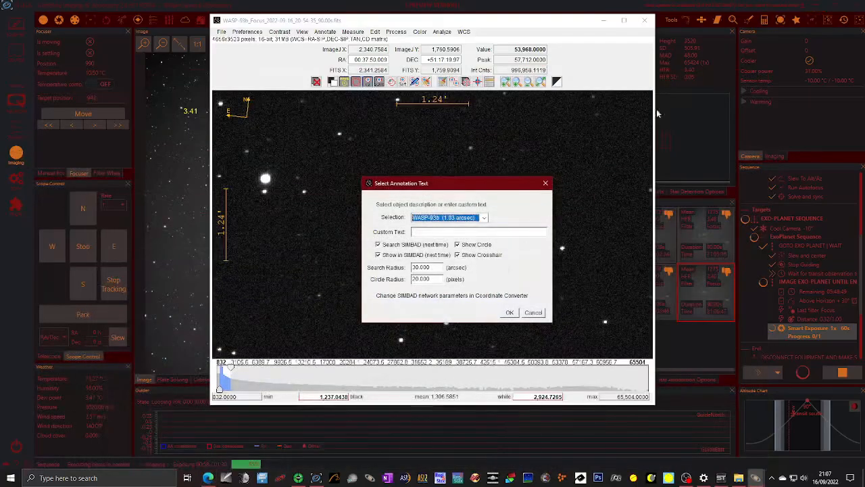
pyautogui.click(509, 311)
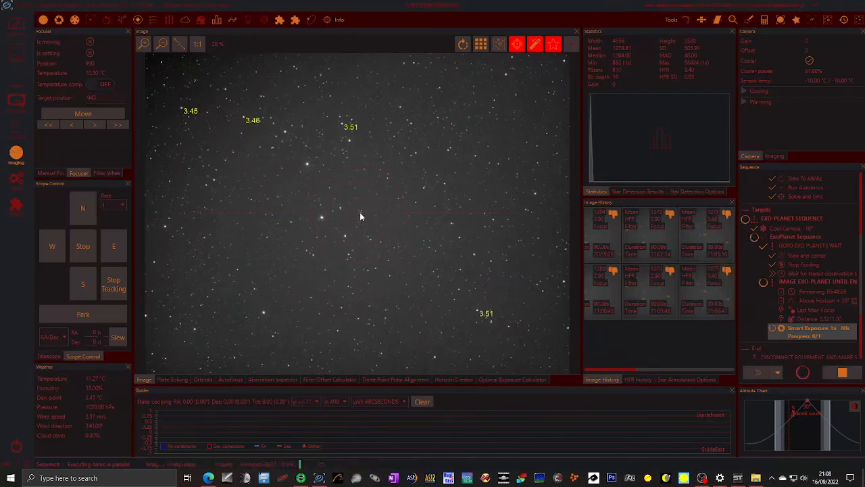
# Step: Check PHD2 shows guiding locked on an auto-selected star, then minimize it
pyautogui.click(300, 479)
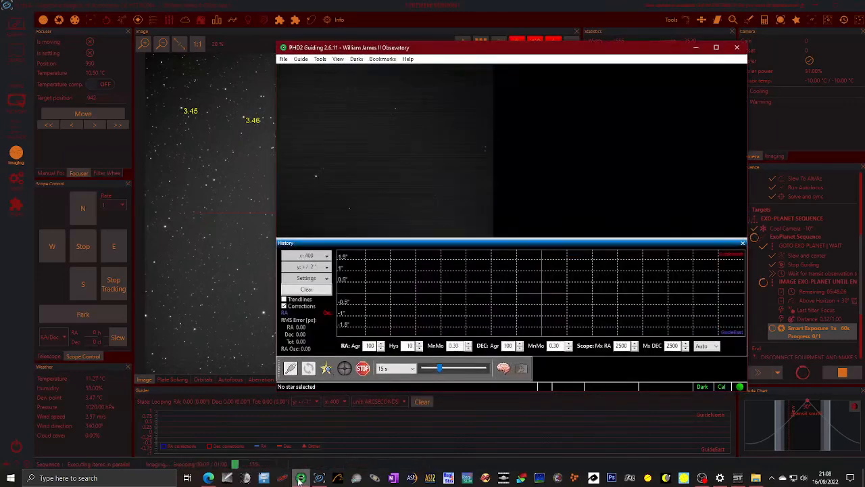
pyautogui.click(327, 368)
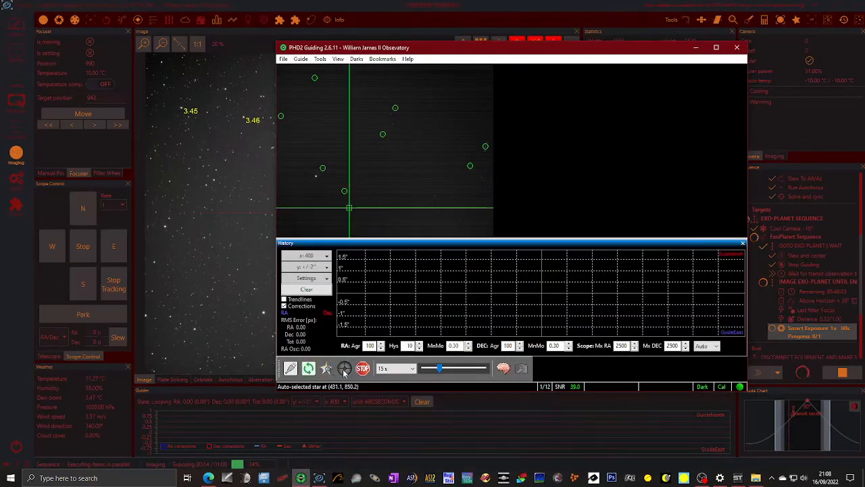
pyautogui.moveTo(372, 307)
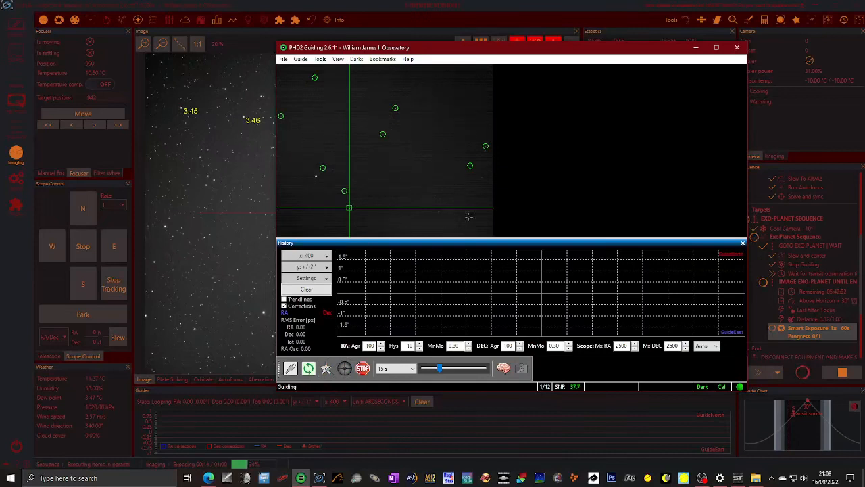
pyautogui.moveTo(479, 253)
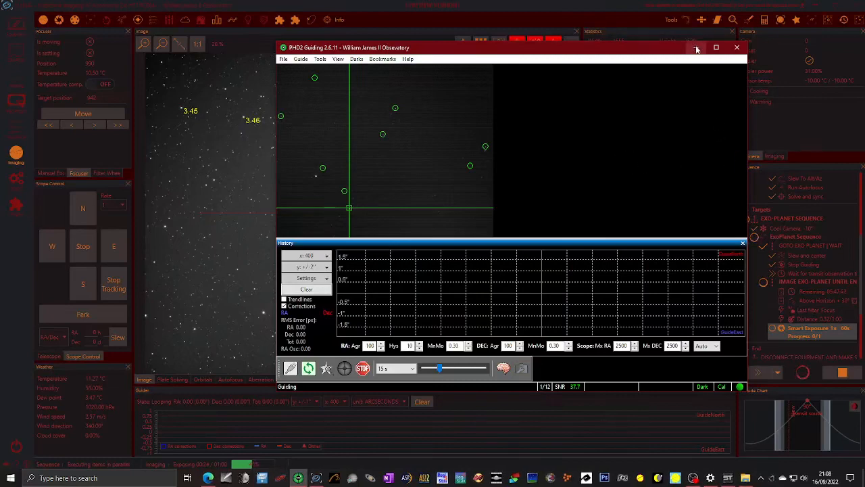
pyautogui.click(716, 48)
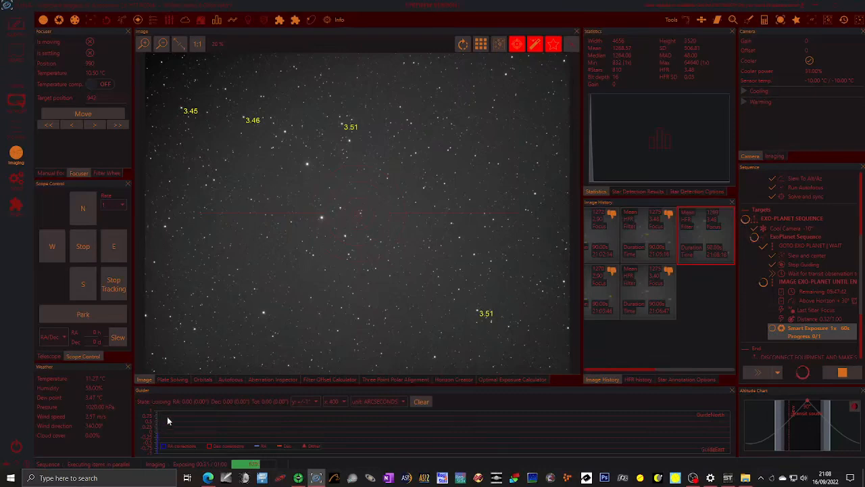
pyautogui.moveTo(256, 434)
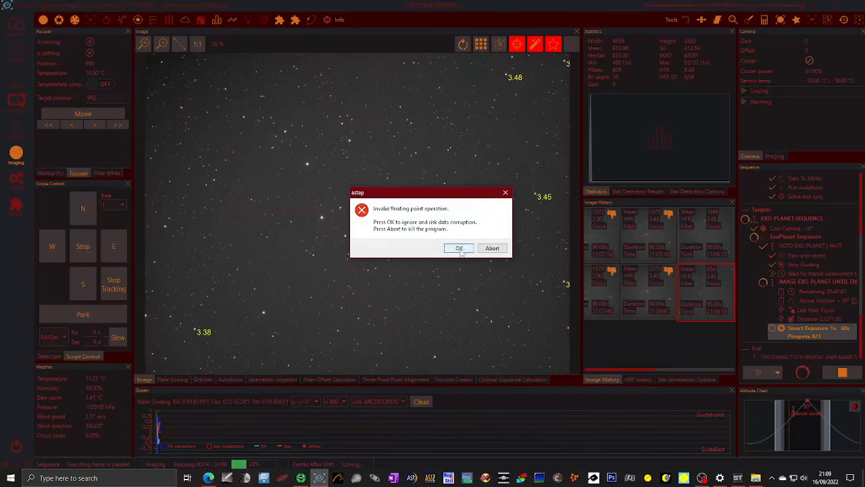
# Step: Dismiss the 'Invalid floating point operation' error so imaging carries on
pyautogui.click(460, 247)
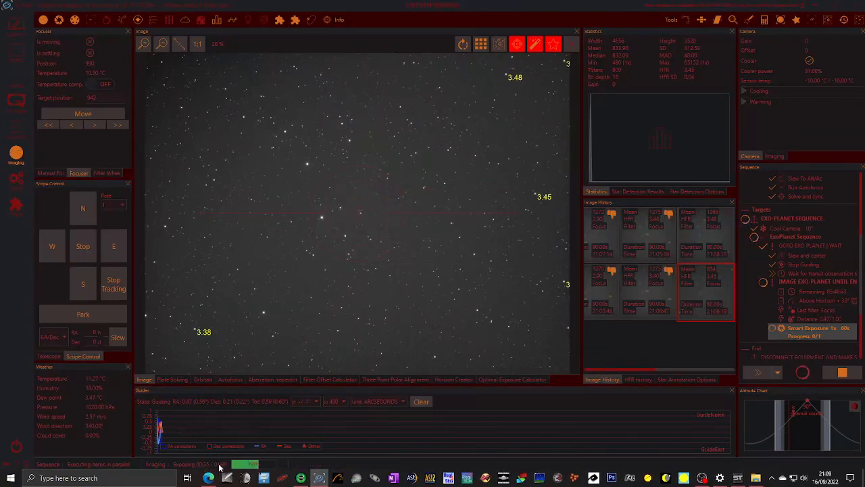
# Step: Move the capture folder window aside and open the newest WASP-93b_Focus FITS file in AstroImageJ
pyautogui.click(756, 479)
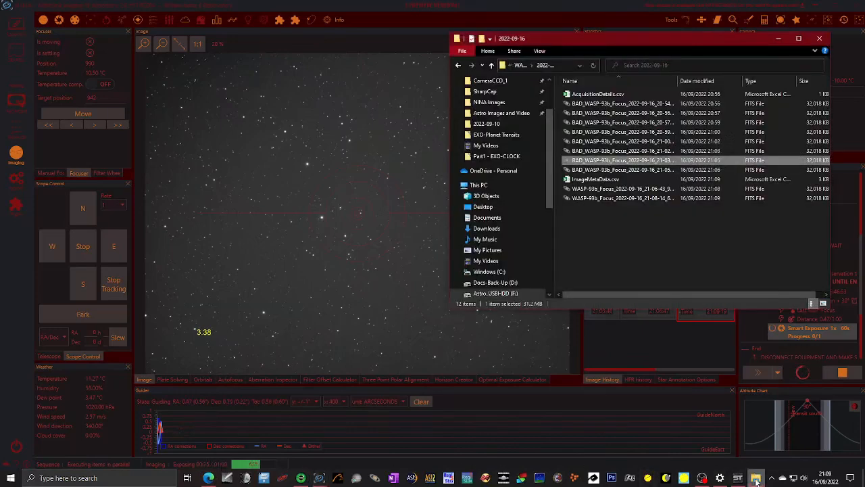
pyautogui.moveTo(669, 215)
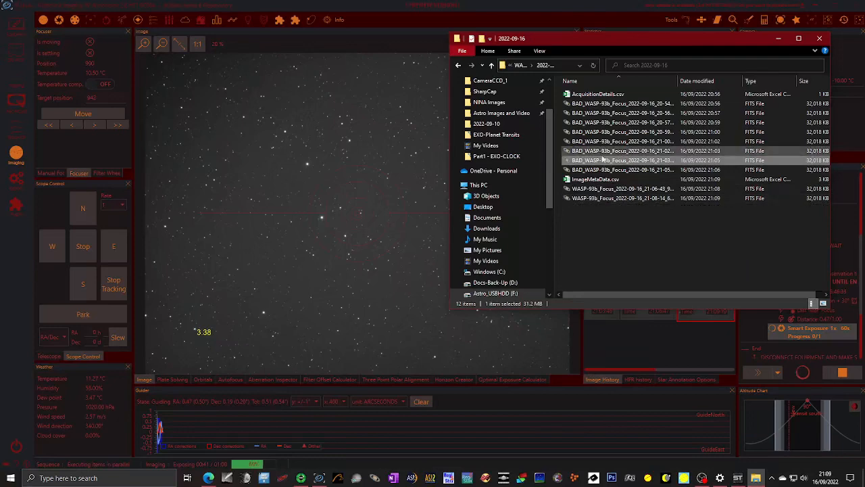
pyautogui.moveTo(642, 38); pyautogui.dragTo(535, 53)
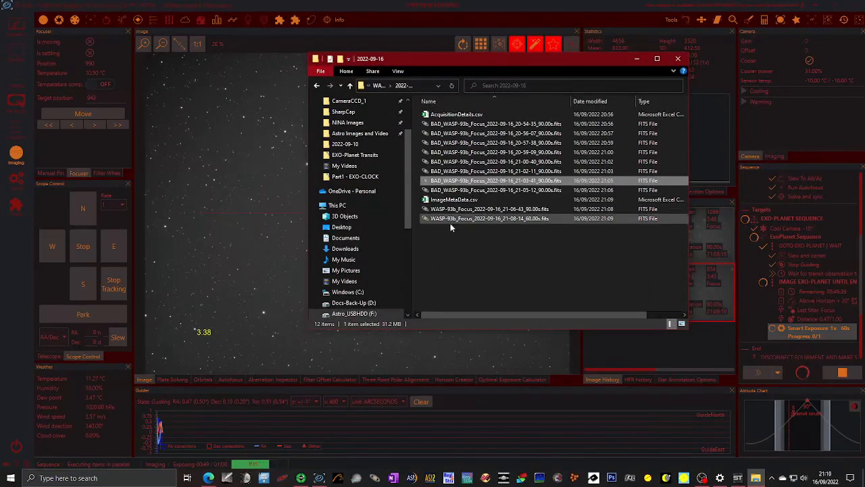
pyautogui.moveTo(453, 219)
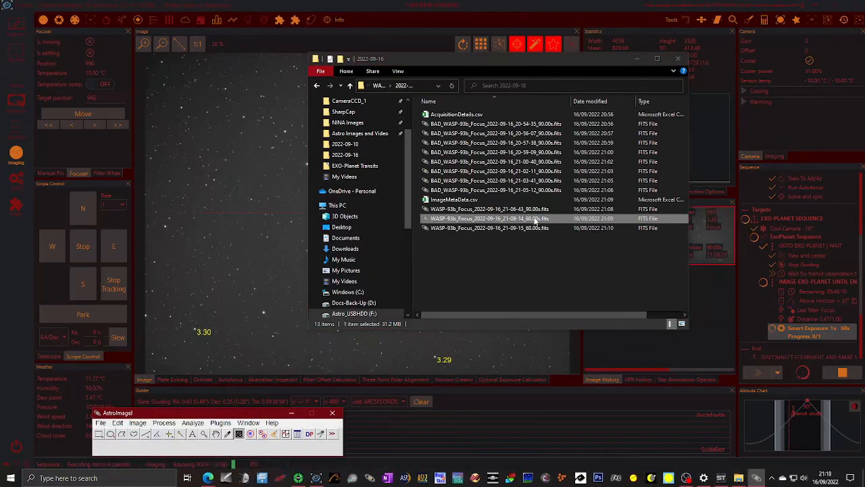
pyautogui.doubleClick(488, 218)
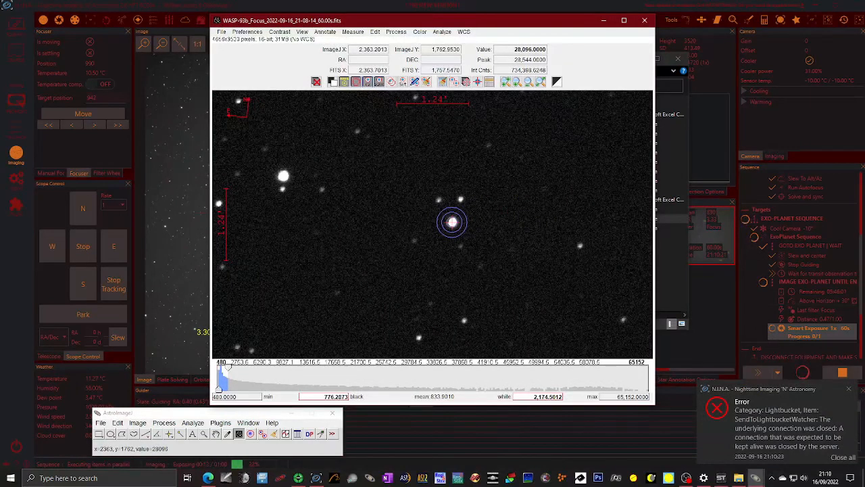
# Step: Measure the central target star with the aperture tool to add a Measurements row
pyautogui.click(353, 32)
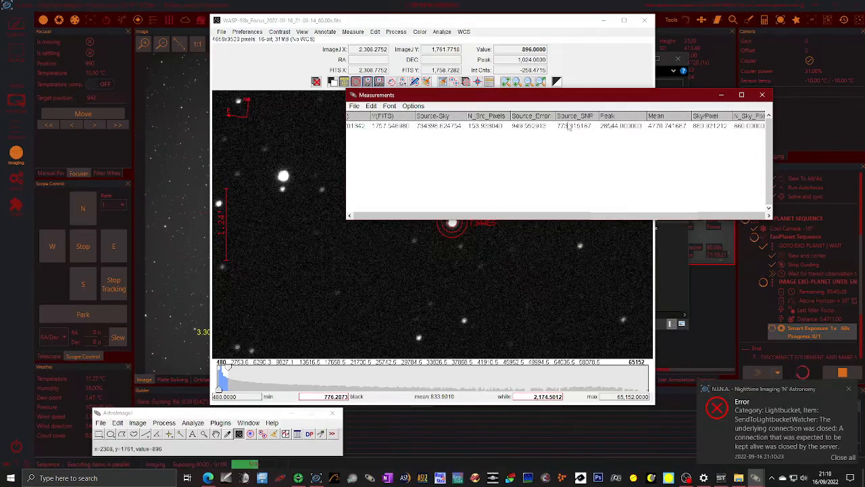
pyautogui.moveTo(592, 133)
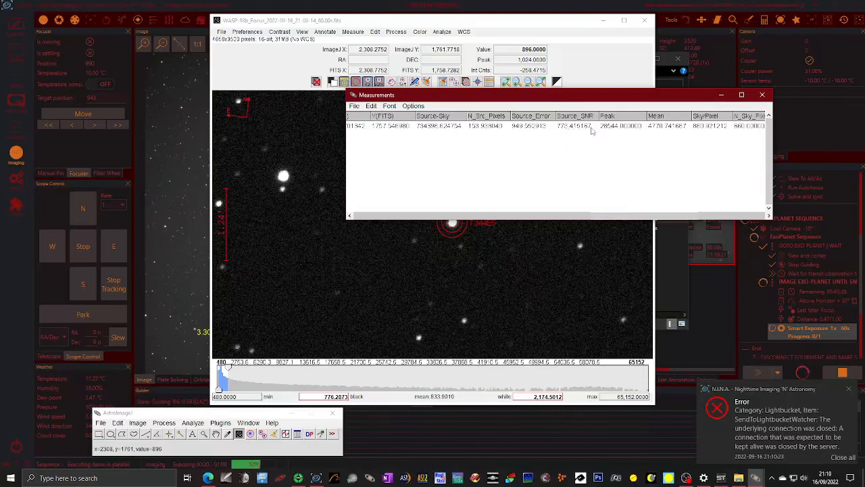
pyautogui.moveTo(607, 132)
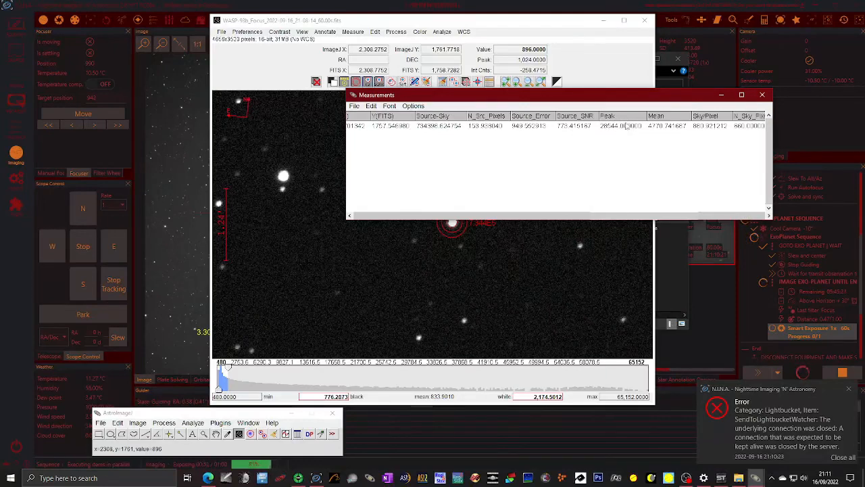
pyautogui.moveTo(667, 263)
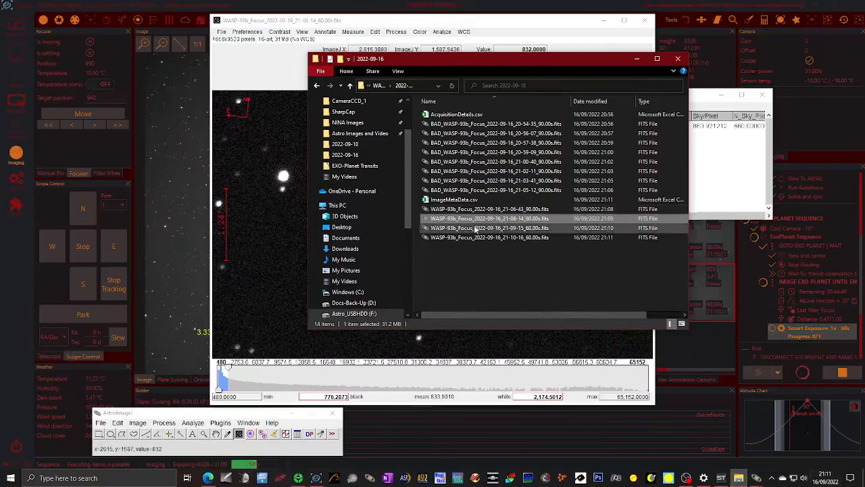
# Step: Open two newer WASP-93b focus frames in AstroImageJ, measuring the star in each for new rows
pyautogui.click(489, 227)
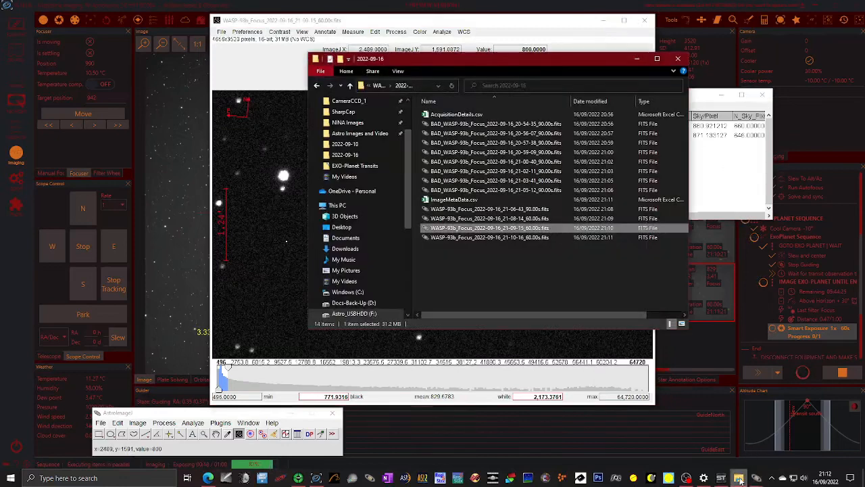
pyautogui.click(490, 236)
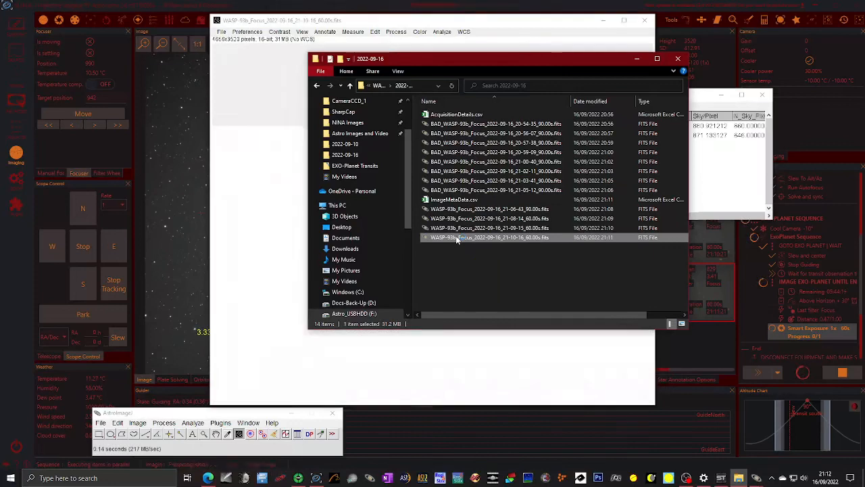
pyautogui.doubleClick(489, 238)
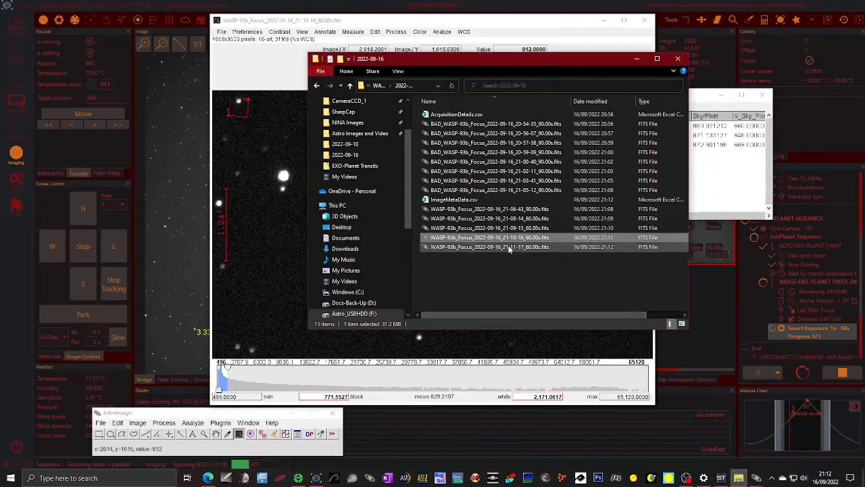
pyautogui.click(489, 246)
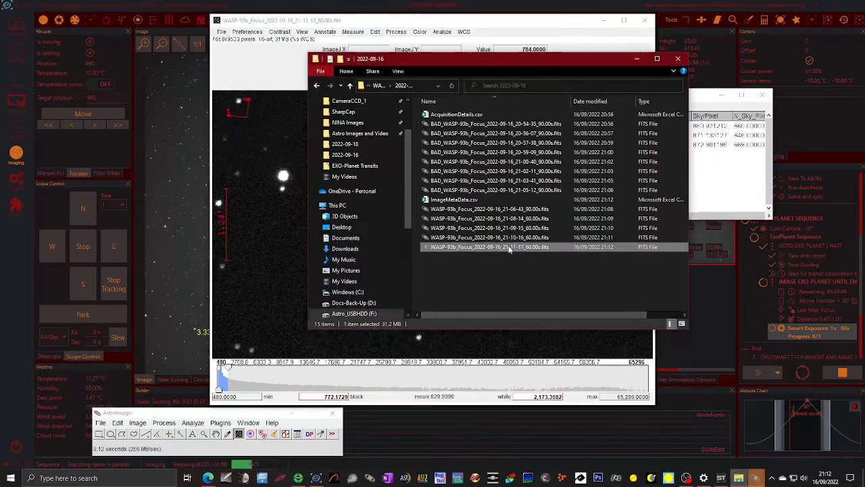
pyautogui.doubleClick(487, 246)
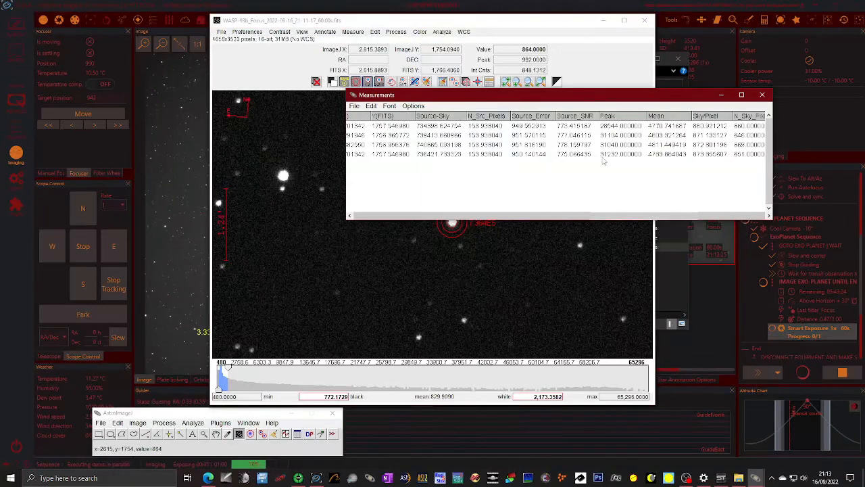
pyautogui.moveTo(607, 165)
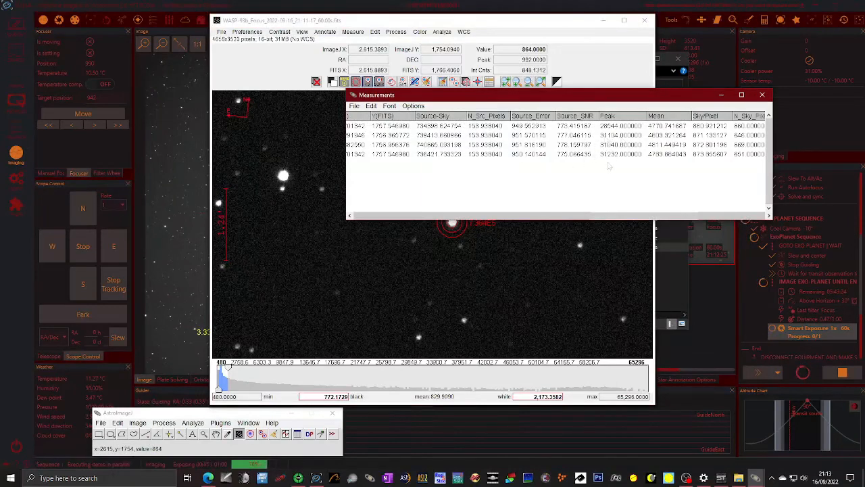
pyautogui.moveTo(603, 168)
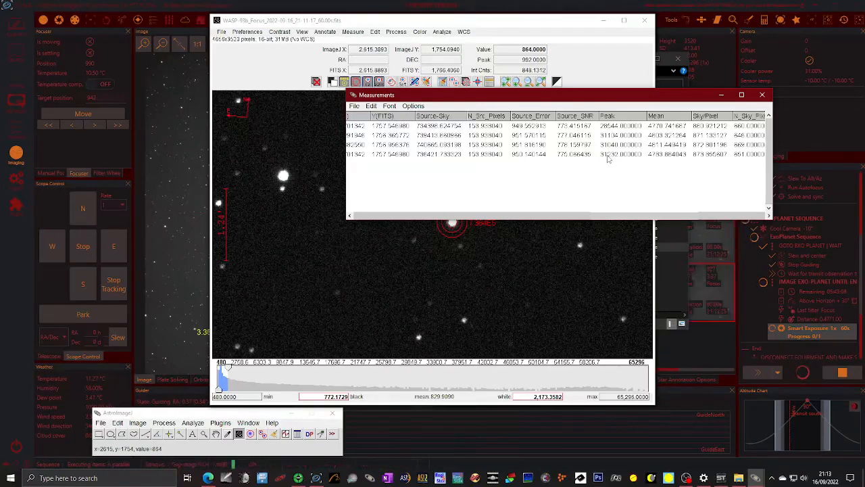
# Step: Return to the N.I.N.A. imaging screen showing HFR around 3.32–3.38
pyautogui.click(316, 188)
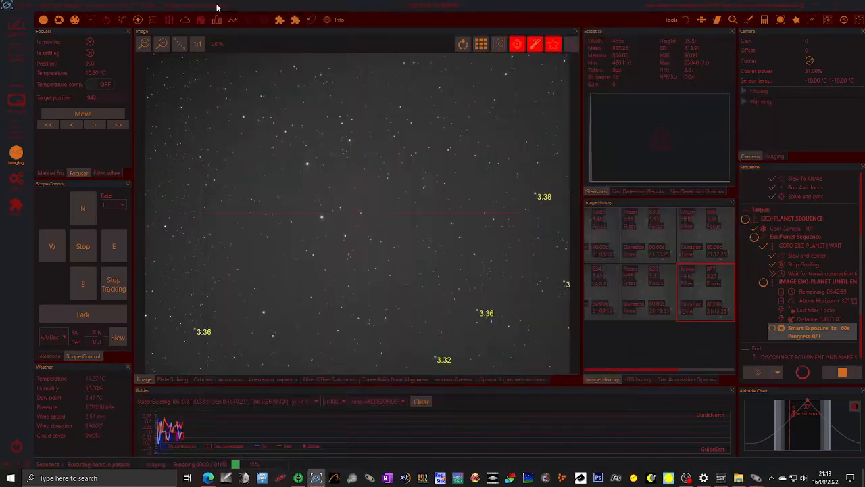
pyautogui.moveTo(443, 364)
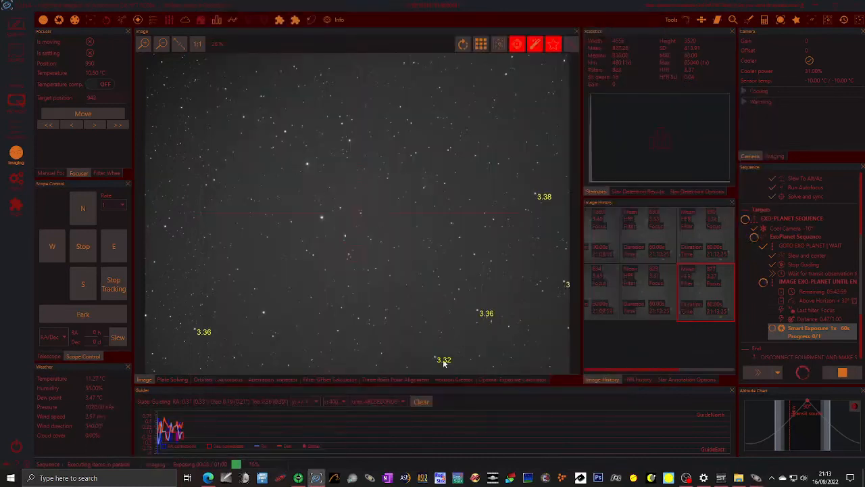
pyautogui.moveTo(204, 318)
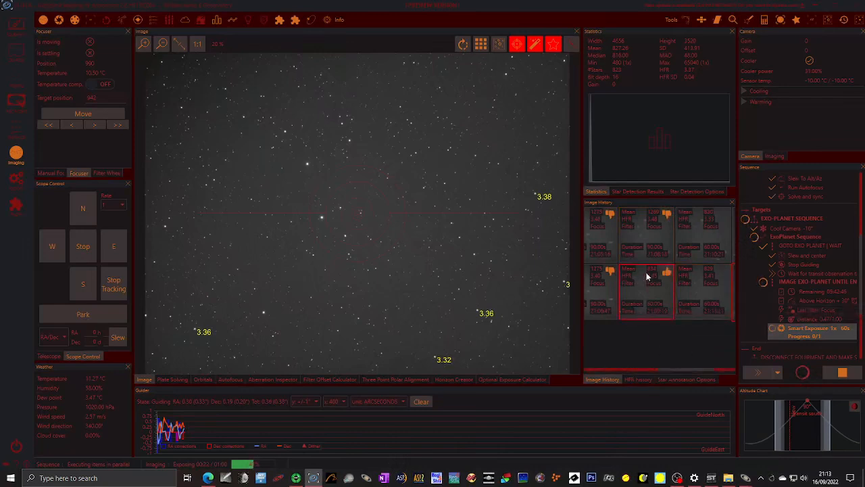
pyautogui.moveTo(649, 273)
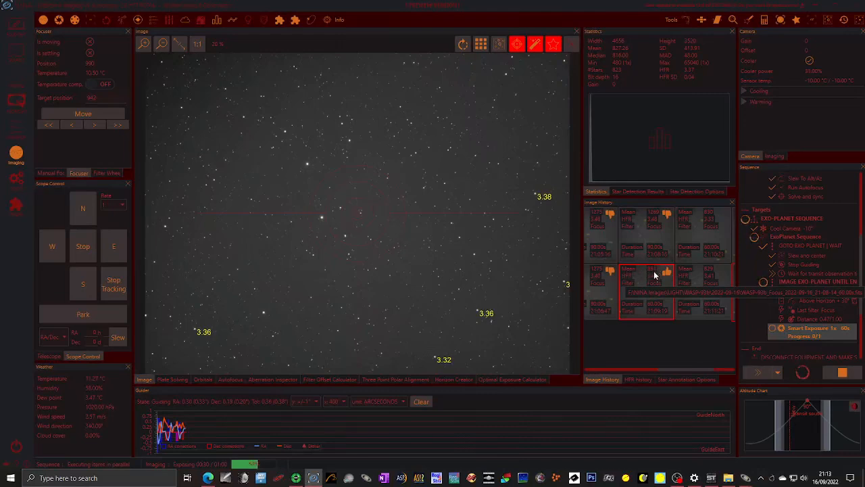
pyautogui.moveTo(627, 280)
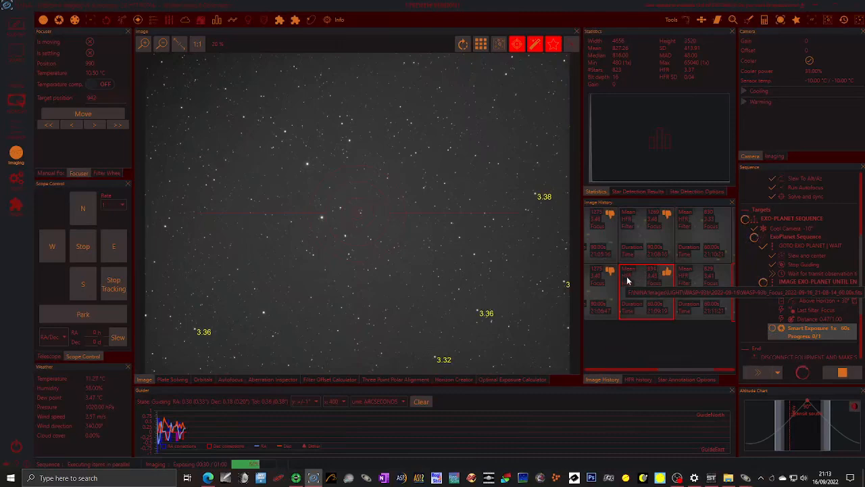
pyautogui.moveTo(651, 280)
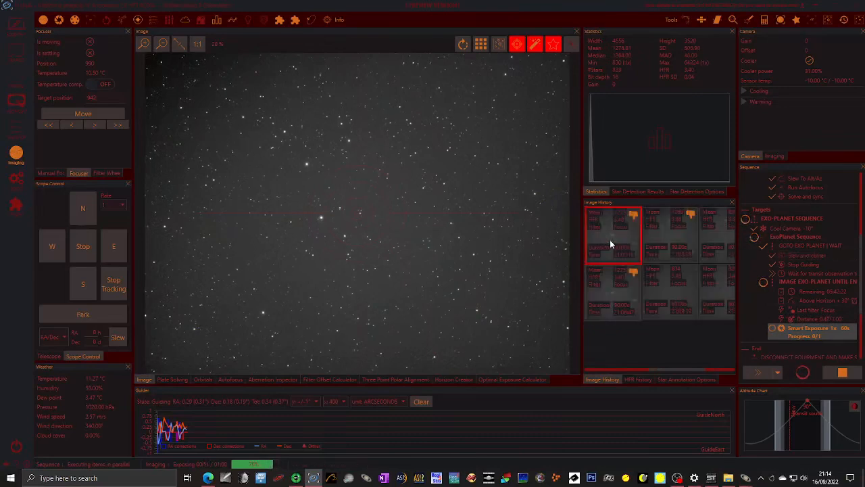
# Step: View an earlier frame in Image History and dismiss the floating point error
pyautogui.click(670, 284)
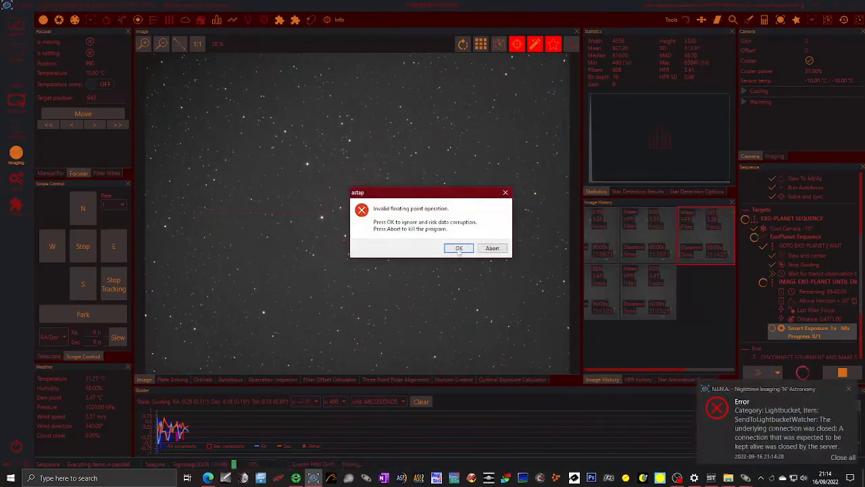
pyautogui.click(459, 249)
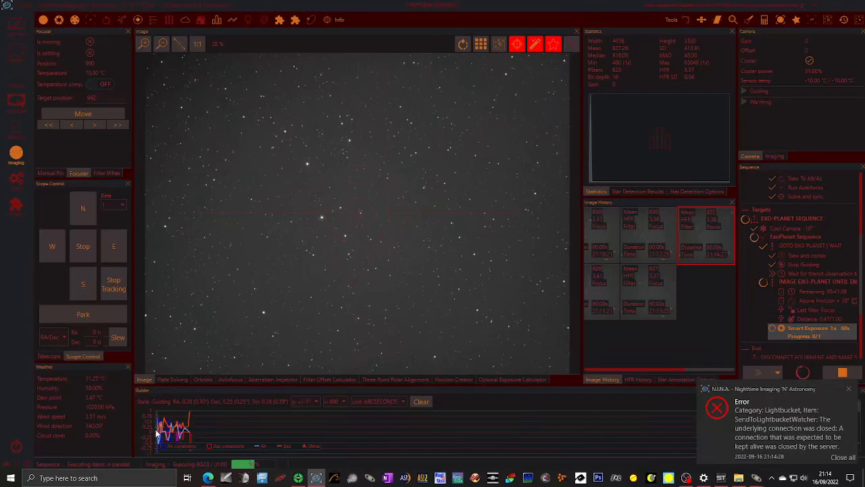
pyautogui.moveTo(278, 414)
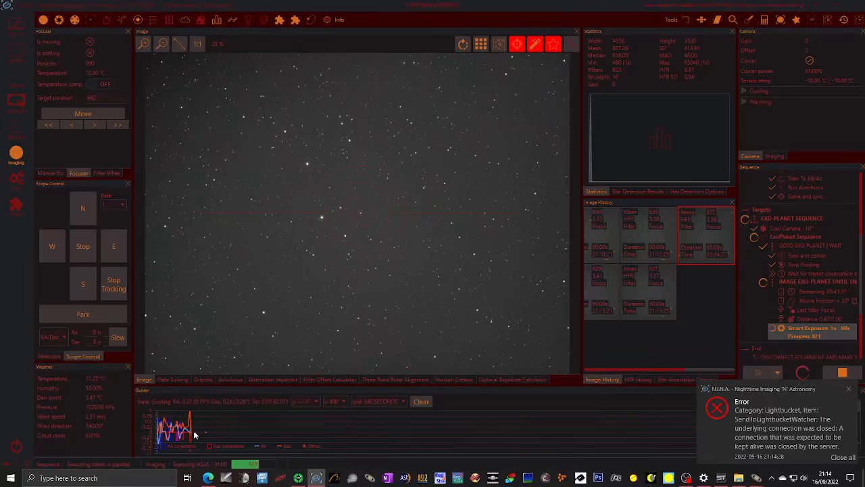
pyautogui.moveTo(278, 406)
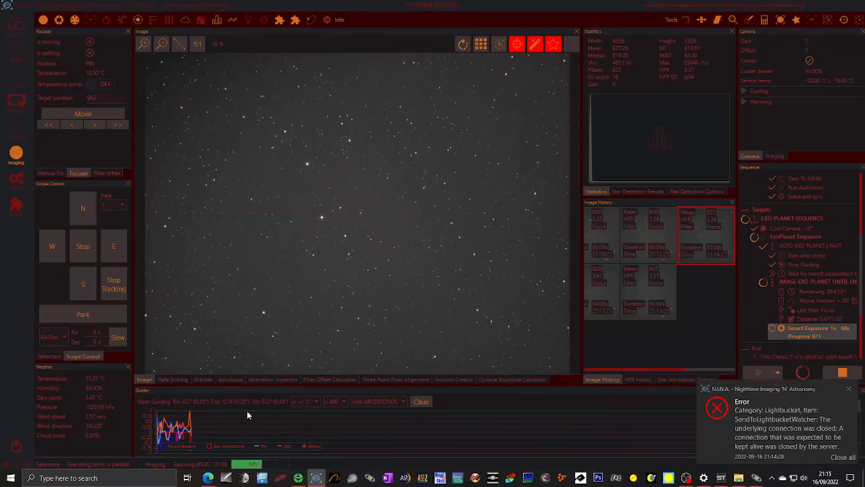
pyautogui.moveTo(213, 420)
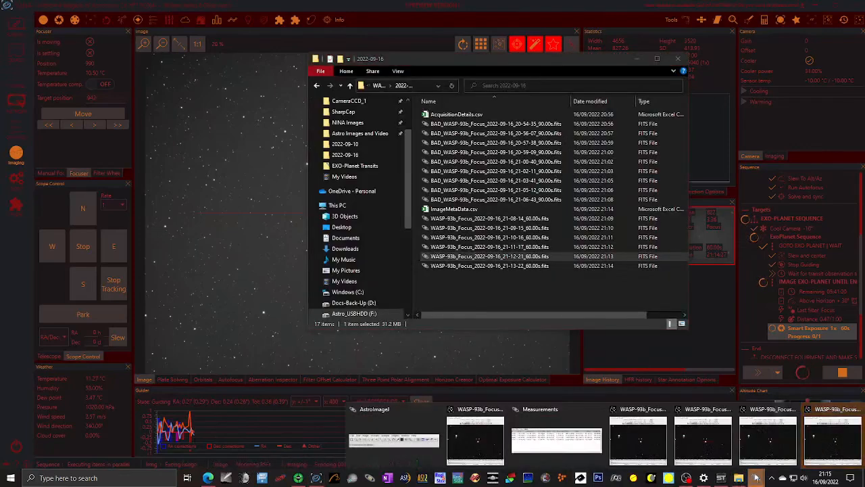
# Step: Open the latest WASP-93b focus frames from the session folder and measure the target star in each
pyautogui.doubleClick(489, 257)
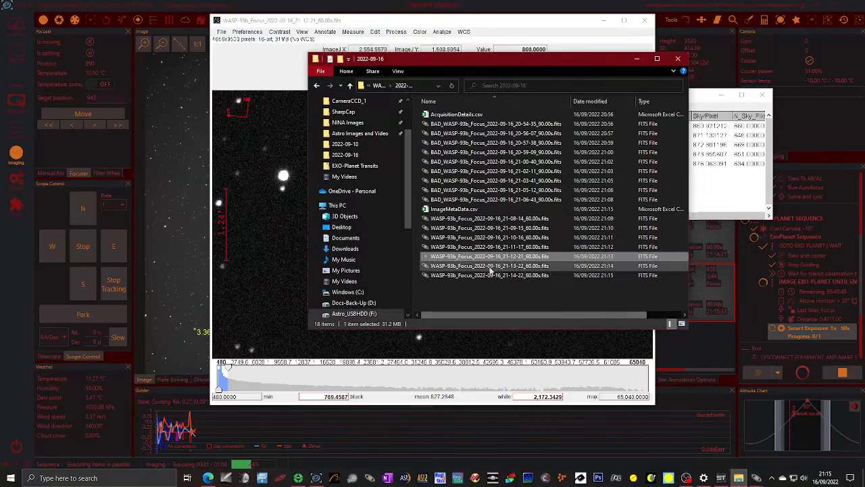
pyautogui.click(489, 265)
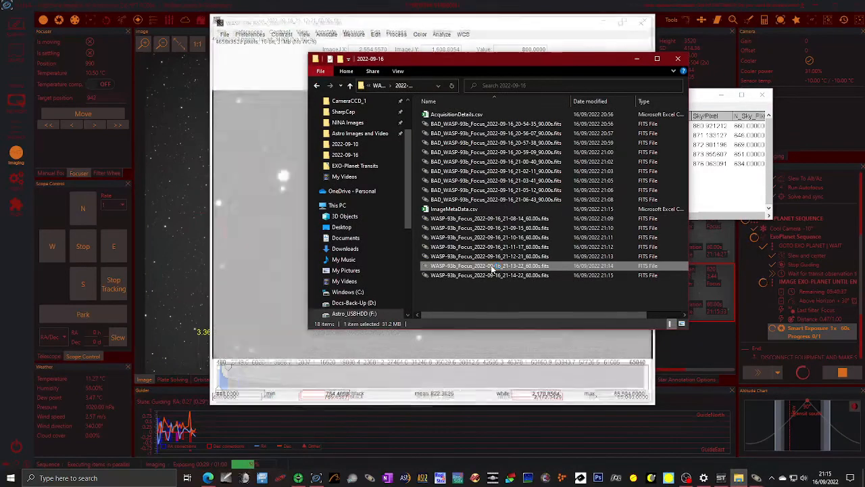
pyautogui.doubleClick(490, 265)
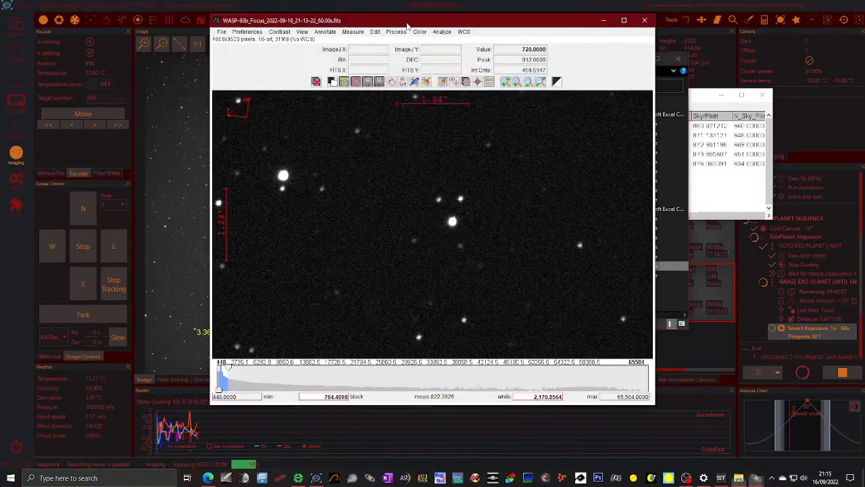
pyautogui.click(452, 221)
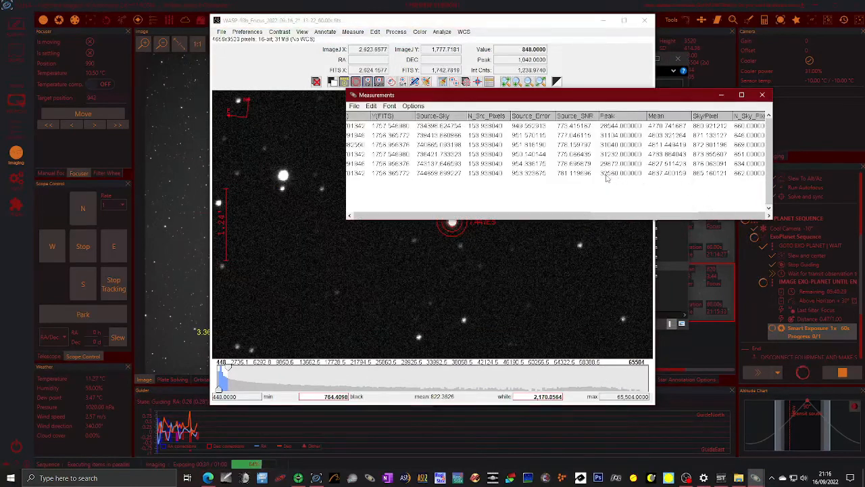
pyautogui.moveTo(541, 198)
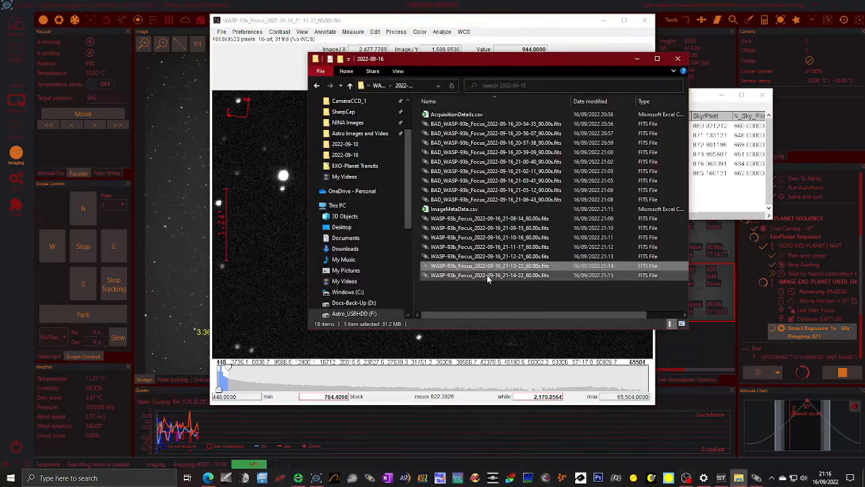
pyautogui.doubleClick(489, 275)
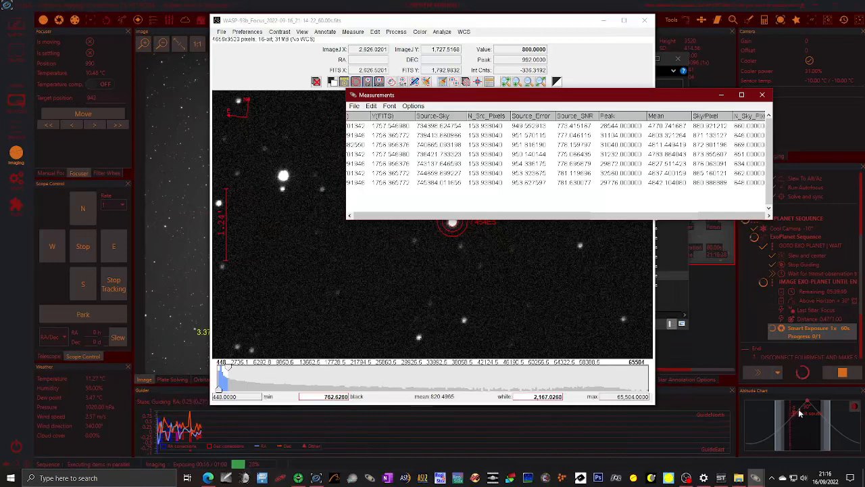
pyautogui.moveTo(790, 421)
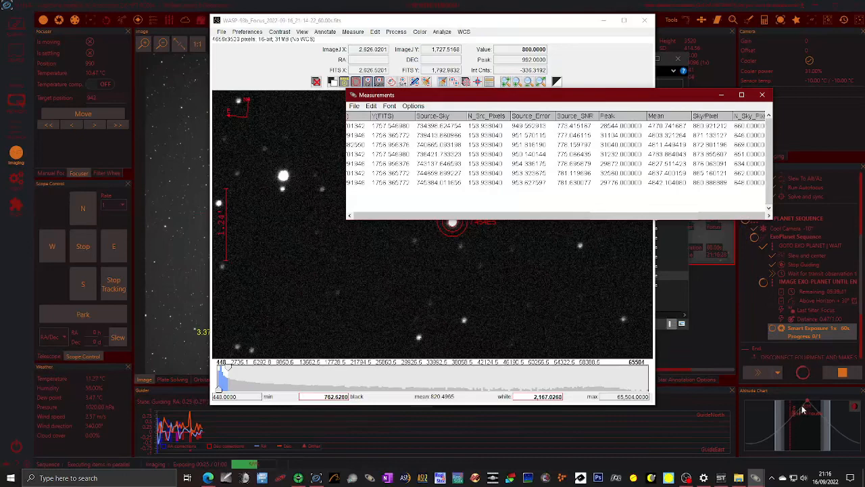
pyautogui.moveTo(808, 403)
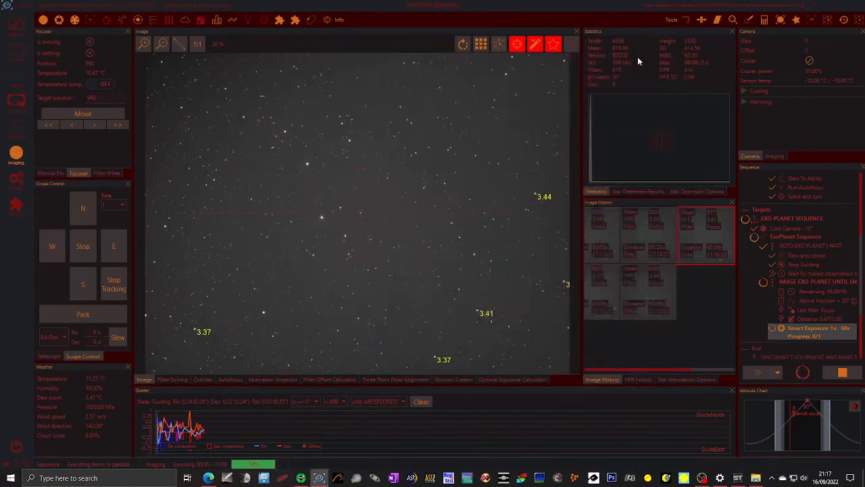
pyautogui.moveTo(620, 95)
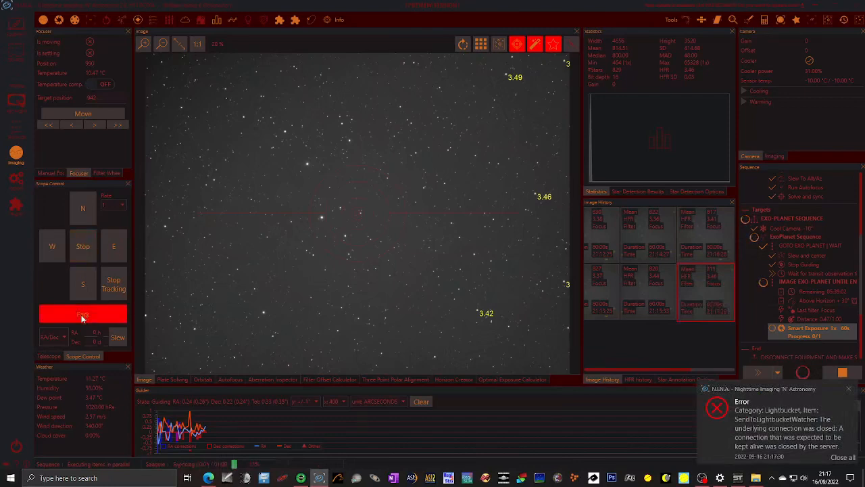
# Step: Switch back to the N.I.N.A. window on the Imaging tab showing the latest frame
pyautogui.click(82, 314)
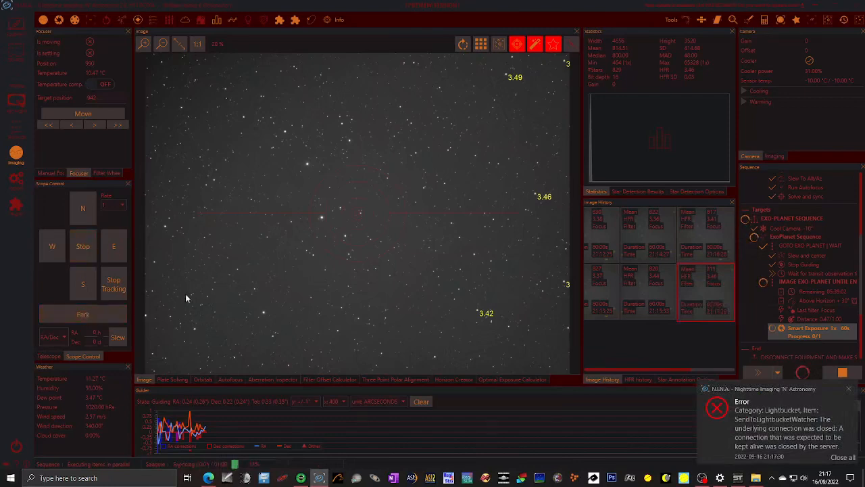
pyautogui.moveTo(189, 256)
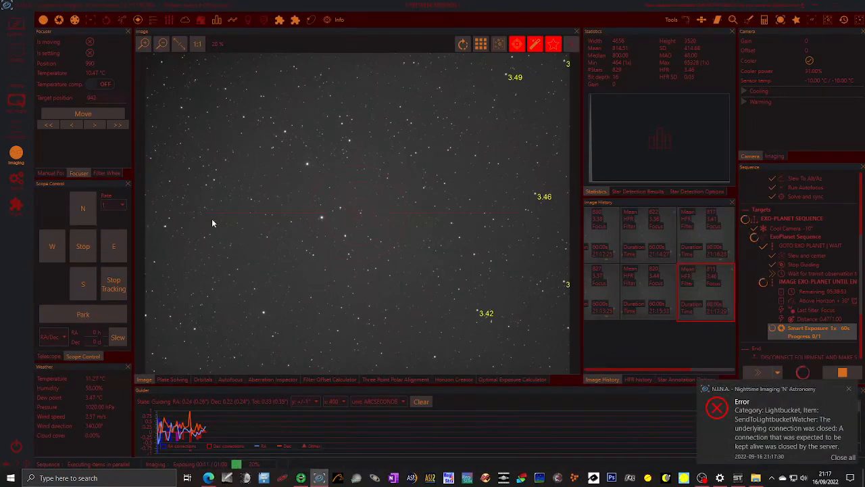
pyautogui.click(230, 379)
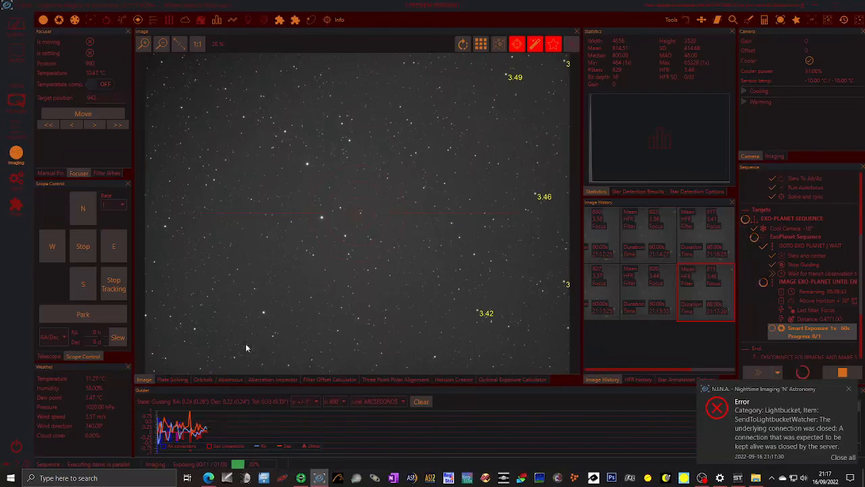
pyautogui.moveTo(338, 303)
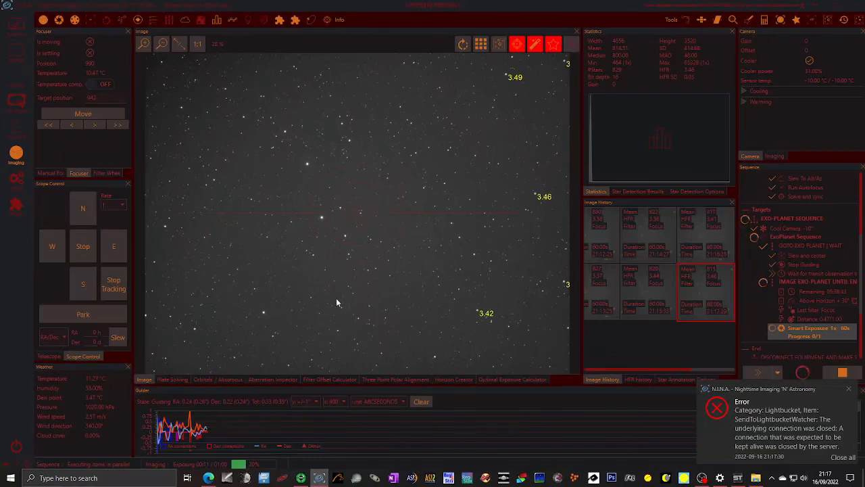
pyautogui.moveTo(485, 318)
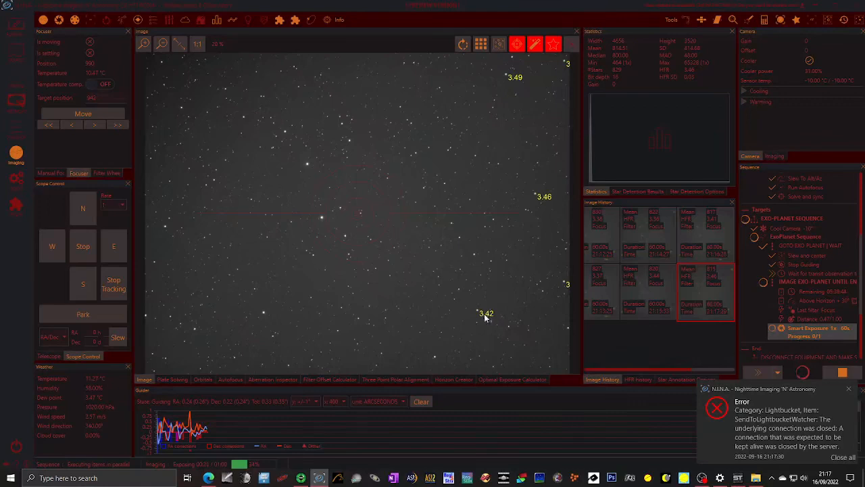
pyautogui.moveTo(533, 116)
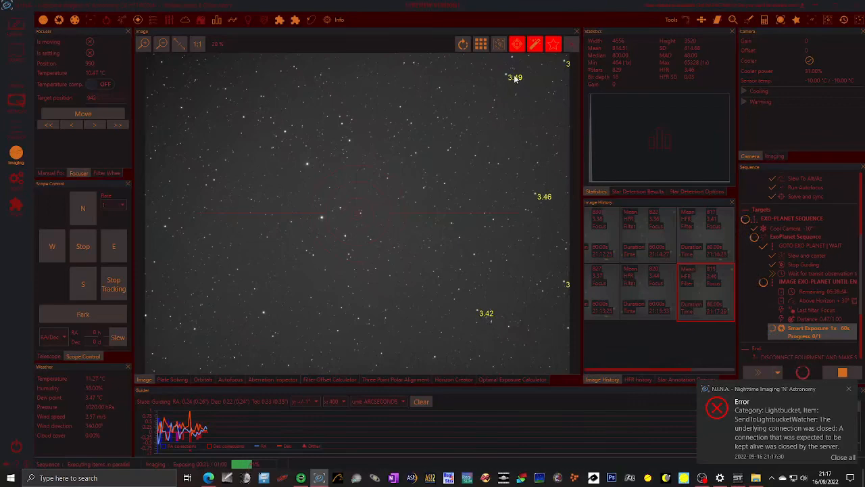
pyautogui.moveTo(516, 81)
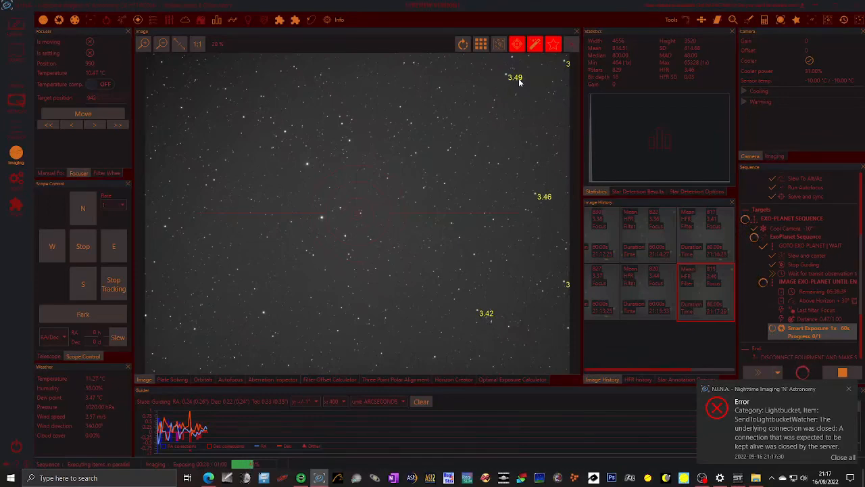
pyautogui.moveTo(522, 79)
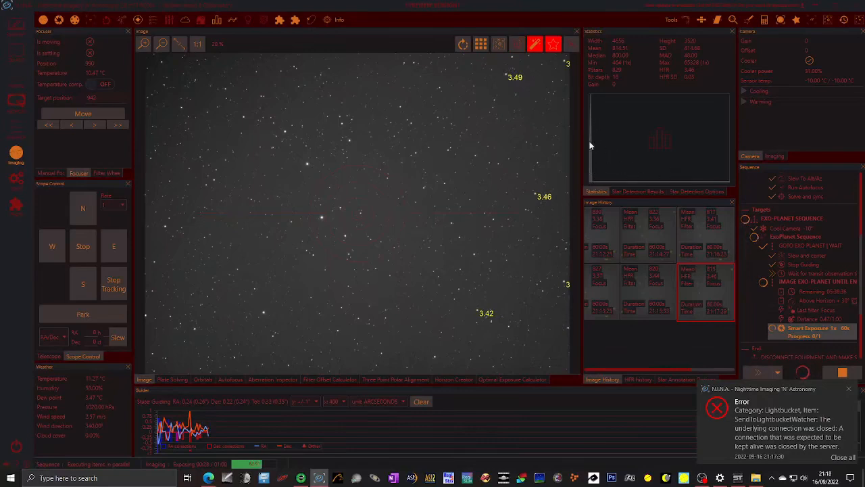
pyautogui.moveTo(592, 186)
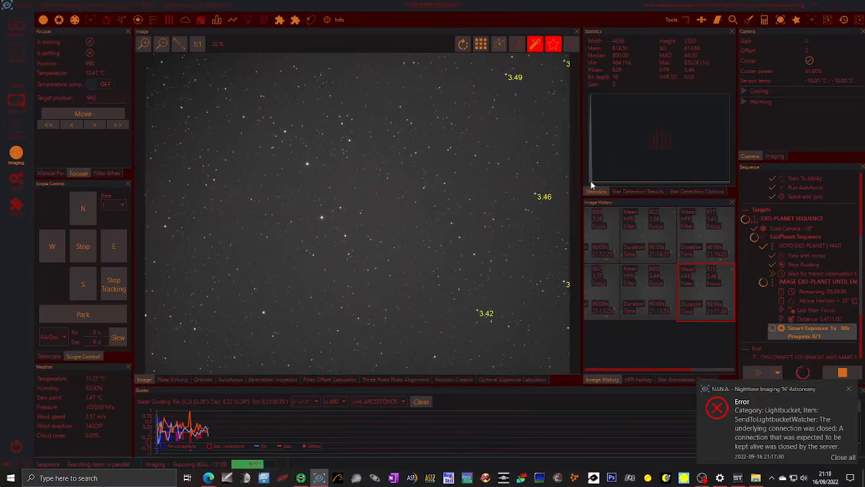
pyautogui.moveTo(588, 169)
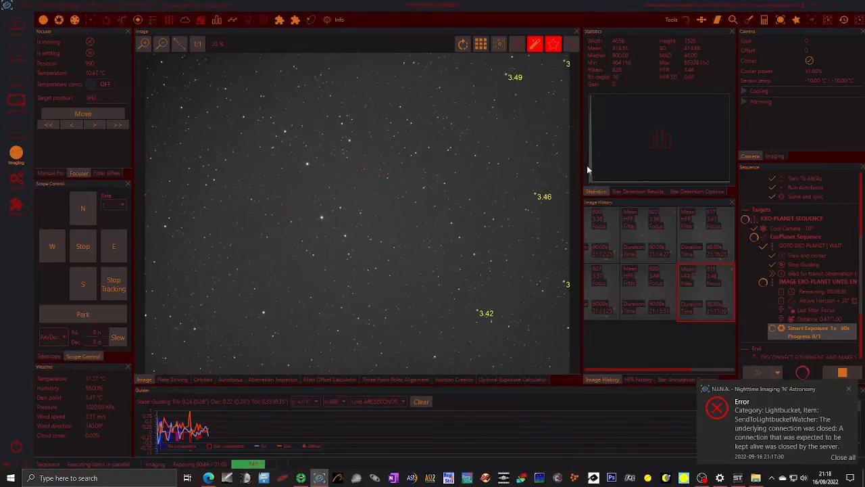
pyautogui.moveTo(598, 138)
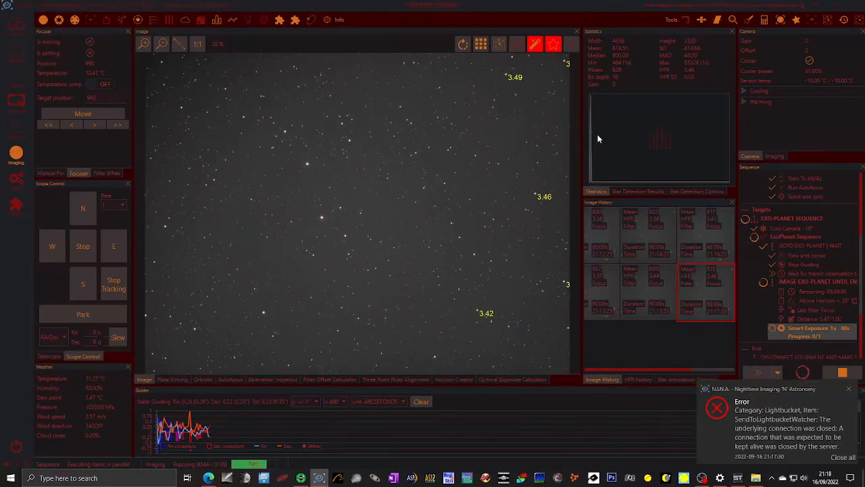
pyautogui.moveTo(594, 175)
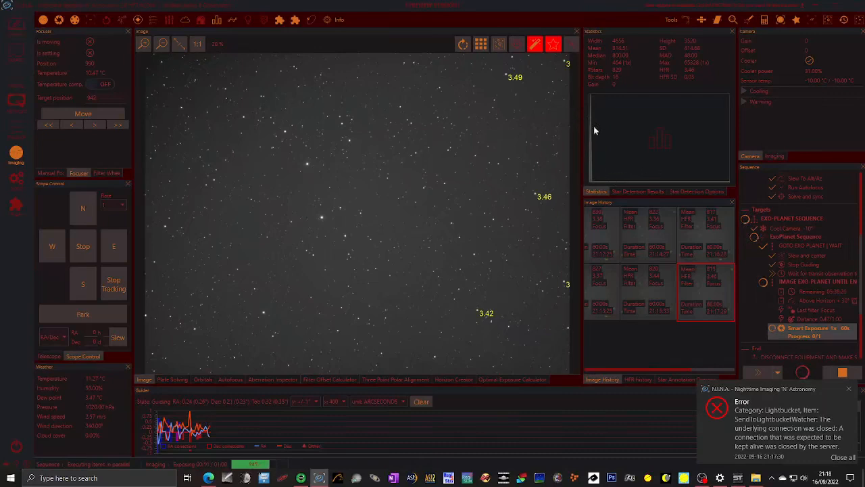
pyautogui.moveTo(656, 173)
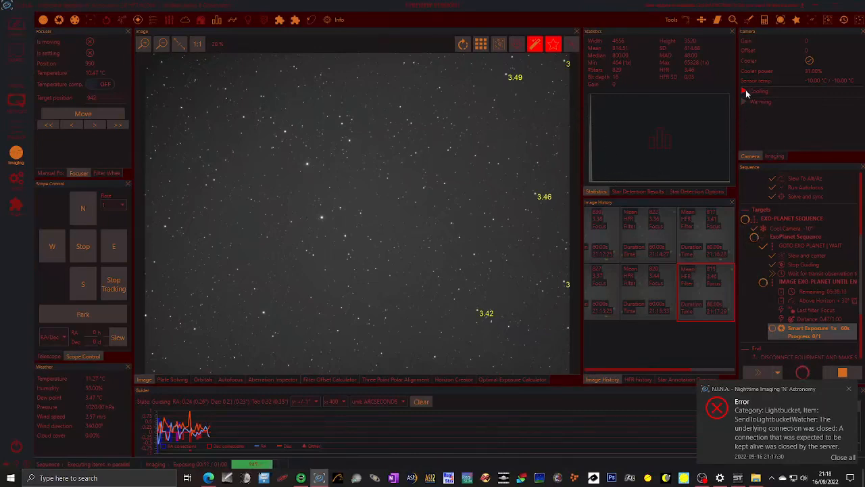
pyautogui.click(760, 90)
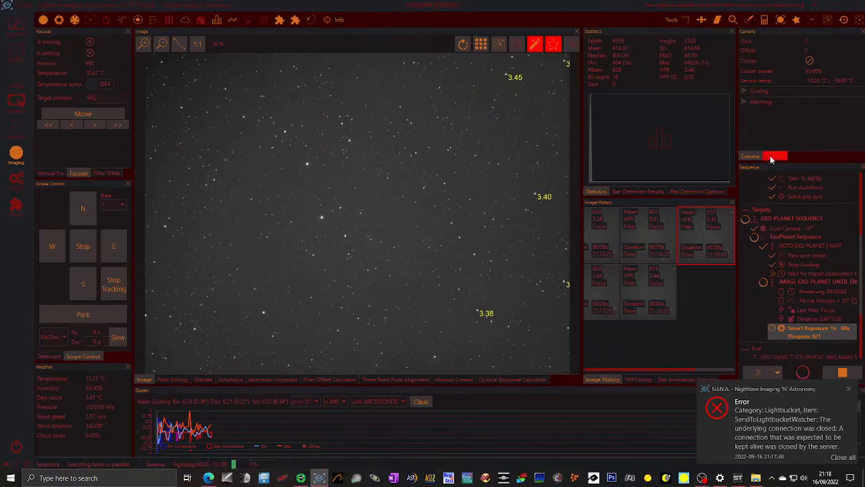
pyautogui.click(776, 156)
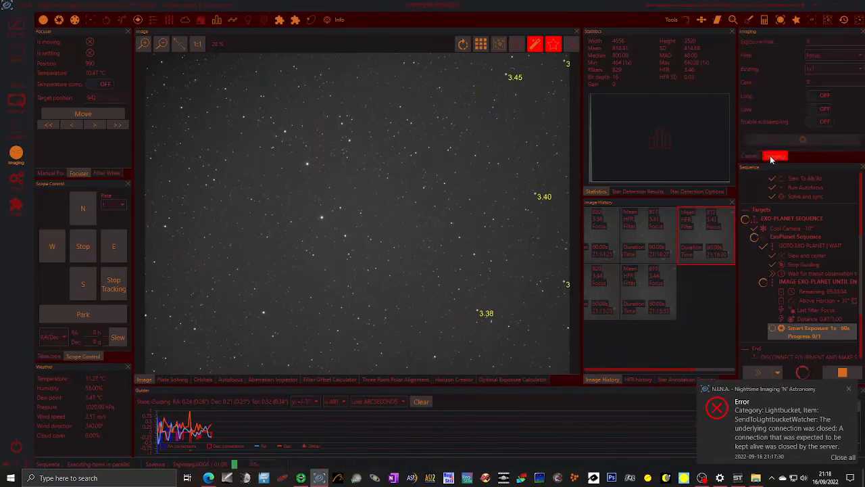
pyautogui.click(774, 157)
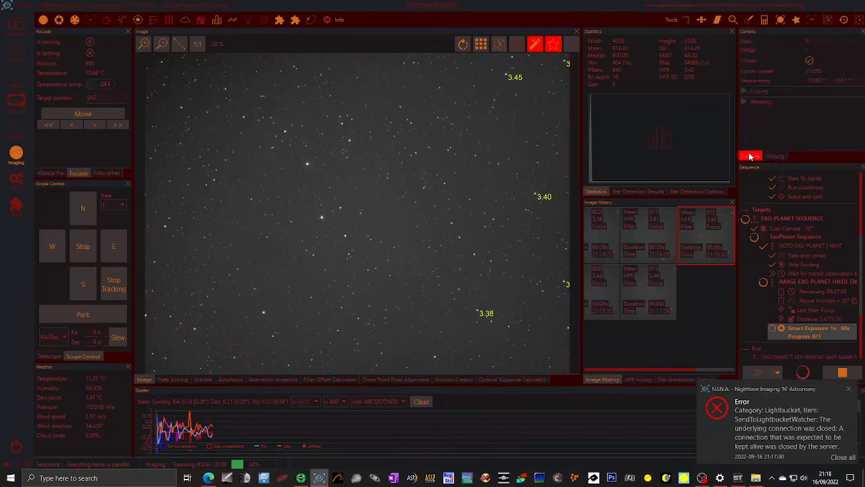
pyautogui.click(749, 156)
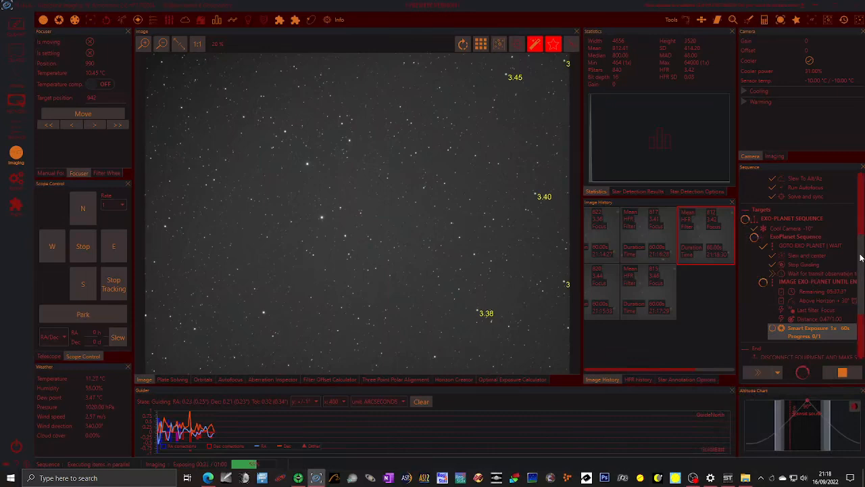
# Step: Scroll the Sequence panel down to the End instructions
pyautogui.scroll(-3)
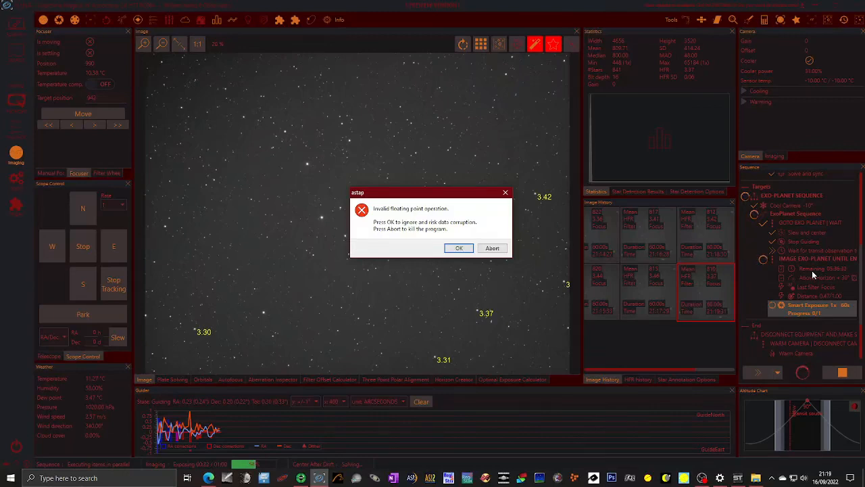
# Step: Dismiss the 'Invalid floating point operation' error to keep the sequence running
pyautogui.click(459, 247)
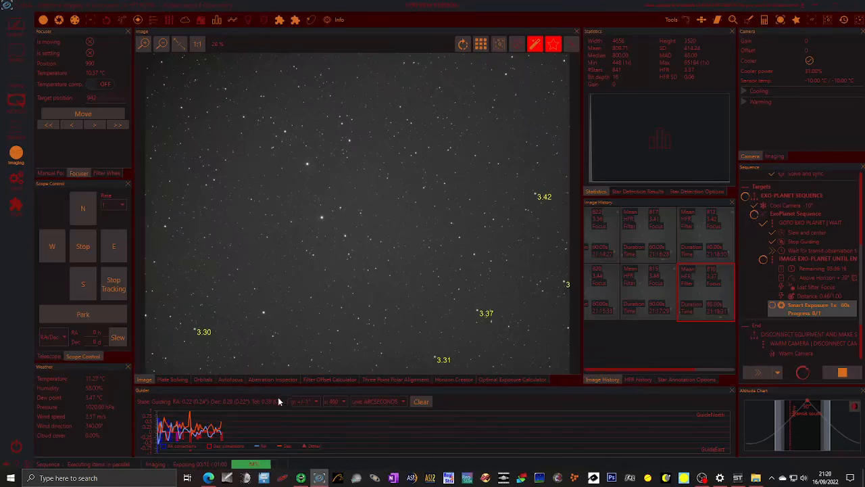
pyautogui.moveTo(278, 406)
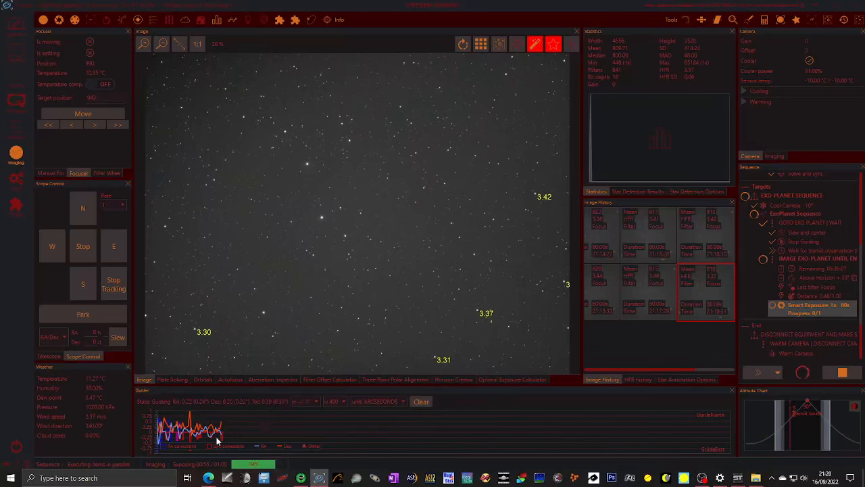
pyautogui.moveTo(182, 435)
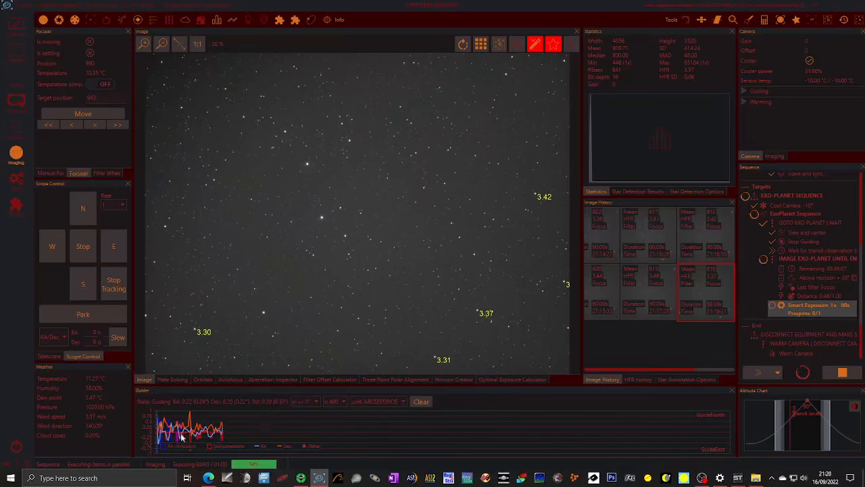